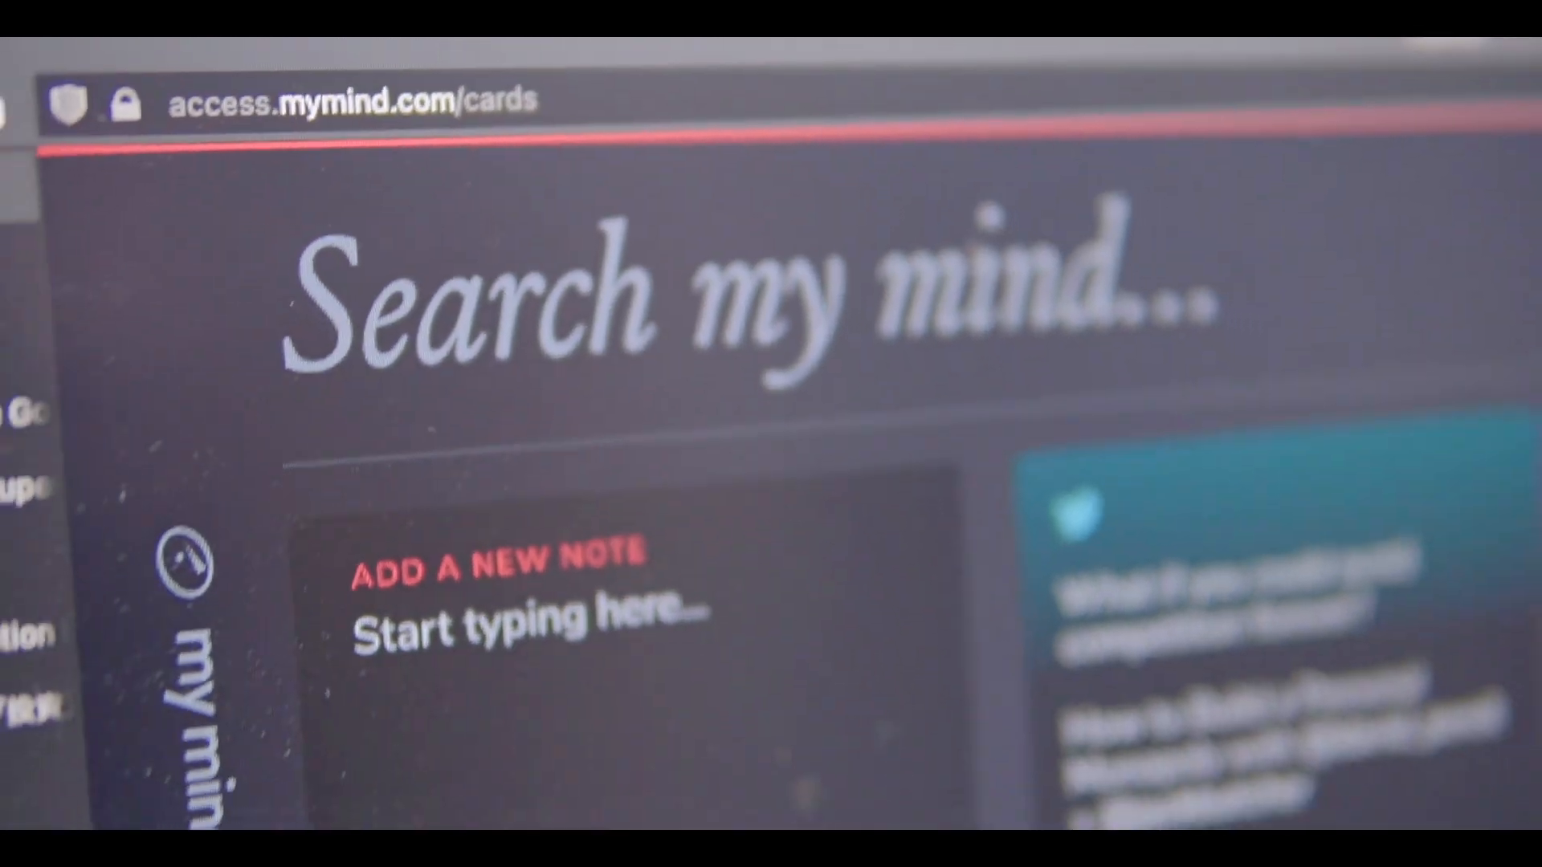
Save the open web article's image into mymind via the Add to my mind context option.
scroll(down, 3)
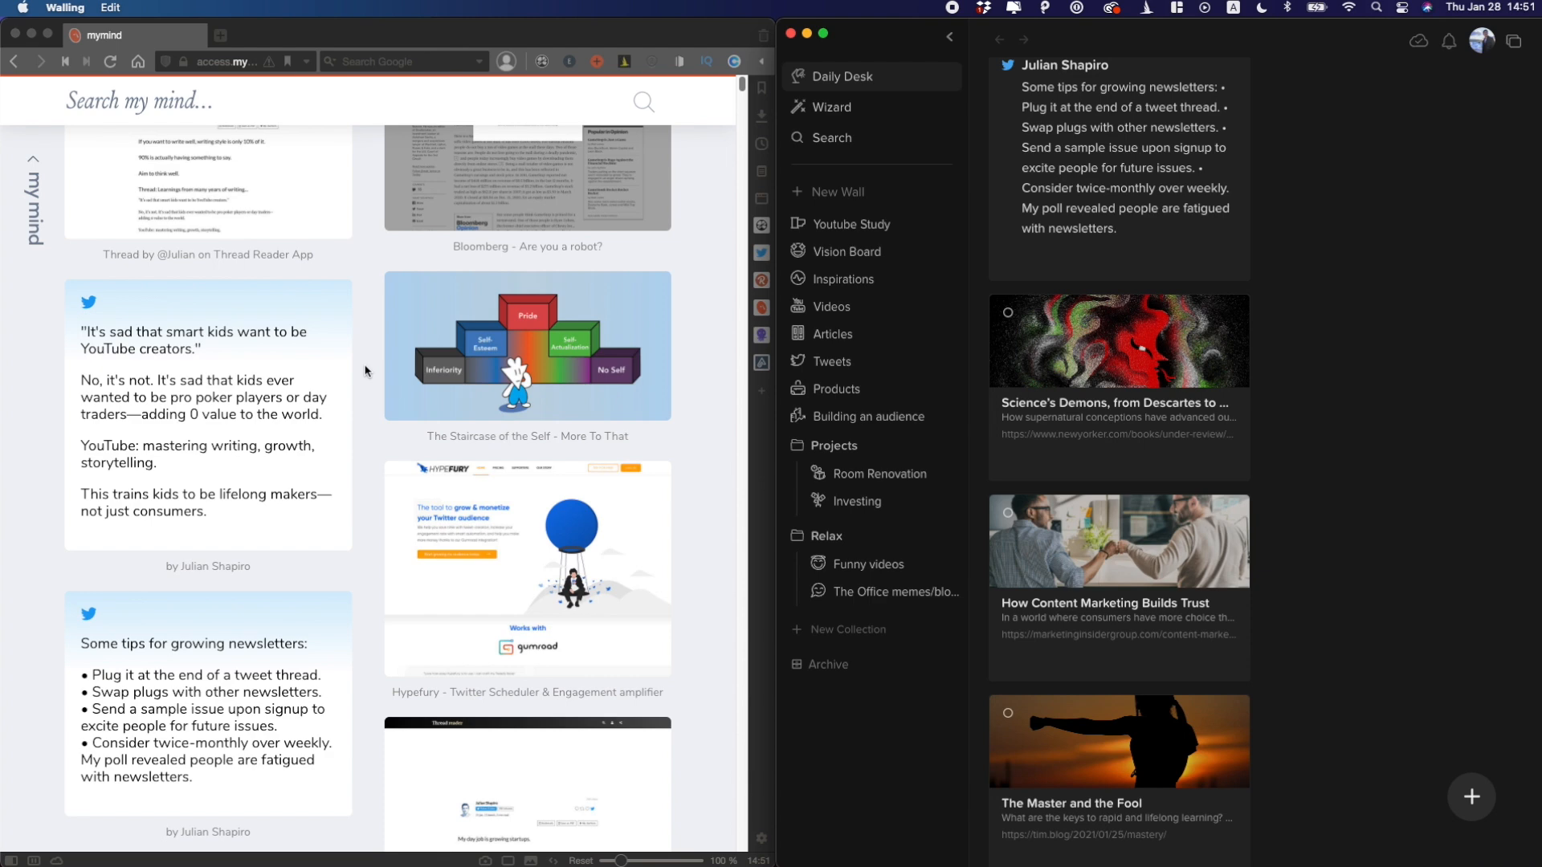
mouse_move(736, 445)
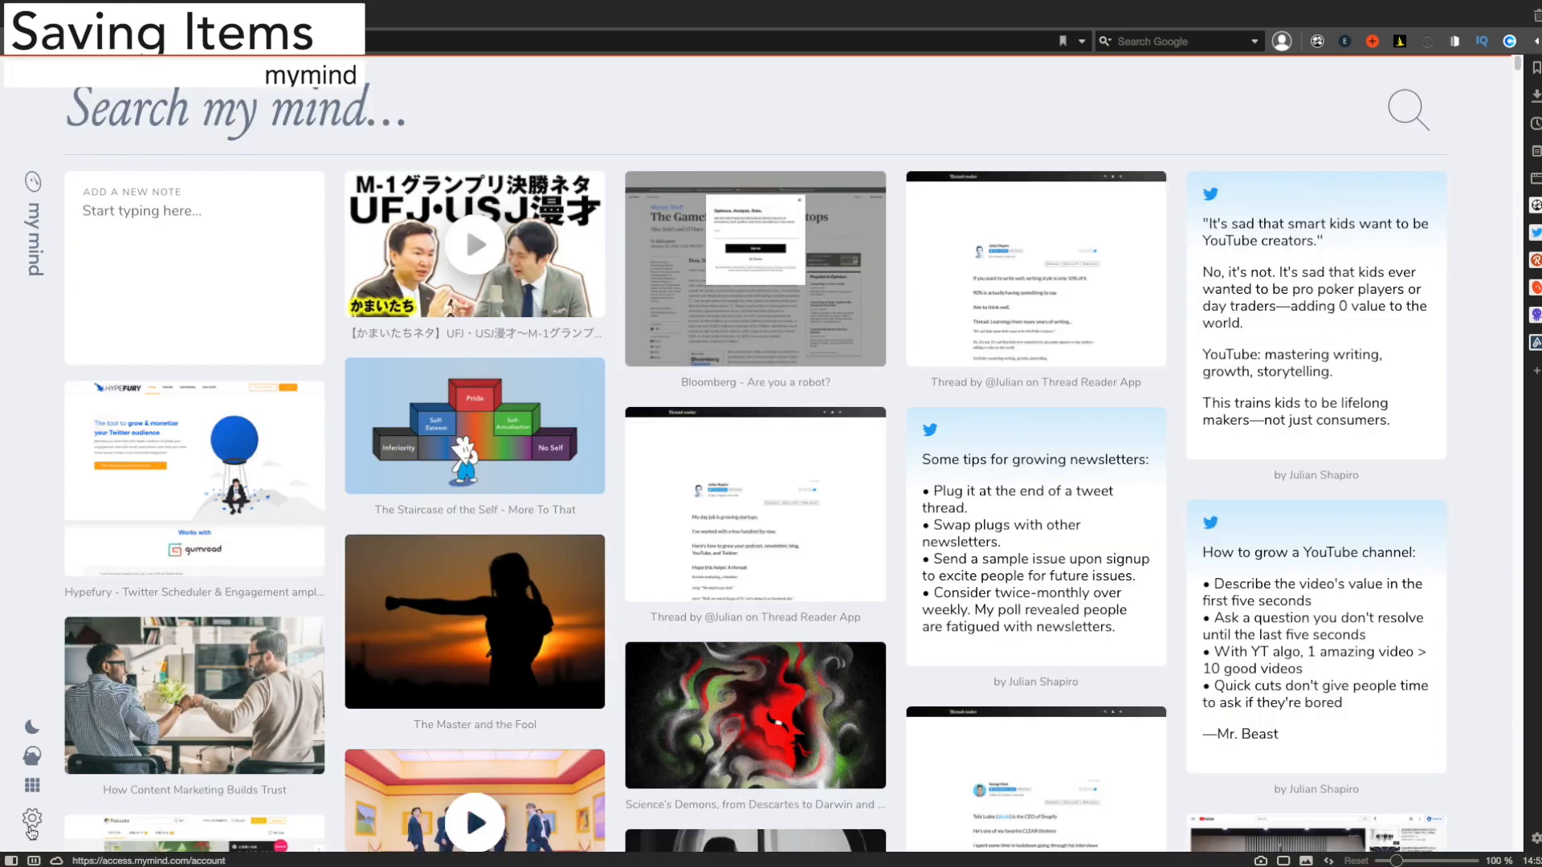
click(32, 821)
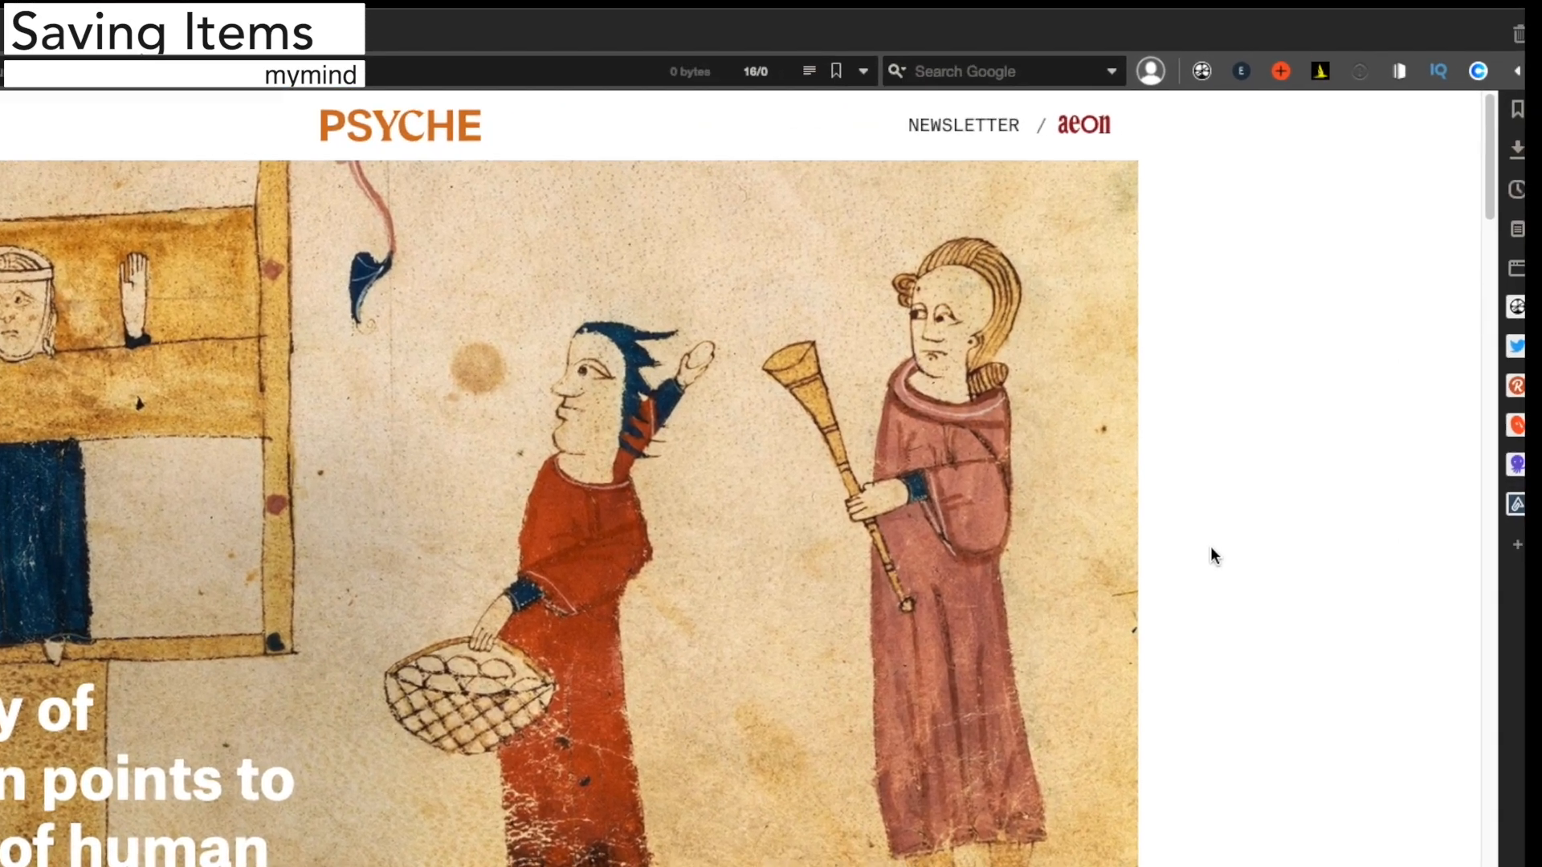
click(514, 14)
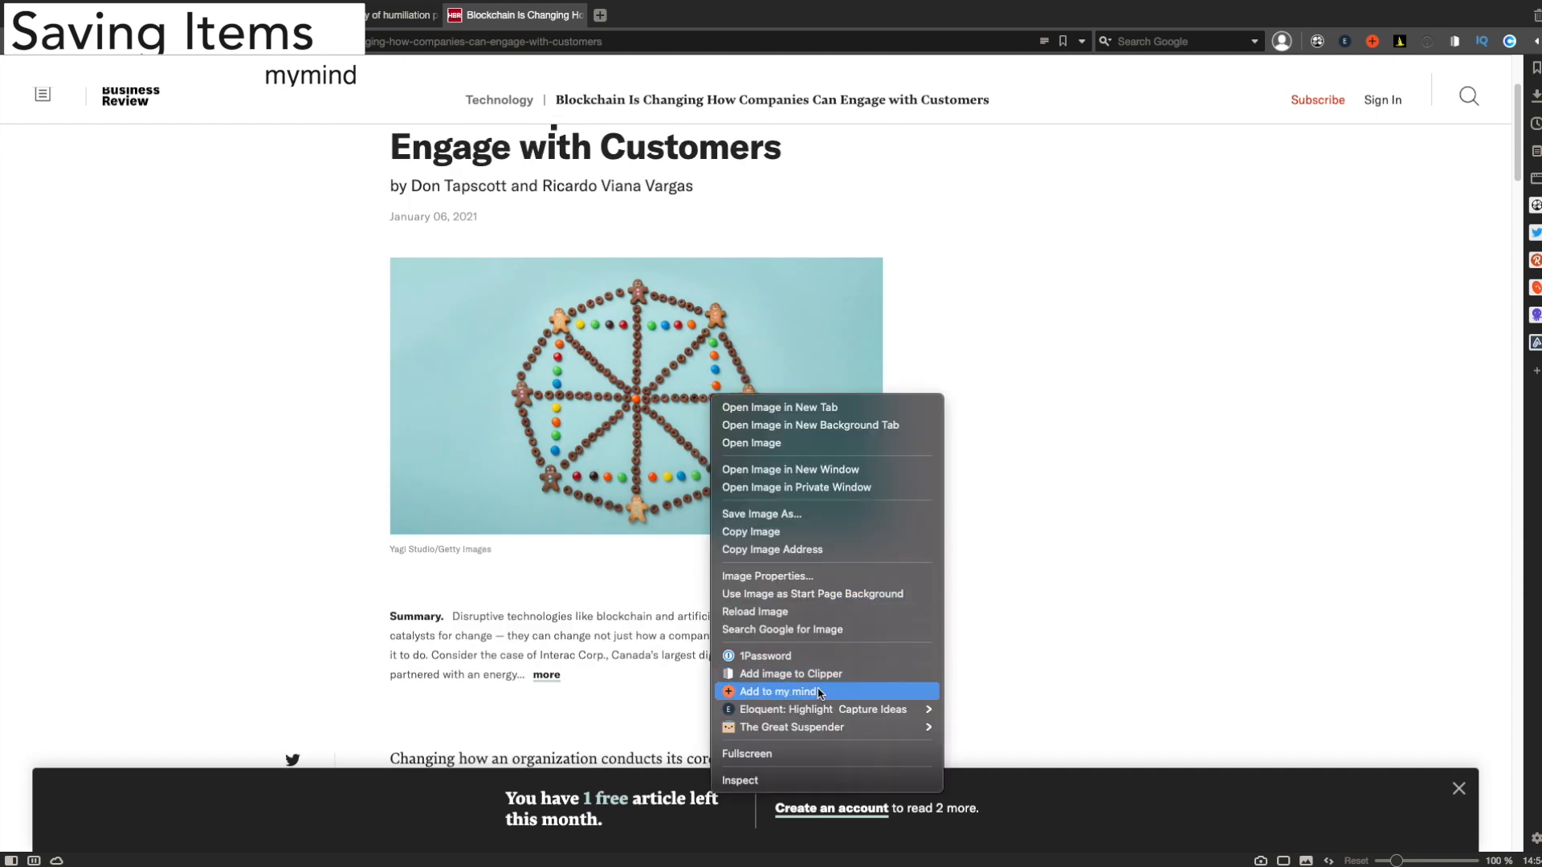
click(784, 691)
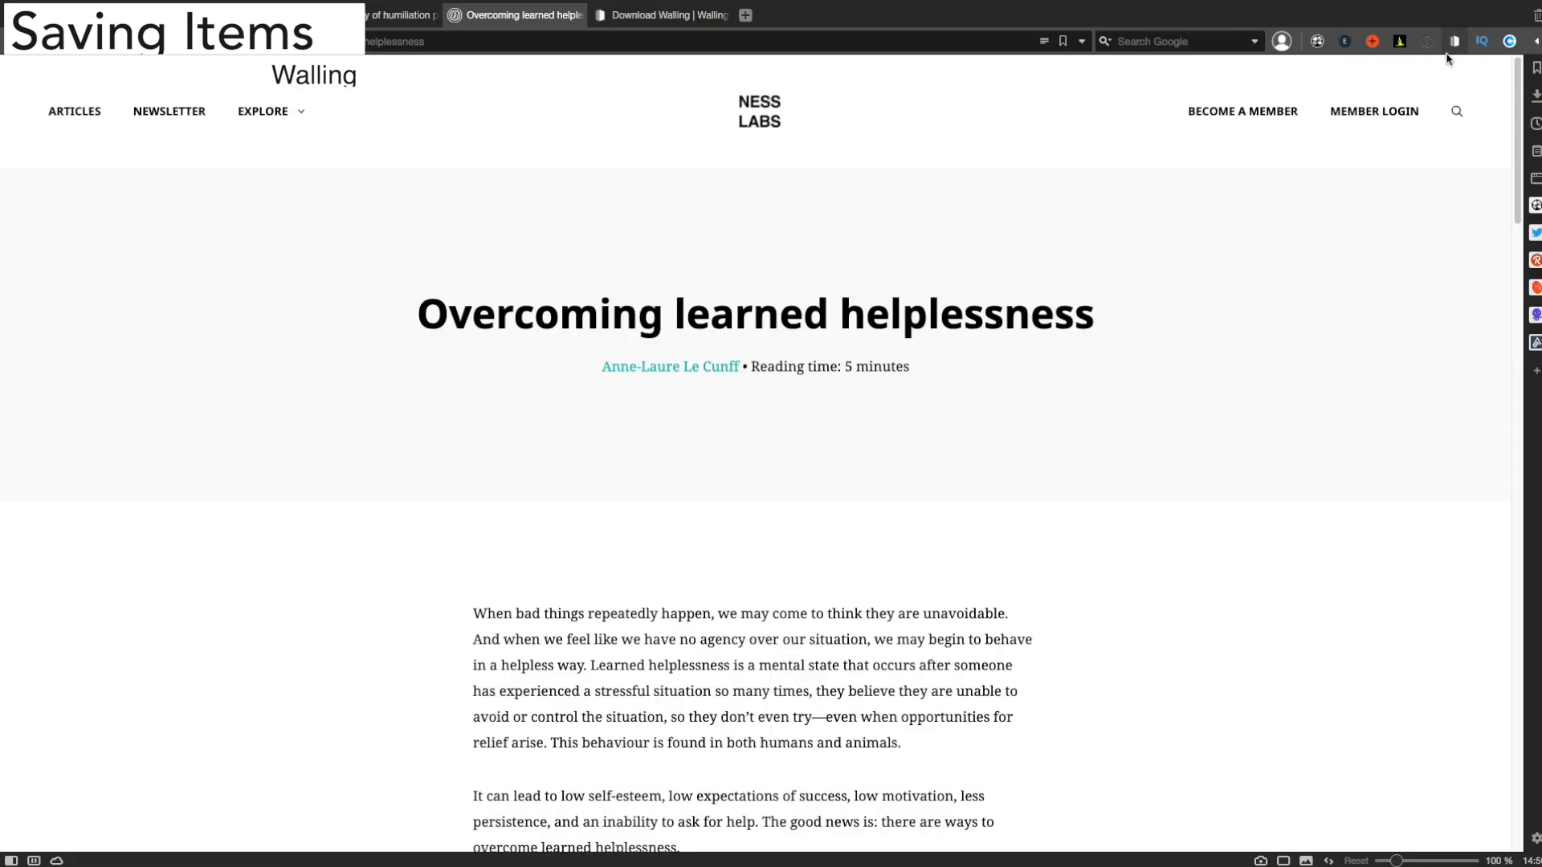
mouse_move(1455, 42)
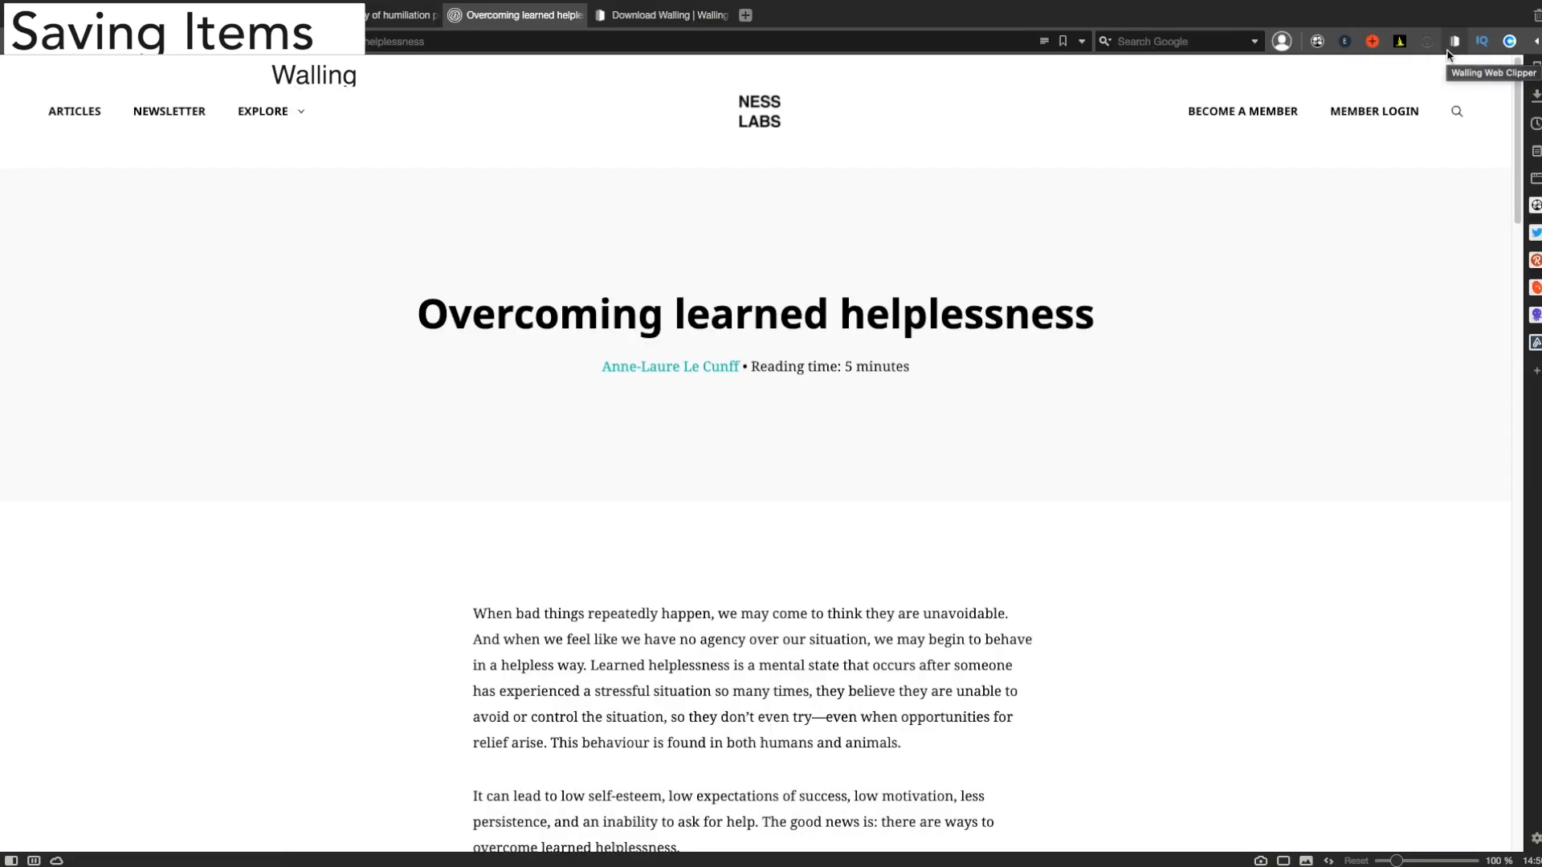
Clip the Overcoming learned helplessness article with the comment ';)' as a Daily Desk brick, then view it in Walling.
click(1457, 42)
text(your comment)
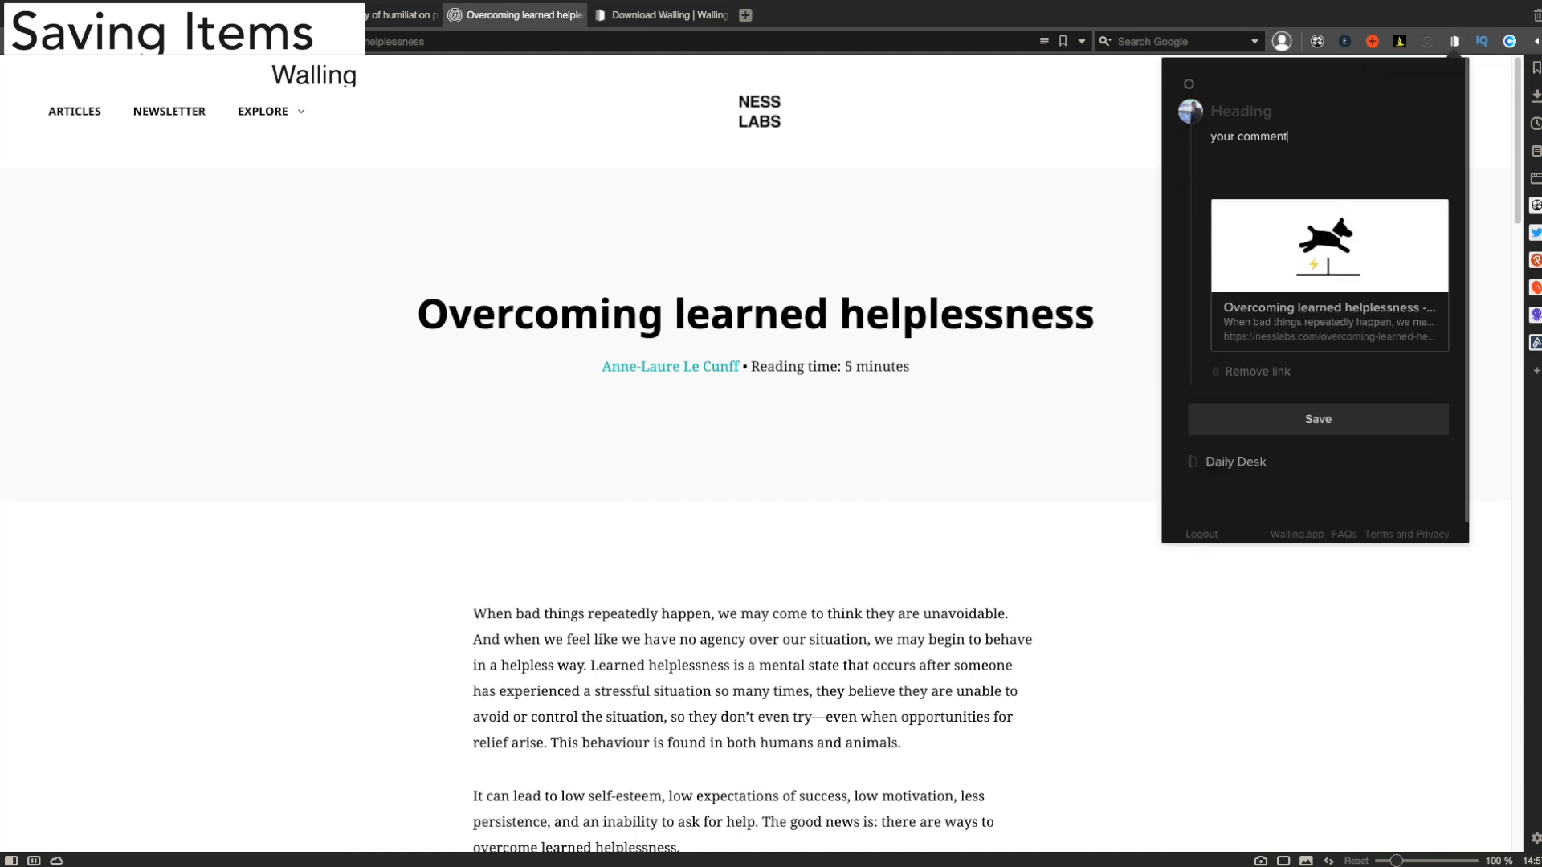
text(;))
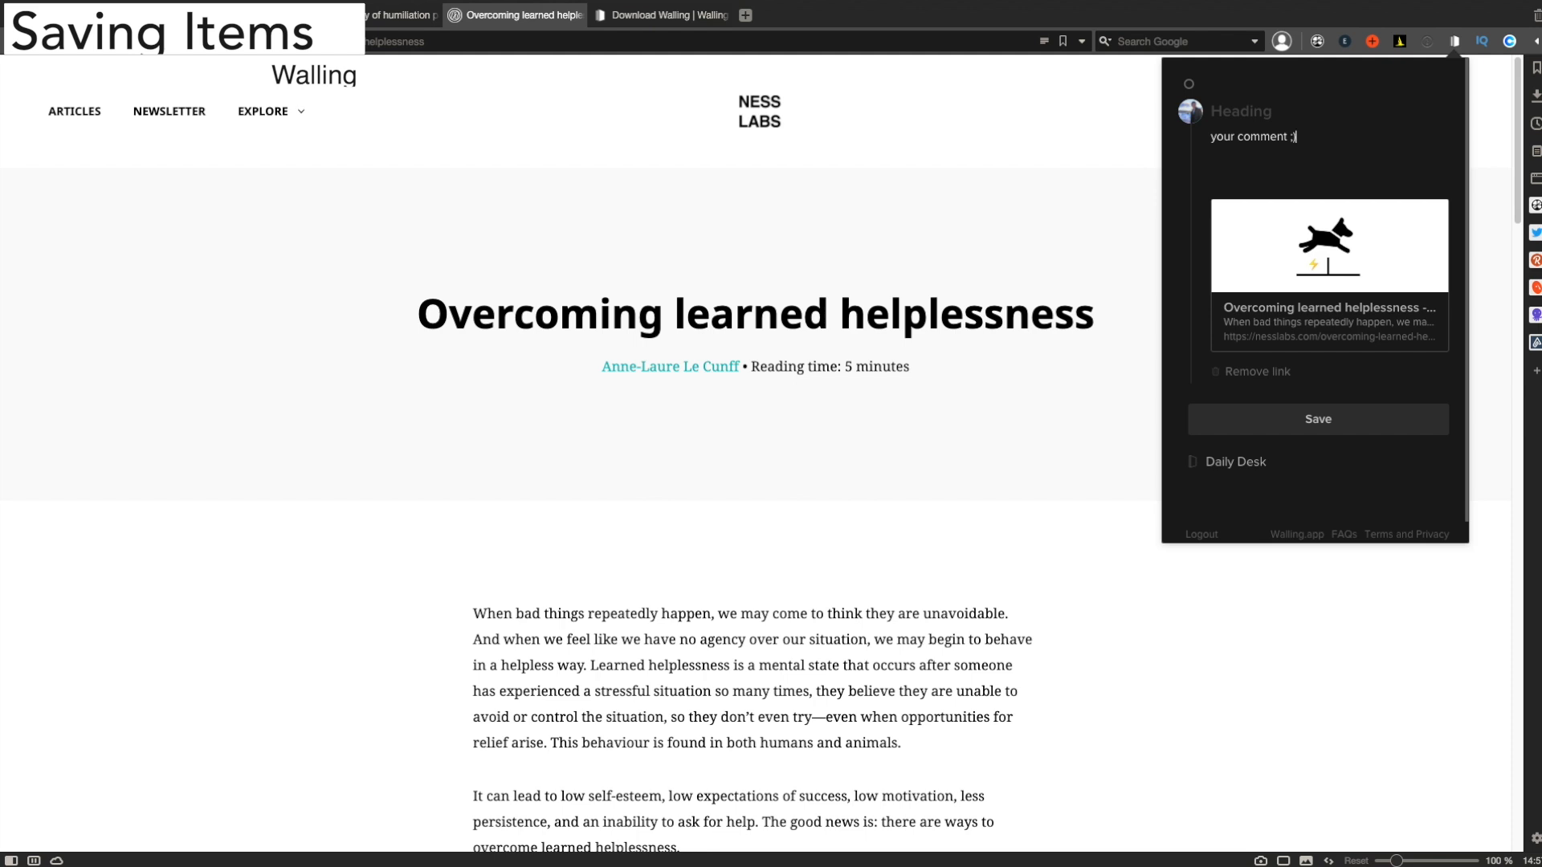
click(1318, 420)
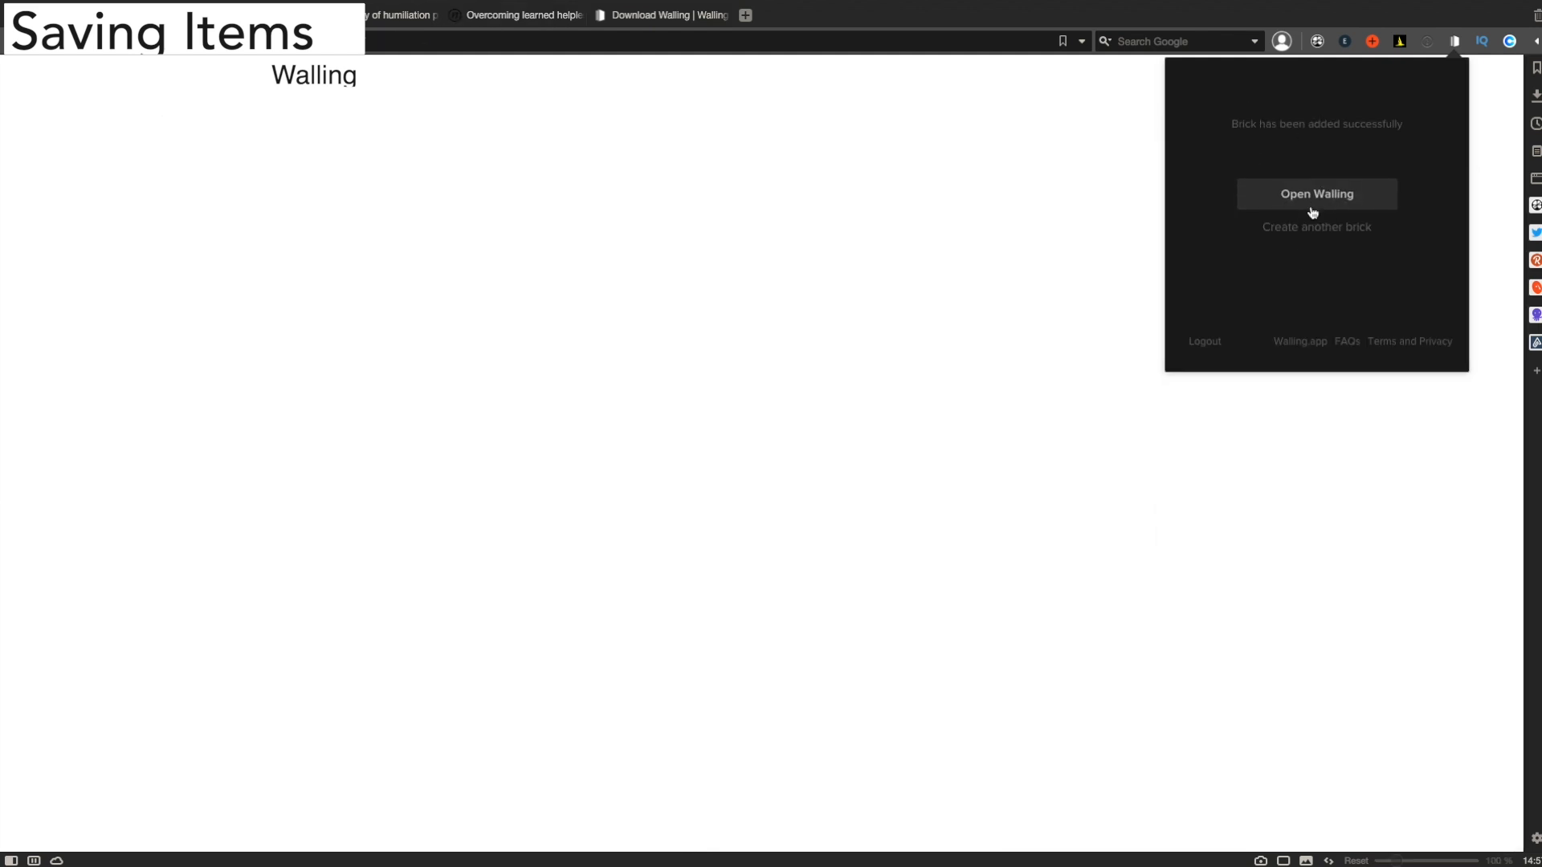
click(1316, 194)
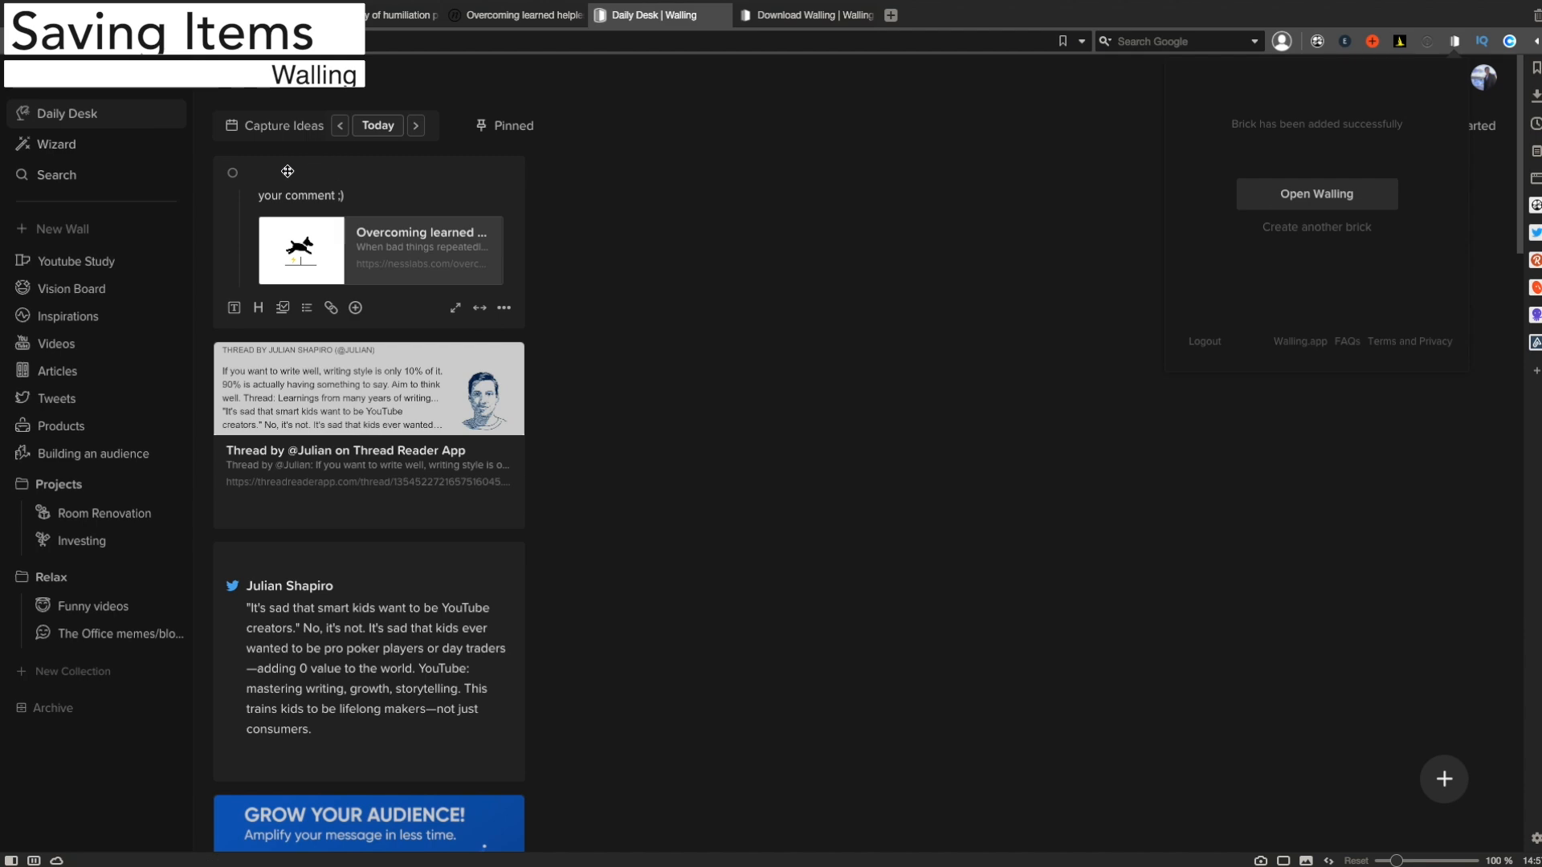
click(196, 14)
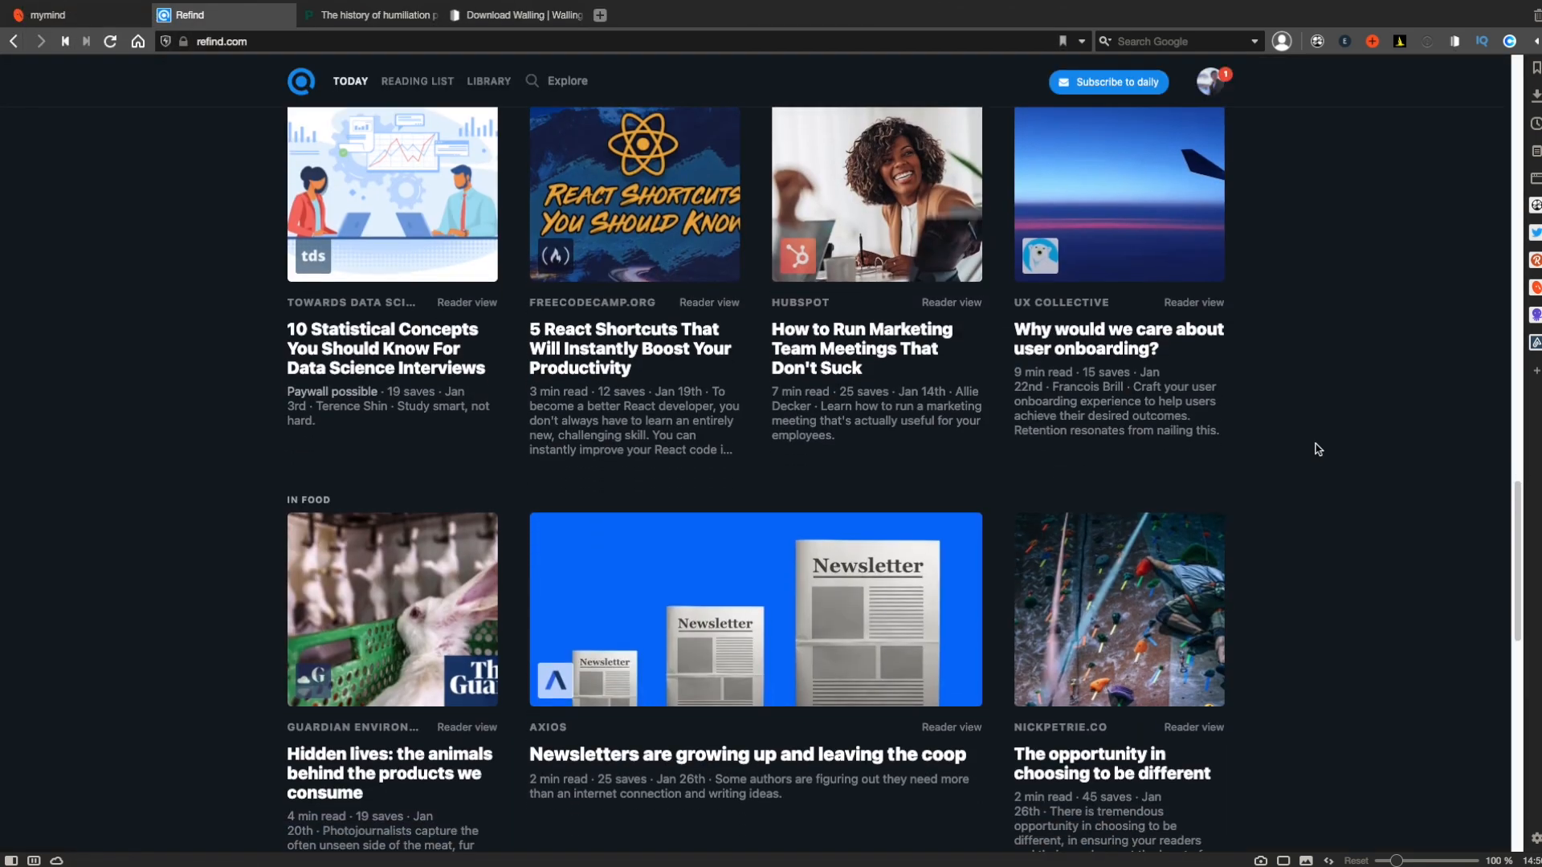
Share the open Vox article from Safari to mymind and Walling, then scroll the saved bricks in the Walling app.
scroll(down, 3)
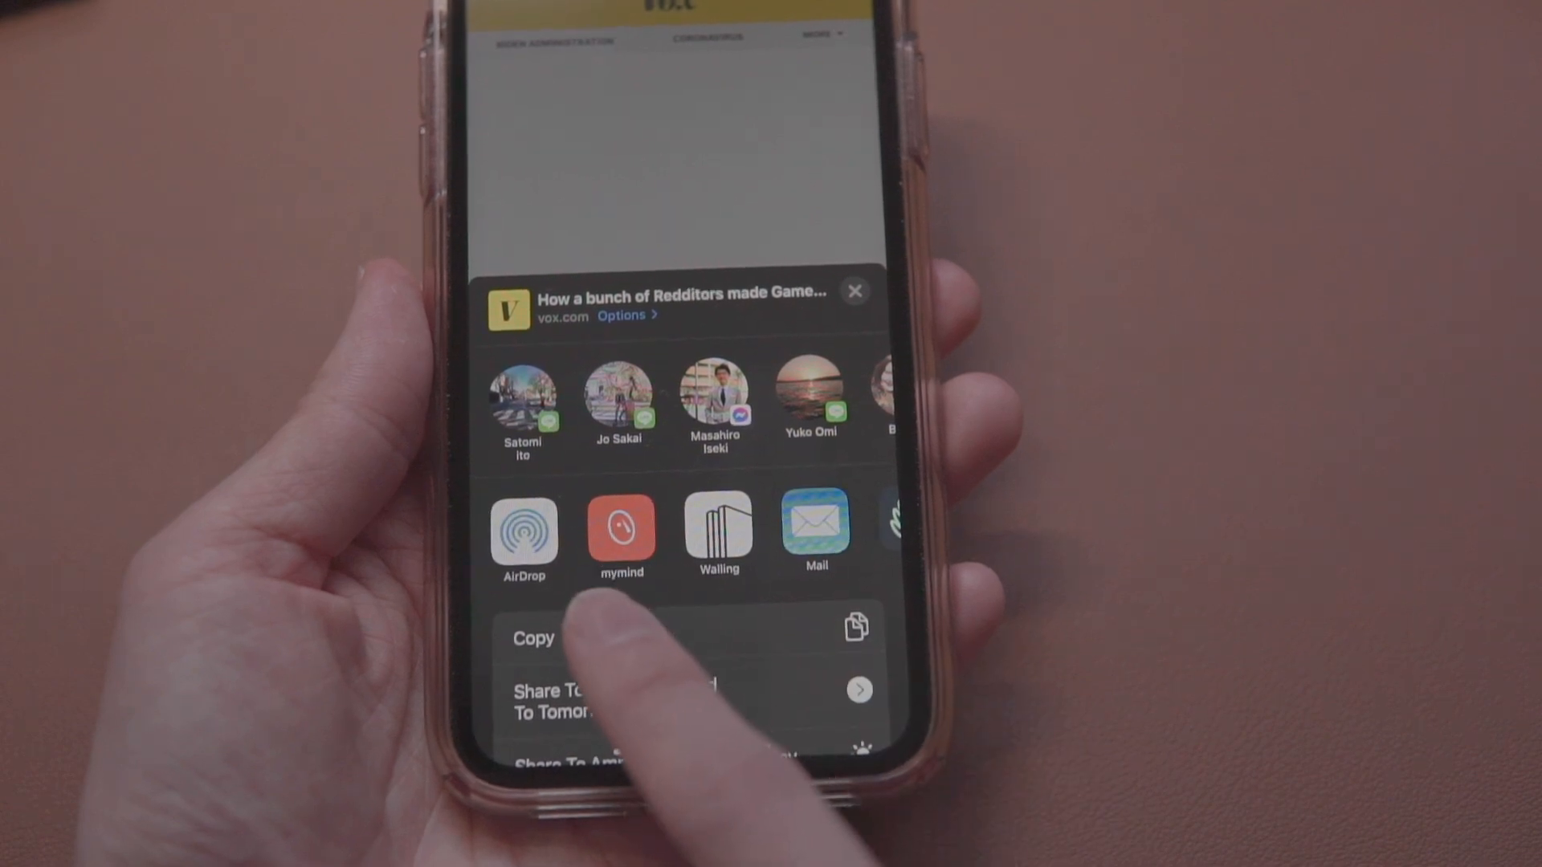
click(620, 532)
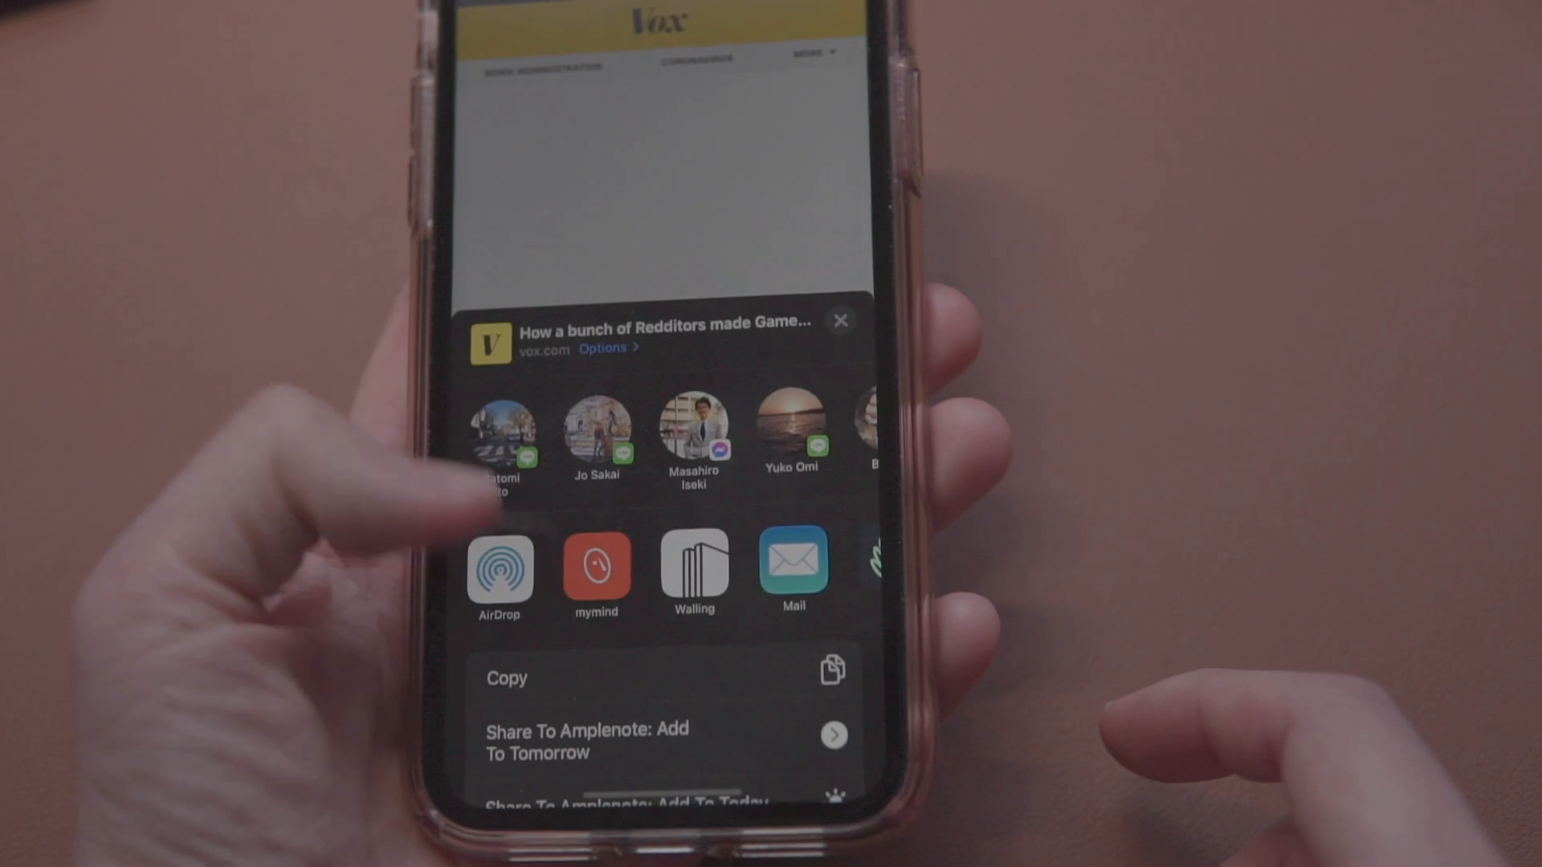
click(694, 570)
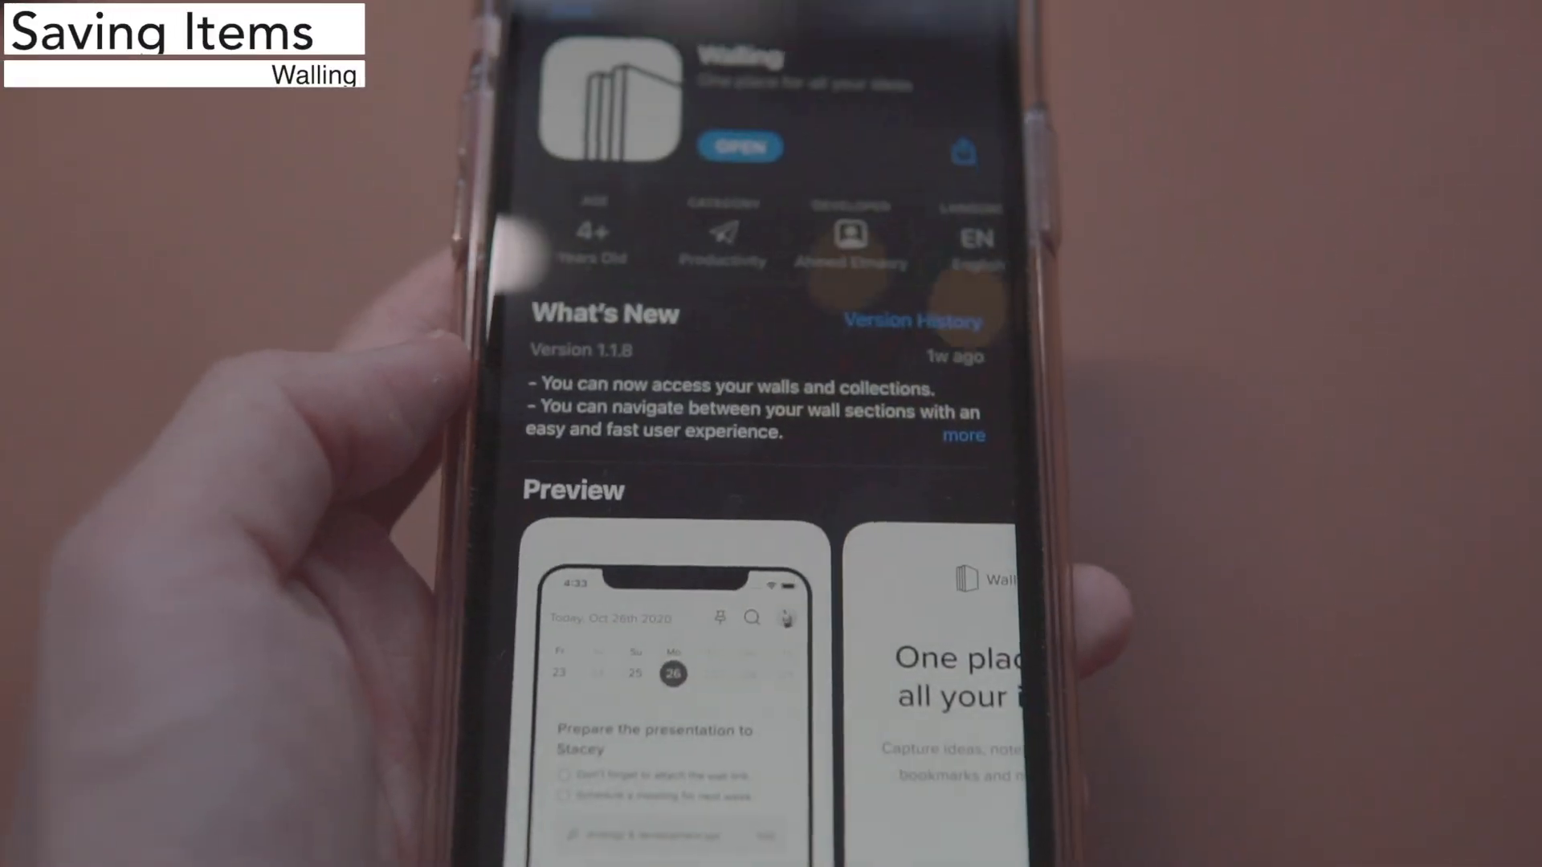
scroll(down, 3)
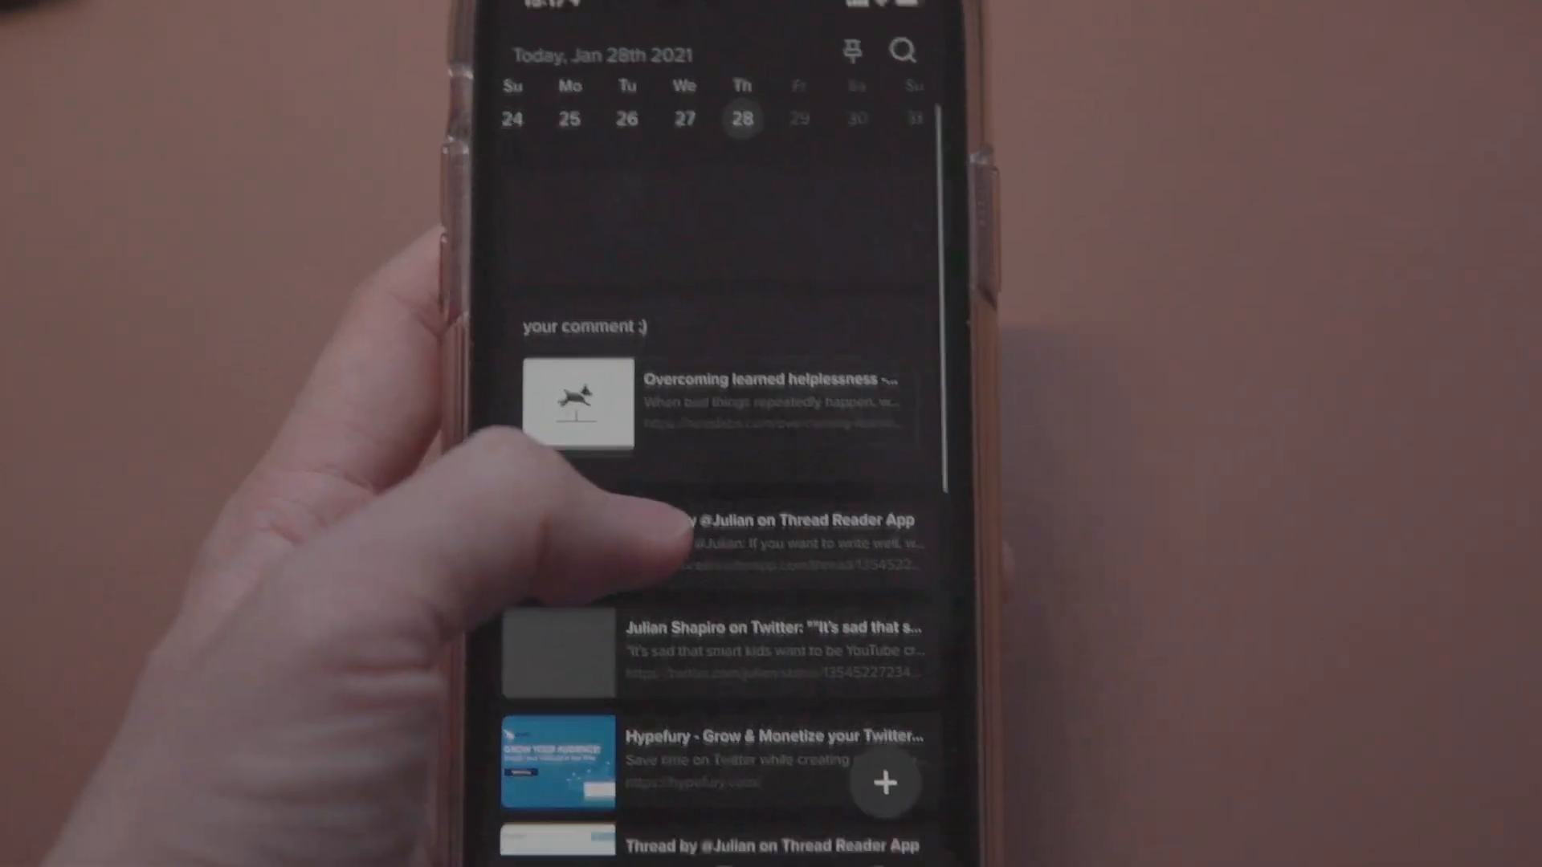
scroll(down, 3)
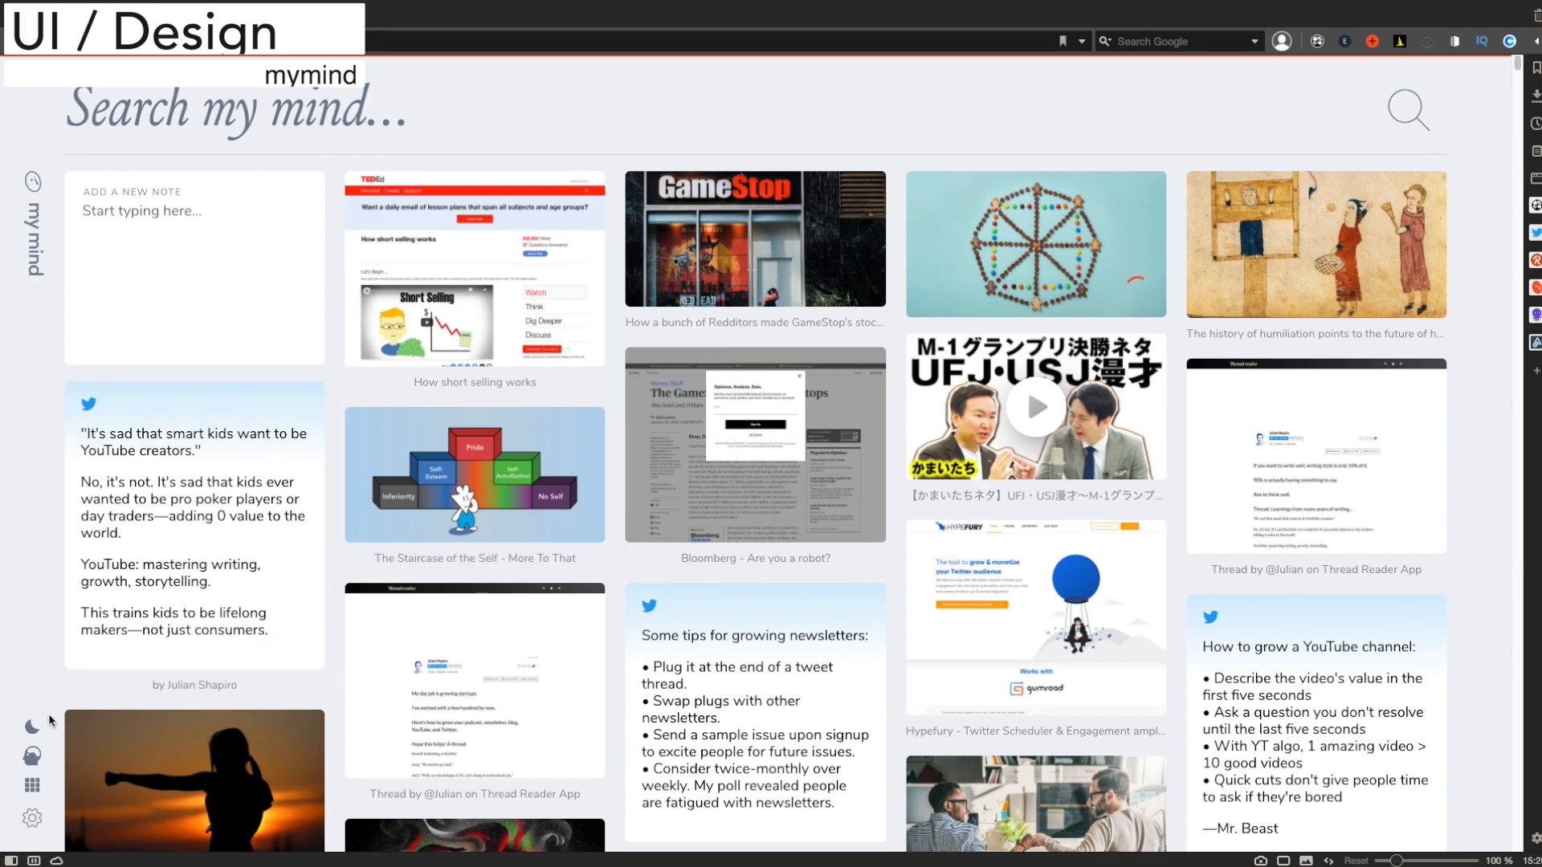
Search the saved mymind cards for 'food'.
click(29, 726)
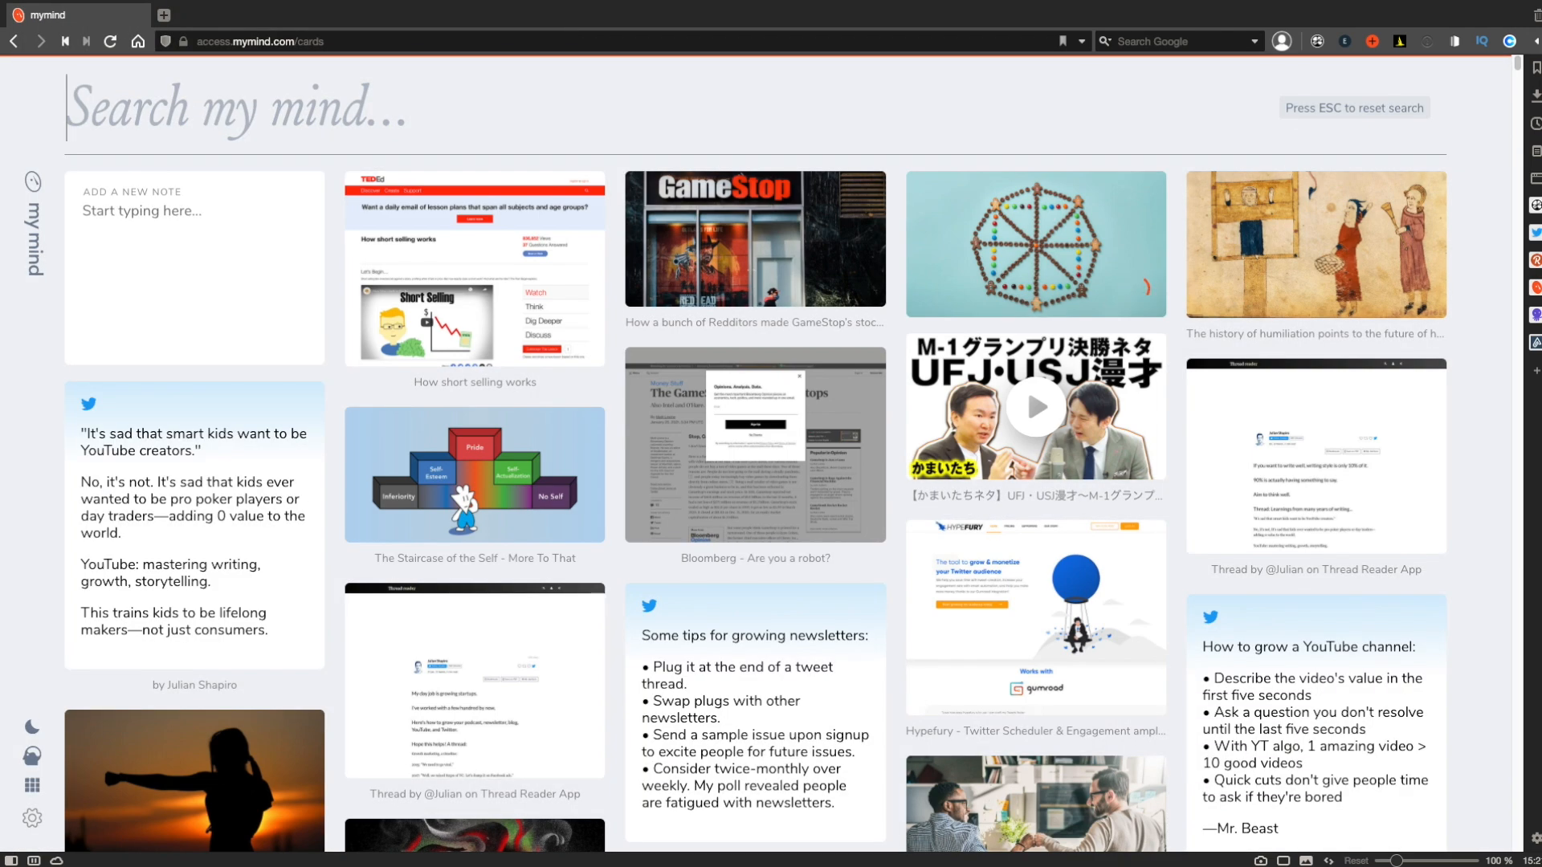
text(food)
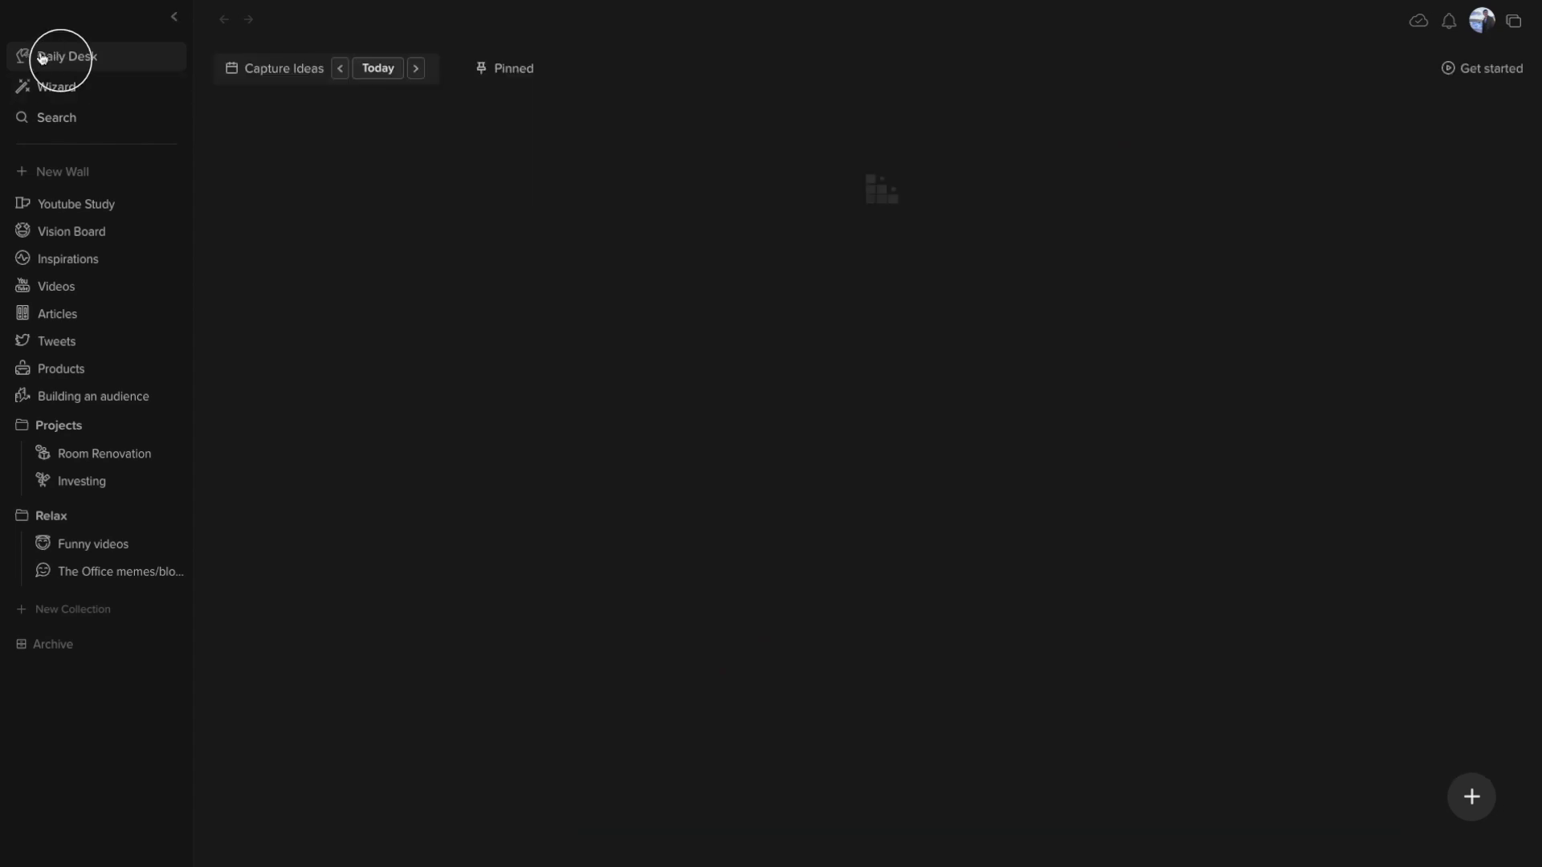
View the Daily Desk and an earlier day's captures, the Wizard's node list, then the keyword search page.
click(68, 57)
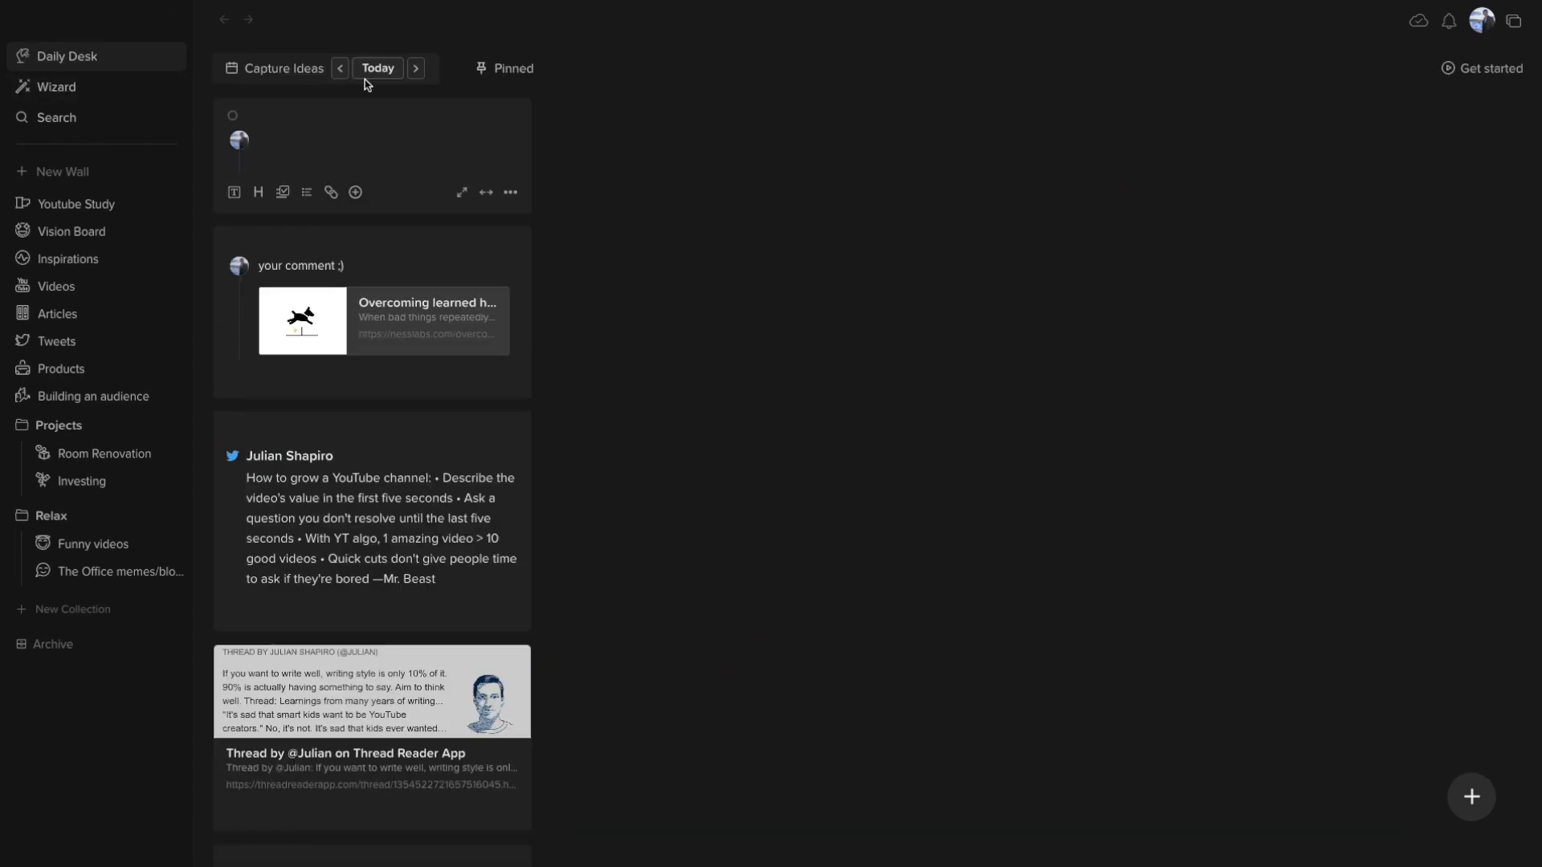
click(415, 69)
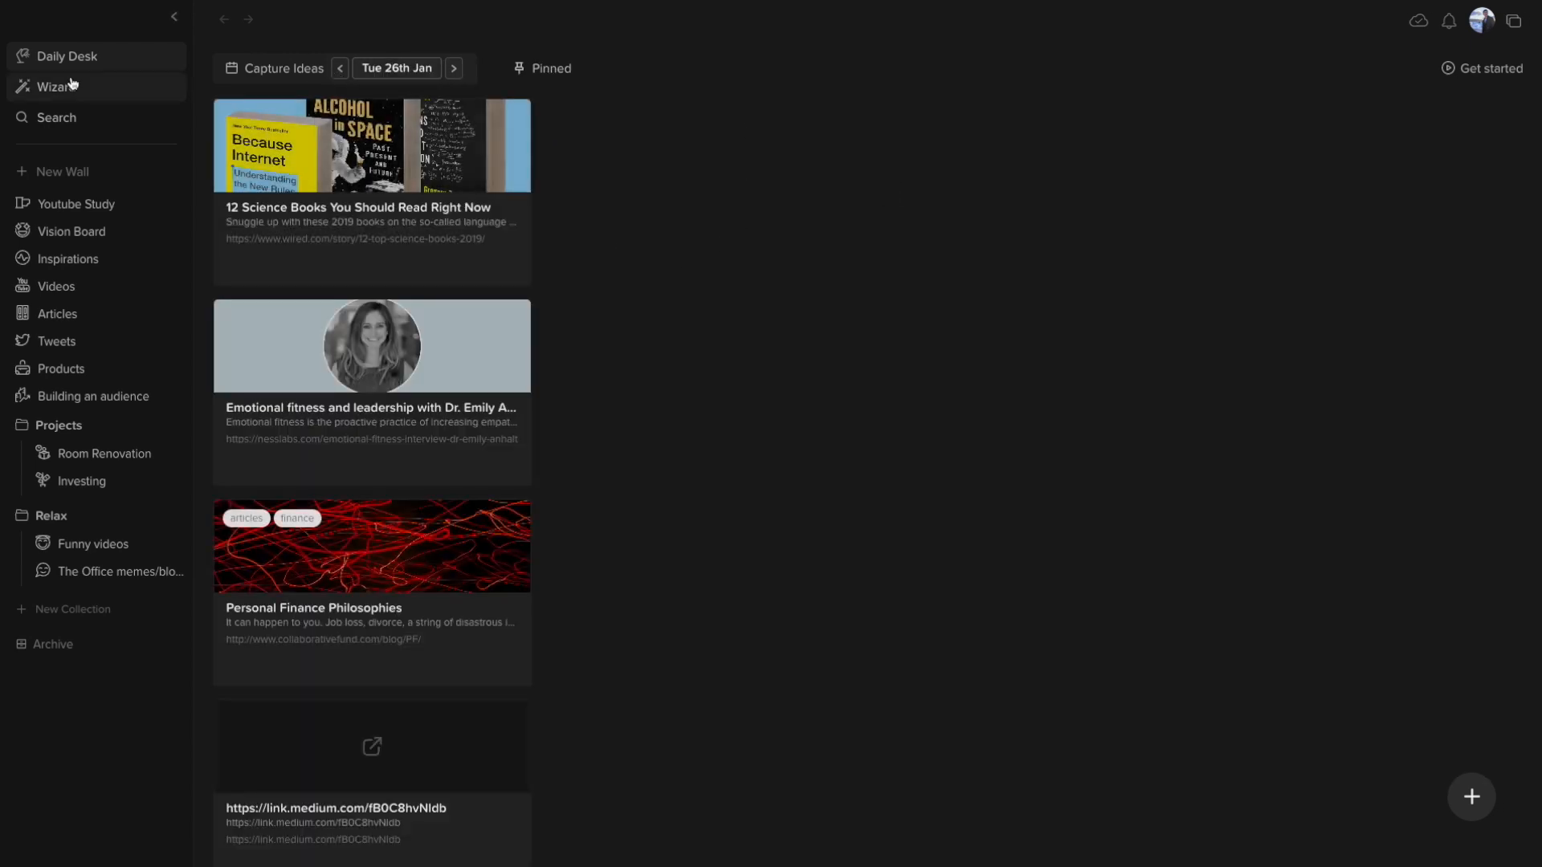
click(56, 87)
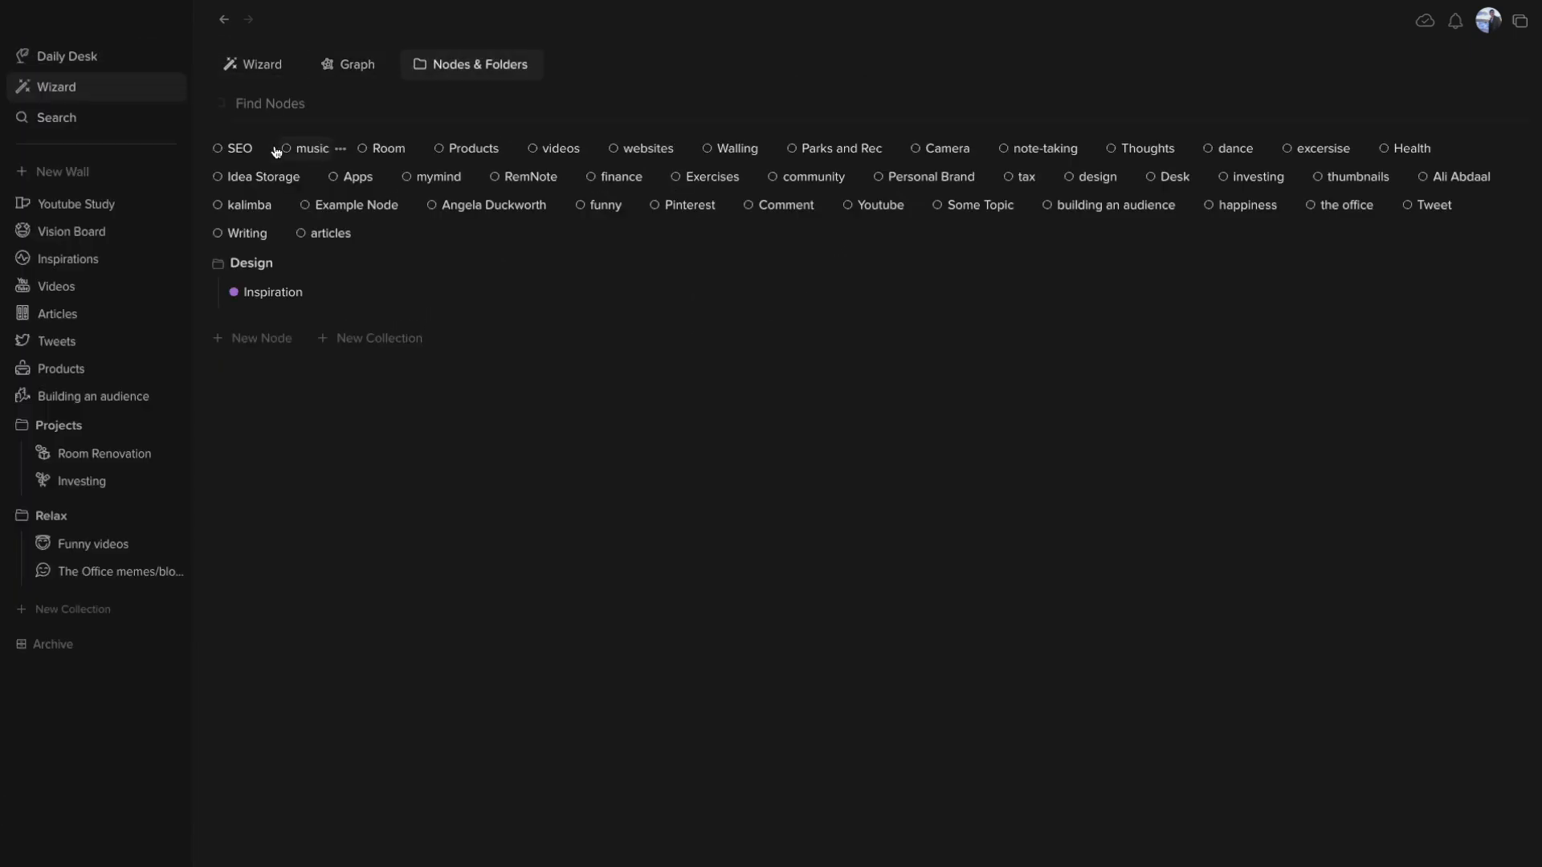
click(56, 118)
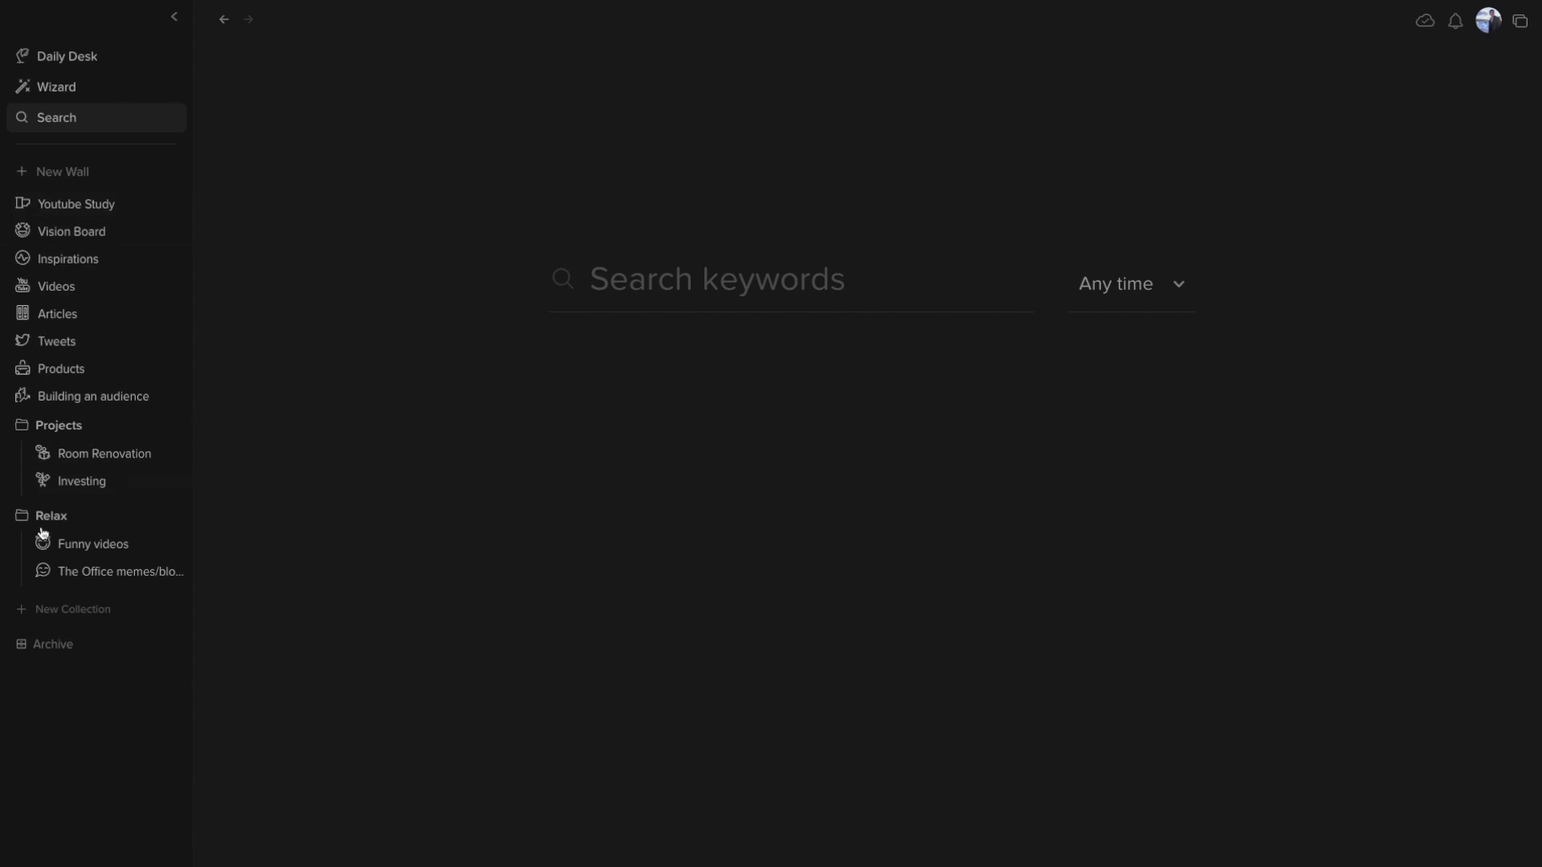
Browse the Tweets and Articles walls and give the Investing wall a money icon.
click(56, 346)
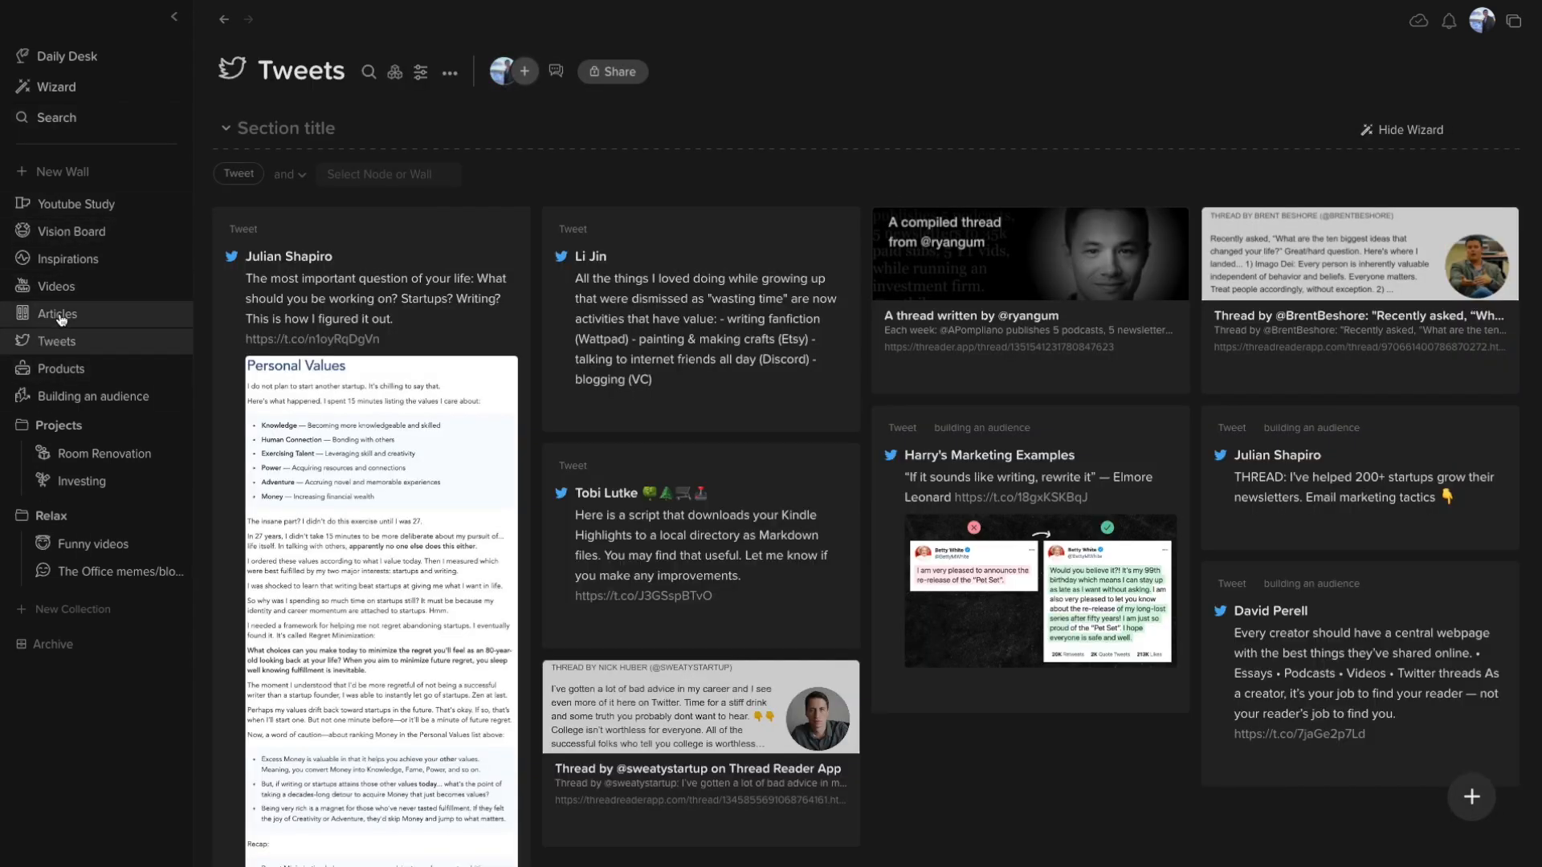
click(54, 316)
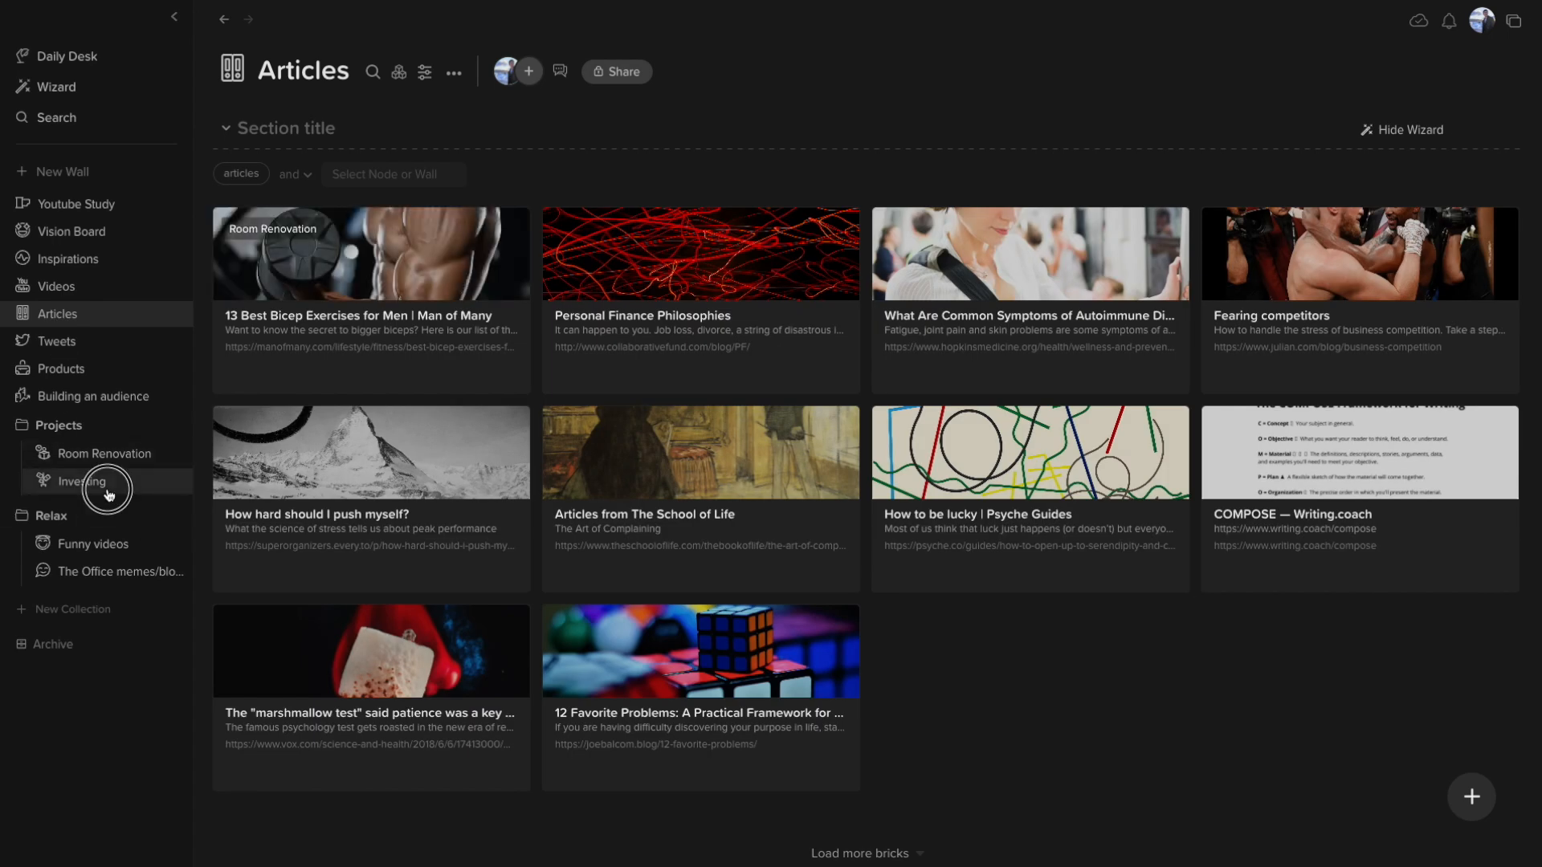
click(82, 480)
text(money)
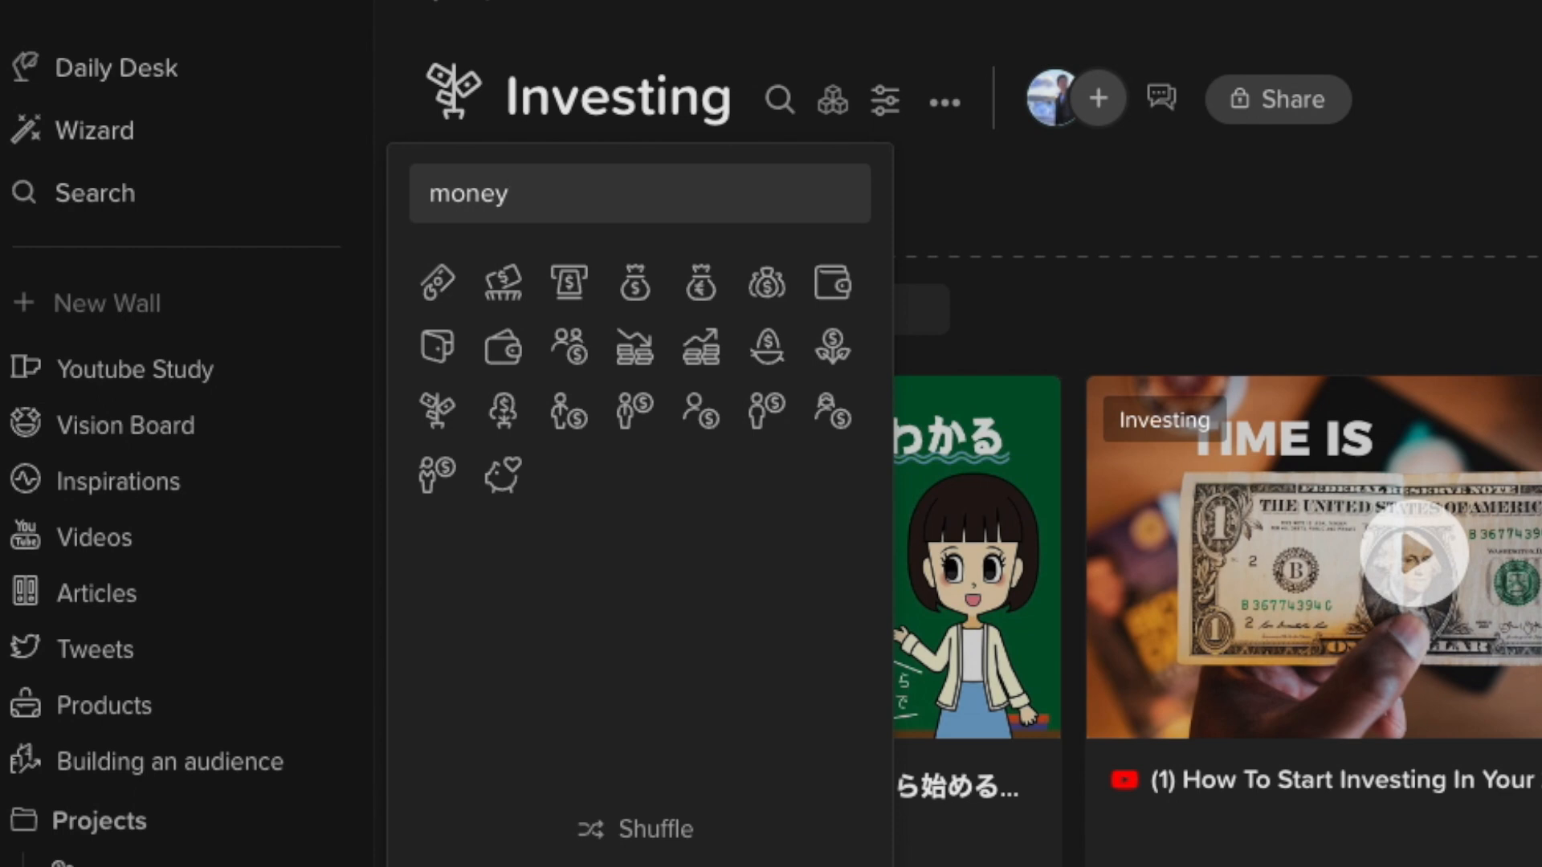
click(501, 476)
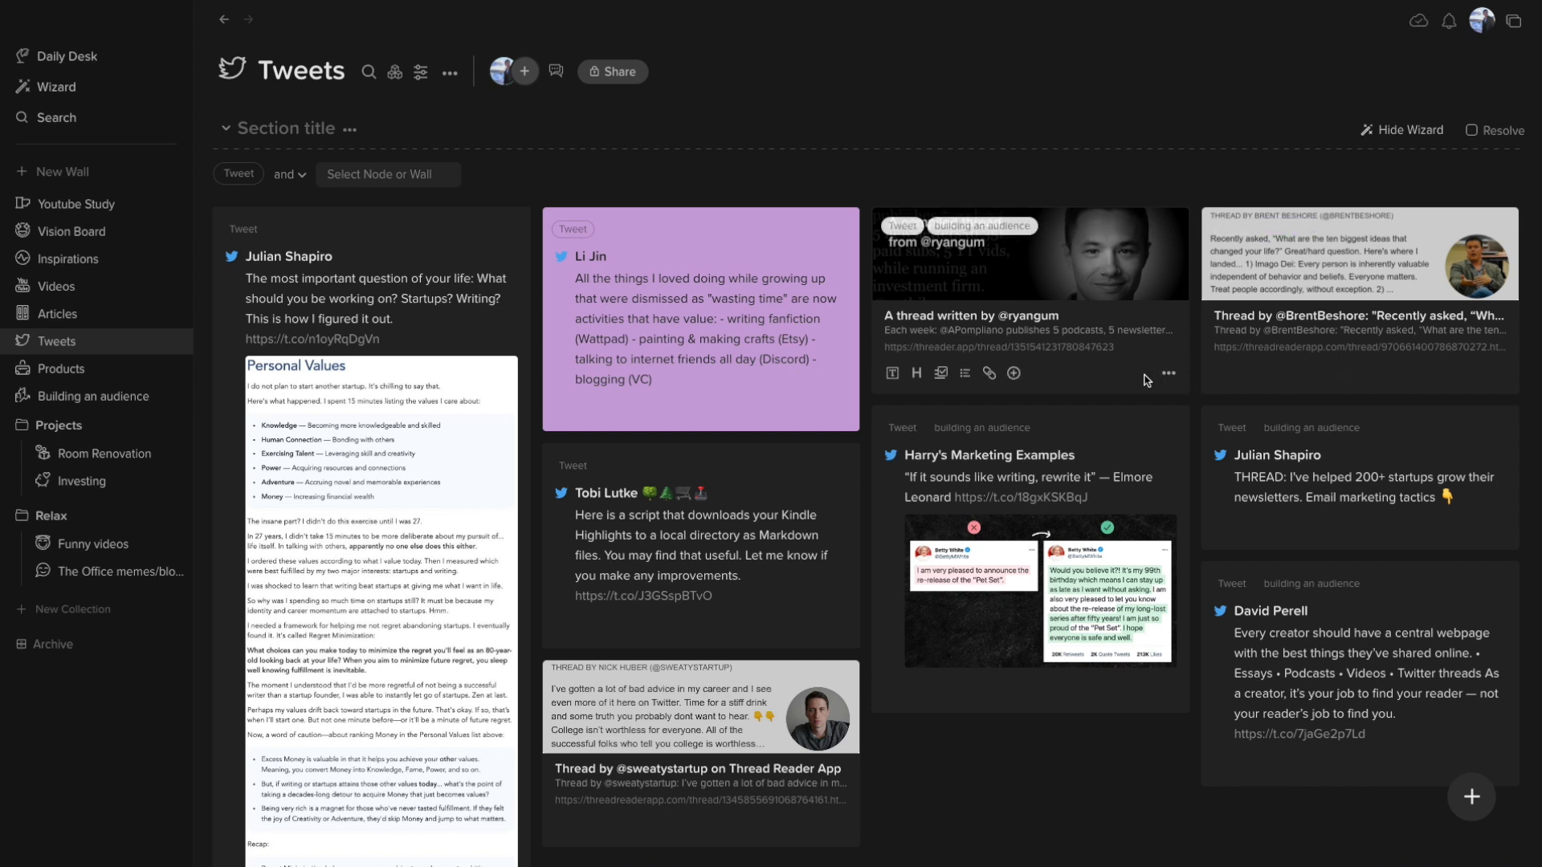
Colour the ryangum thread brick yellow and a second tweet brick purple.
click(1169, 372)
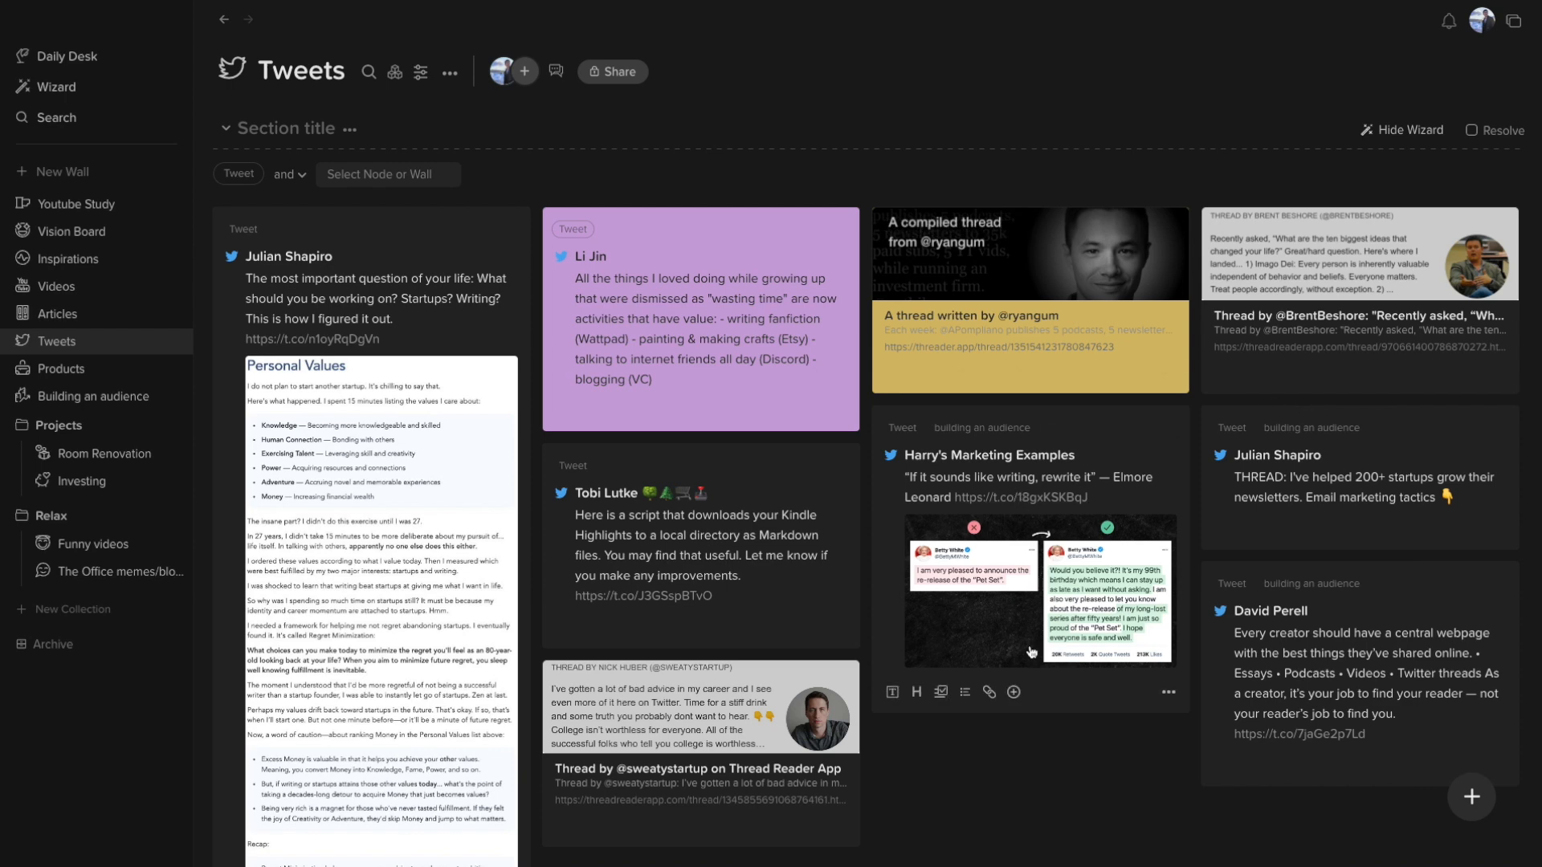
click(1168, 697)
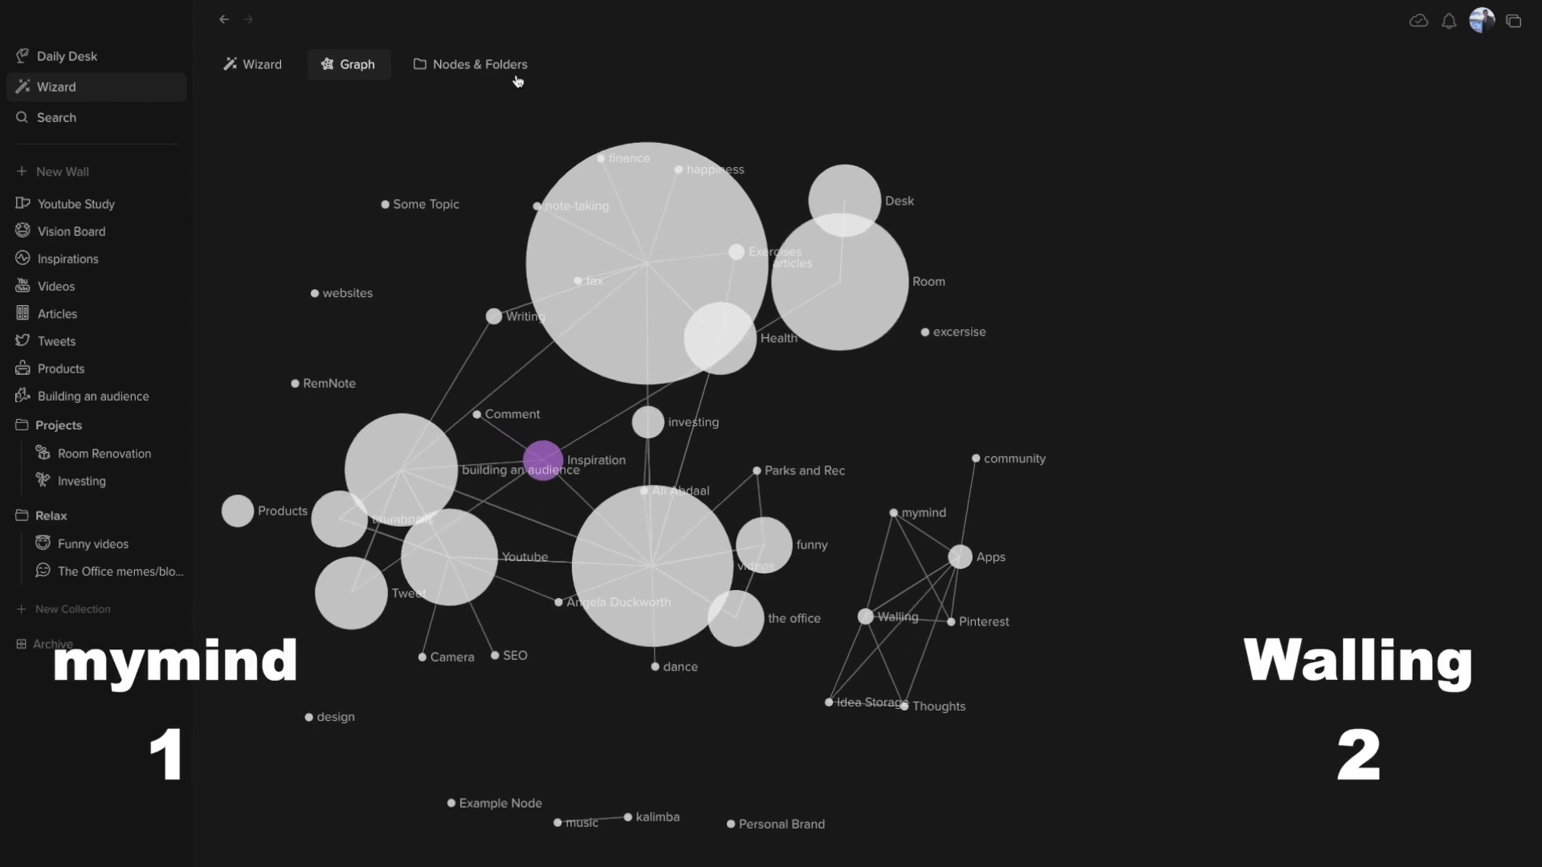
Switch the Wizard view between the node graph and the node list.
click(479, 64)
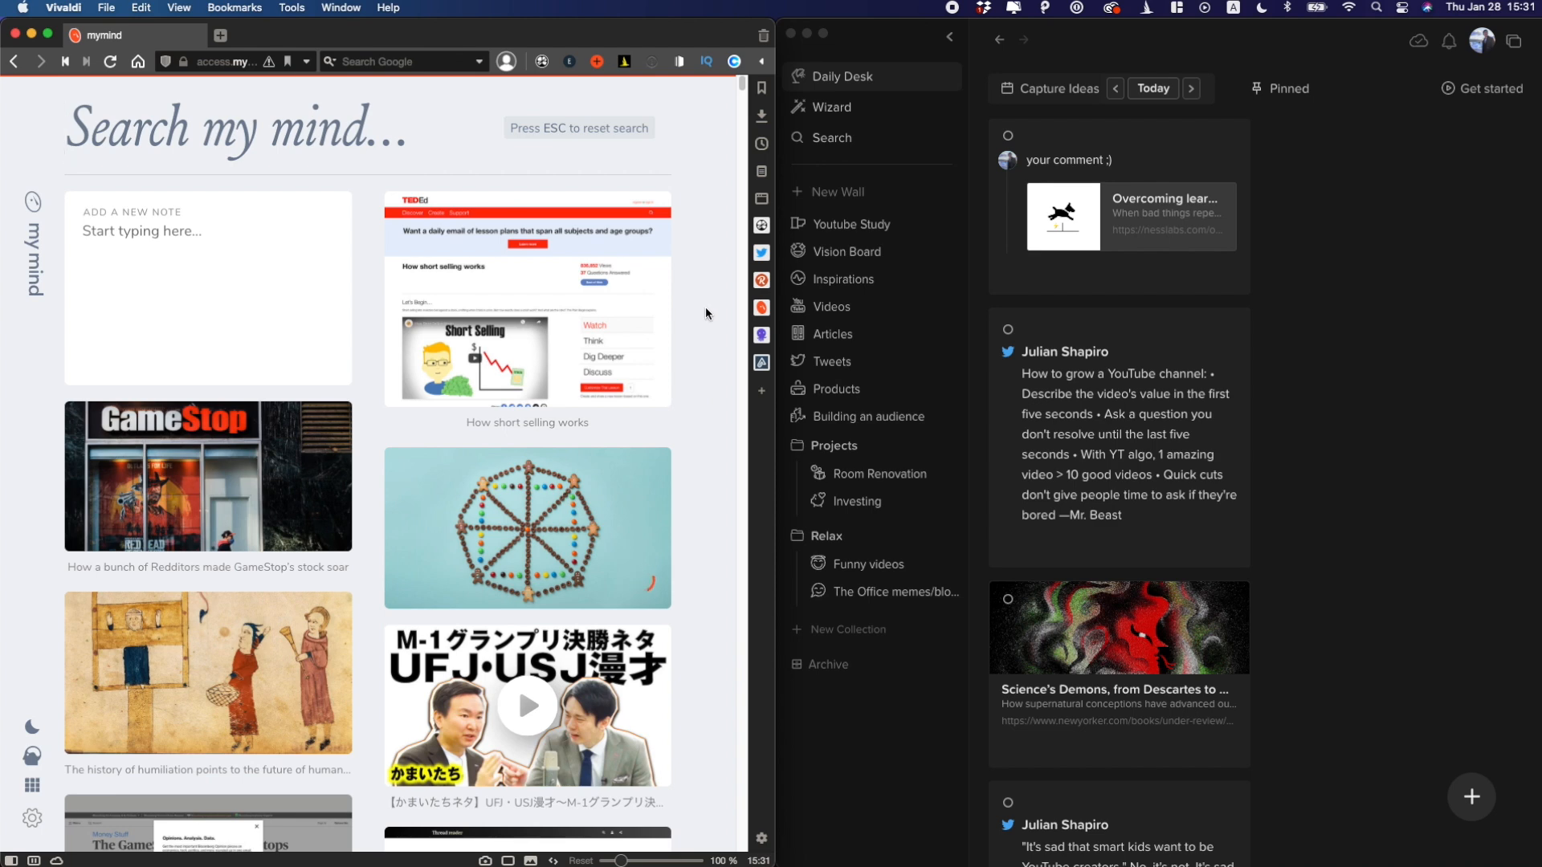
mouse_move(357, 94)
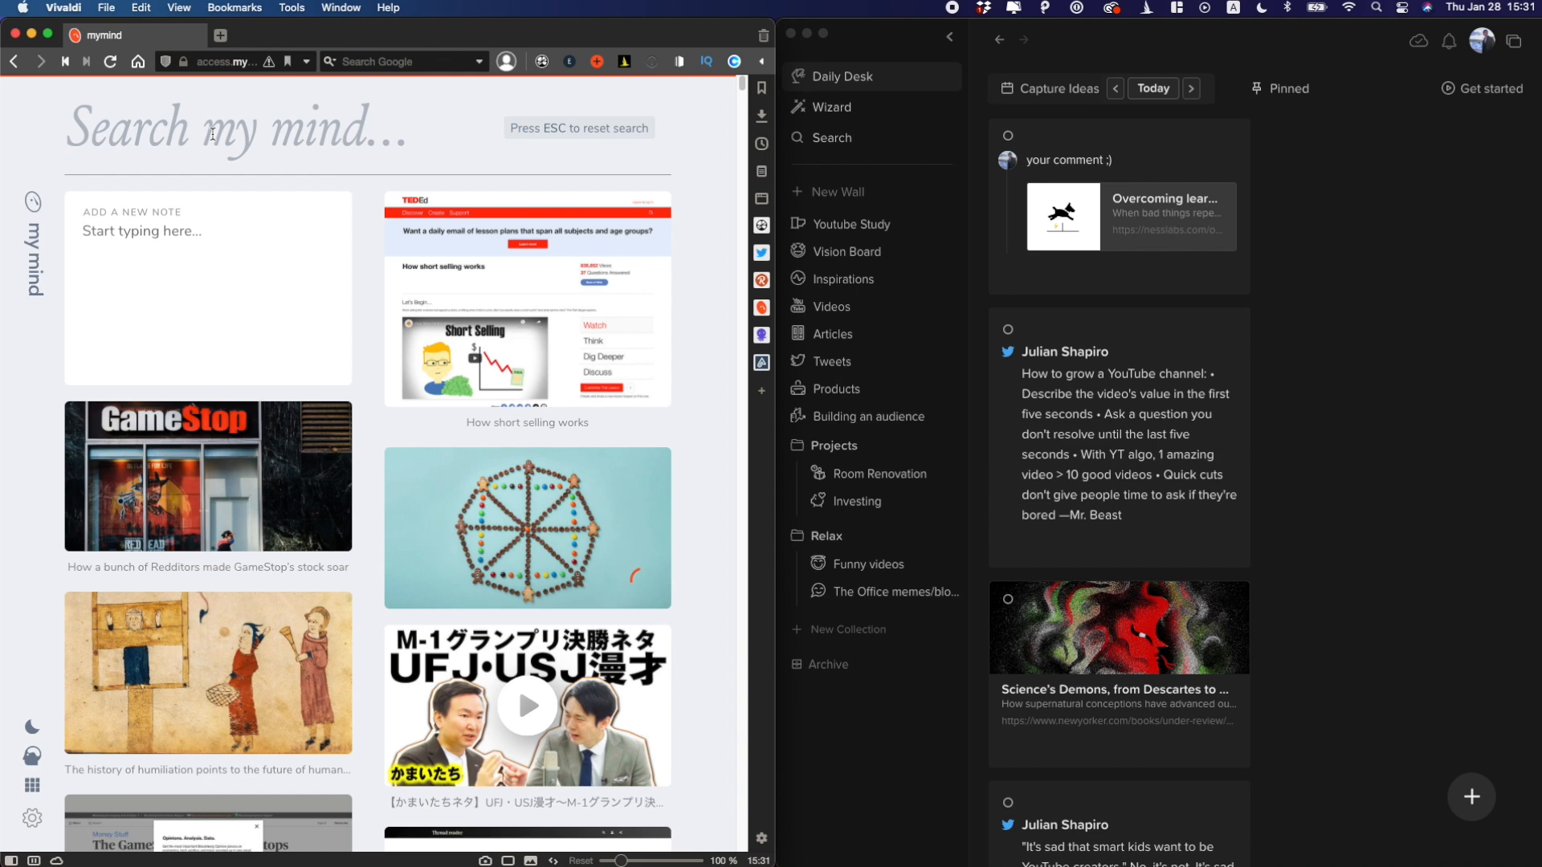
Filter cards with 'tweet' and the growth marketing tag, then view the Julian Shapiro newsletter-growth thread card.
text(tweet growth marketing)
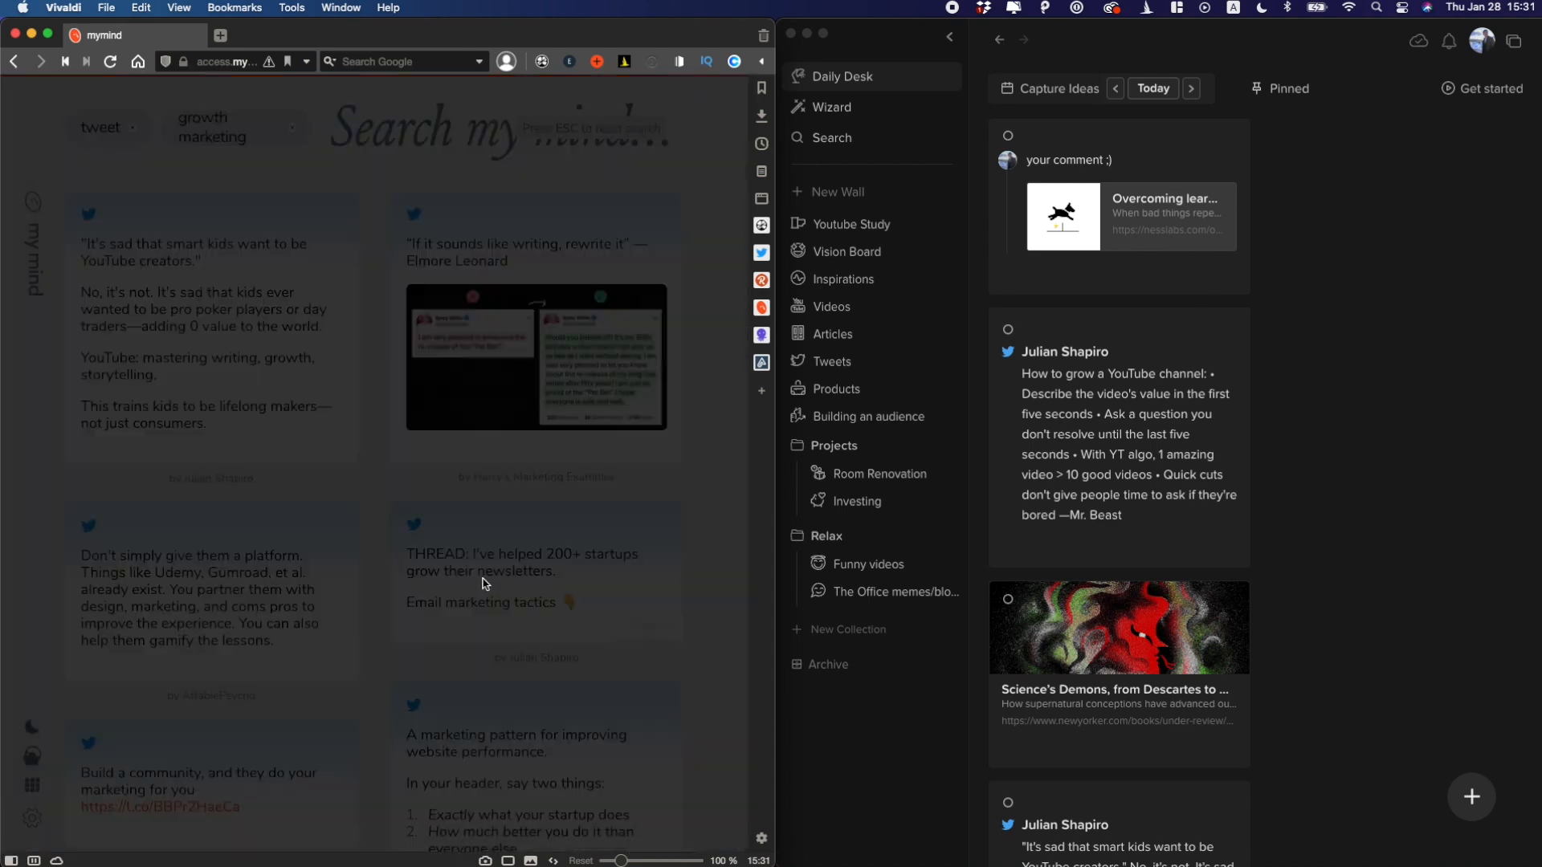
click(482, 580)
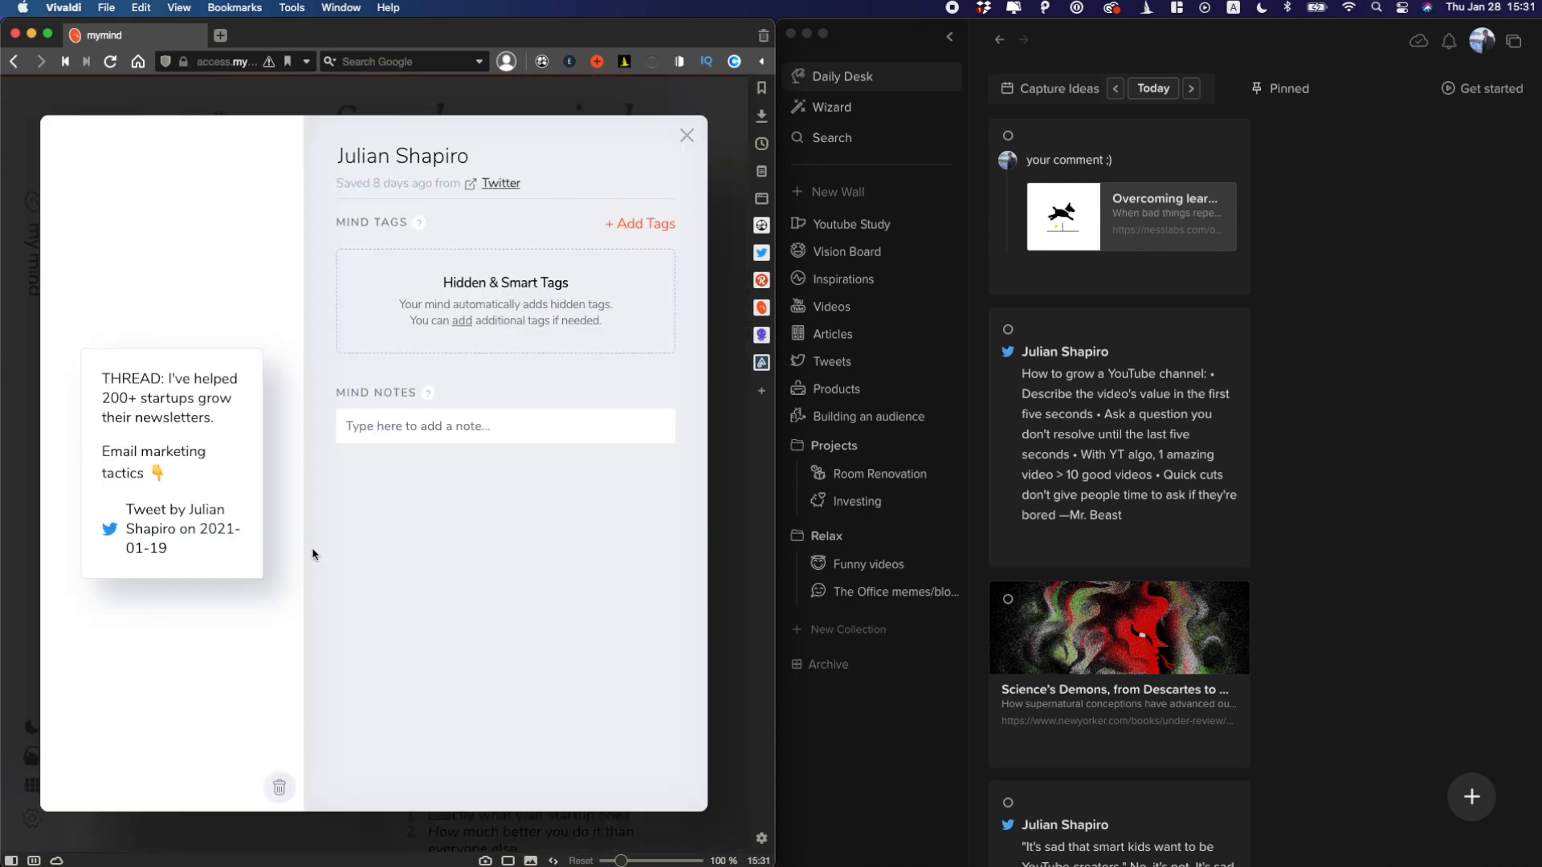
mouse_move(193, 440)
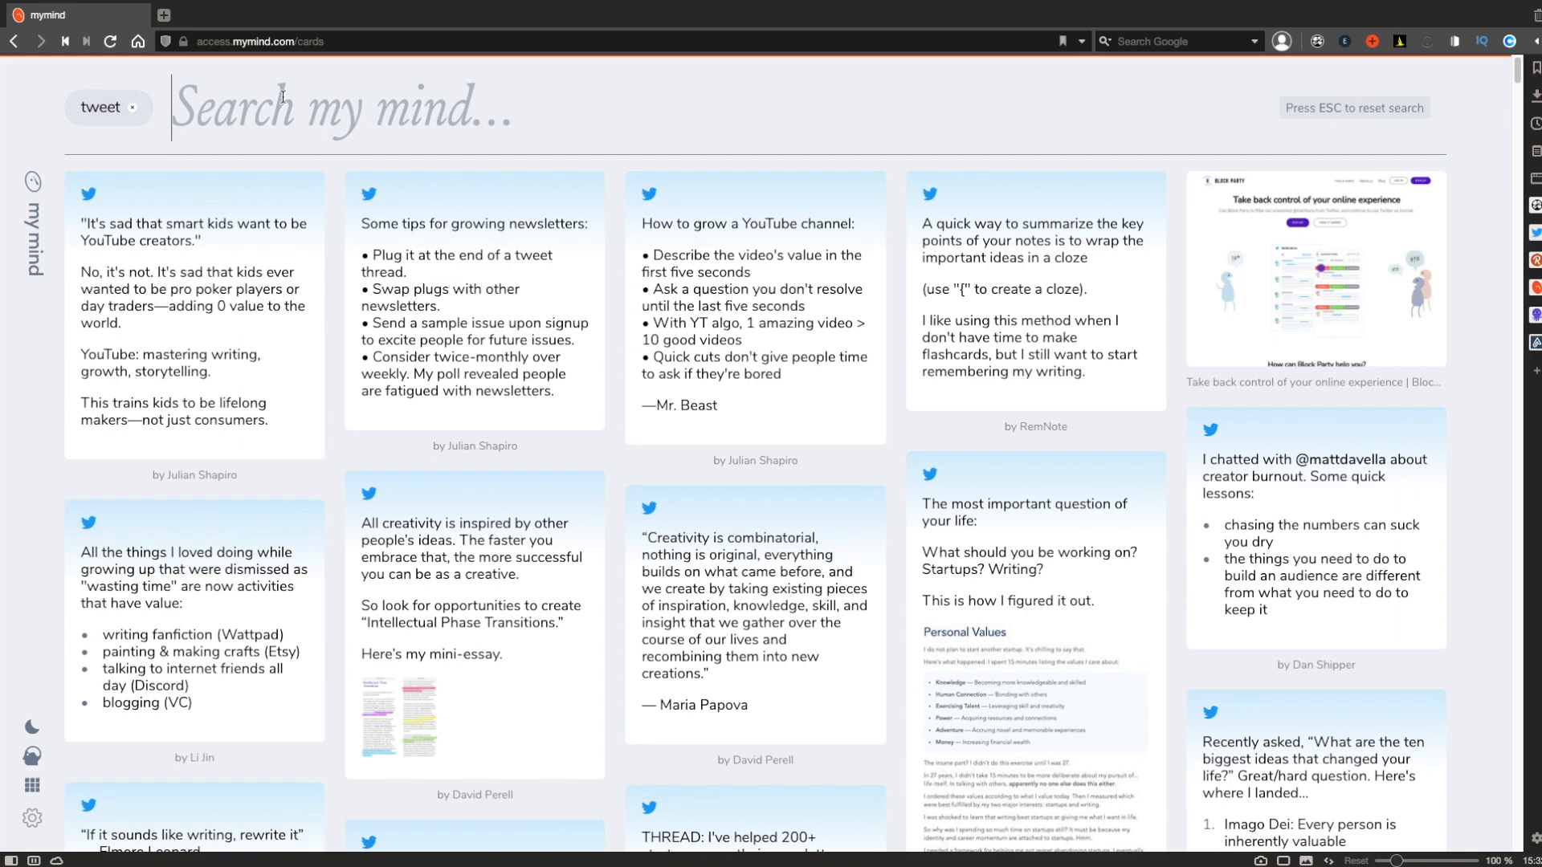
Search 'david per', then narrow the cards with the video and ted tags to only TED talk videos.
text(david per)
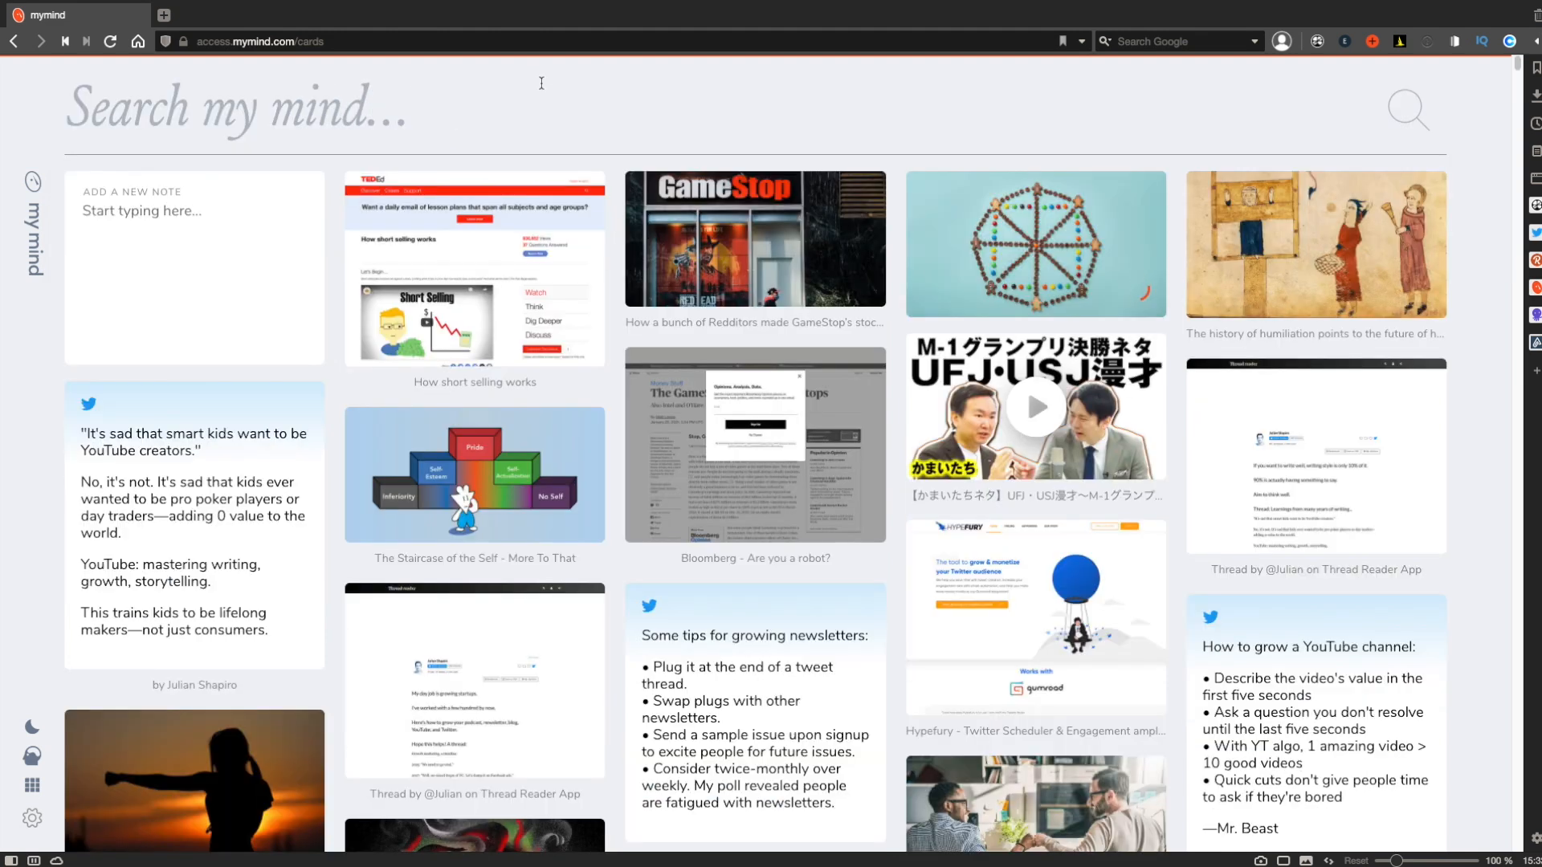
text(v)
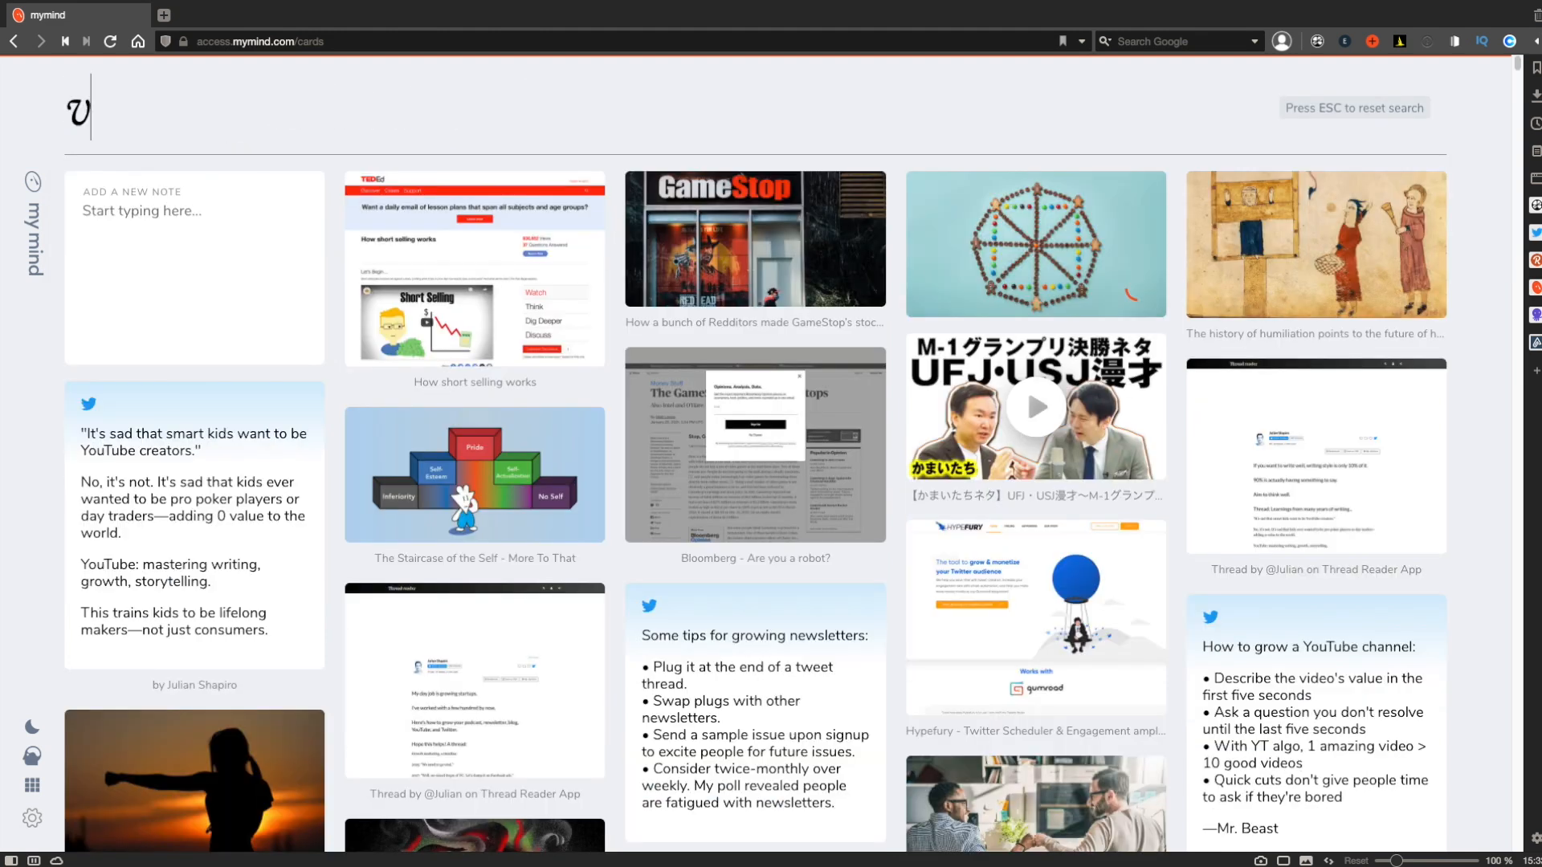
text(ted)
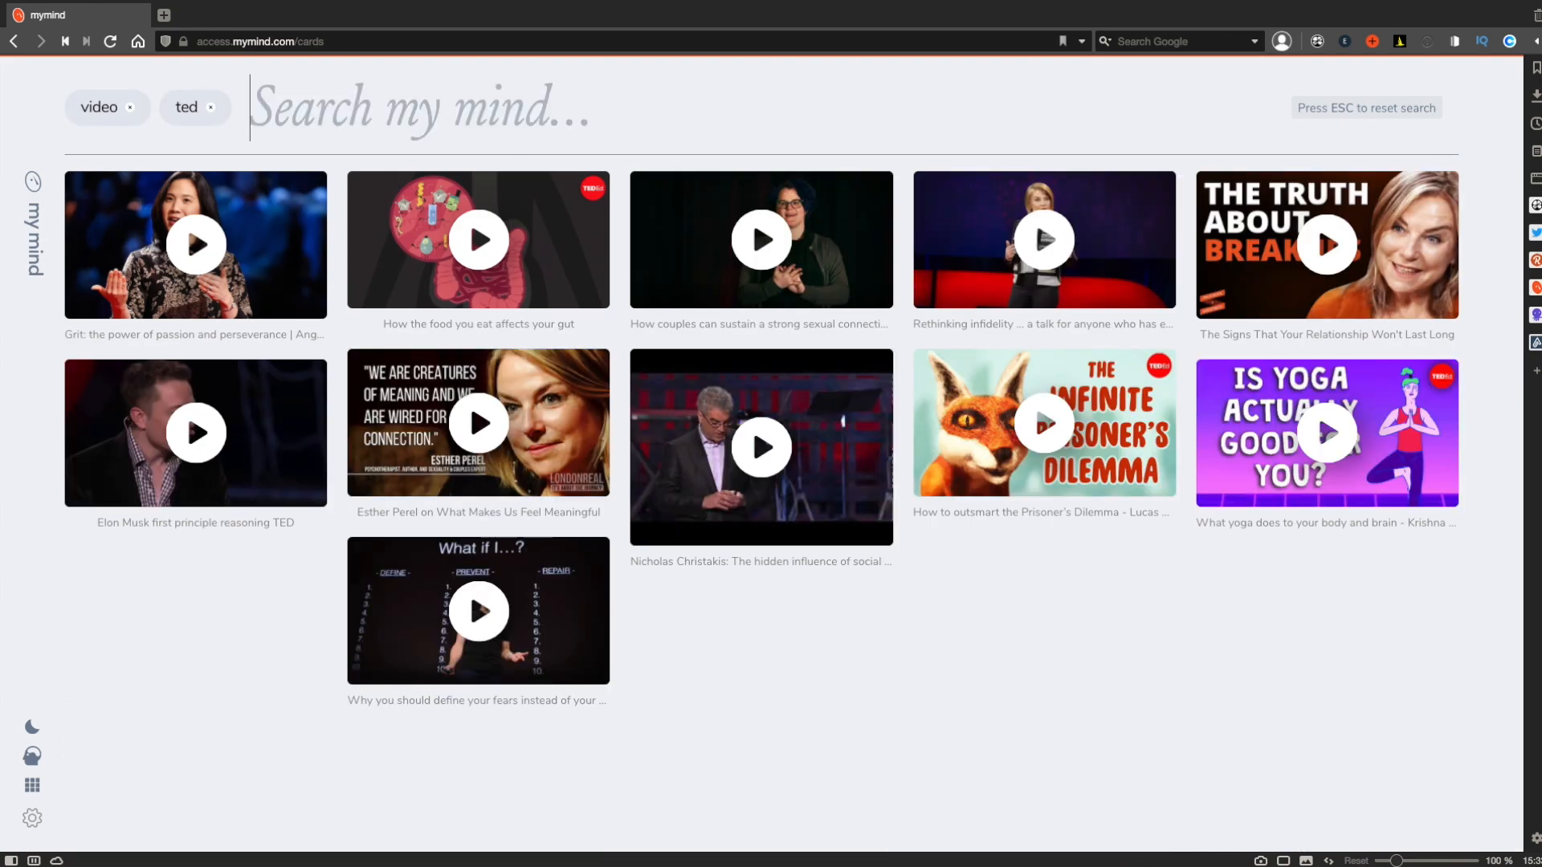
mouse_move(195, 244)
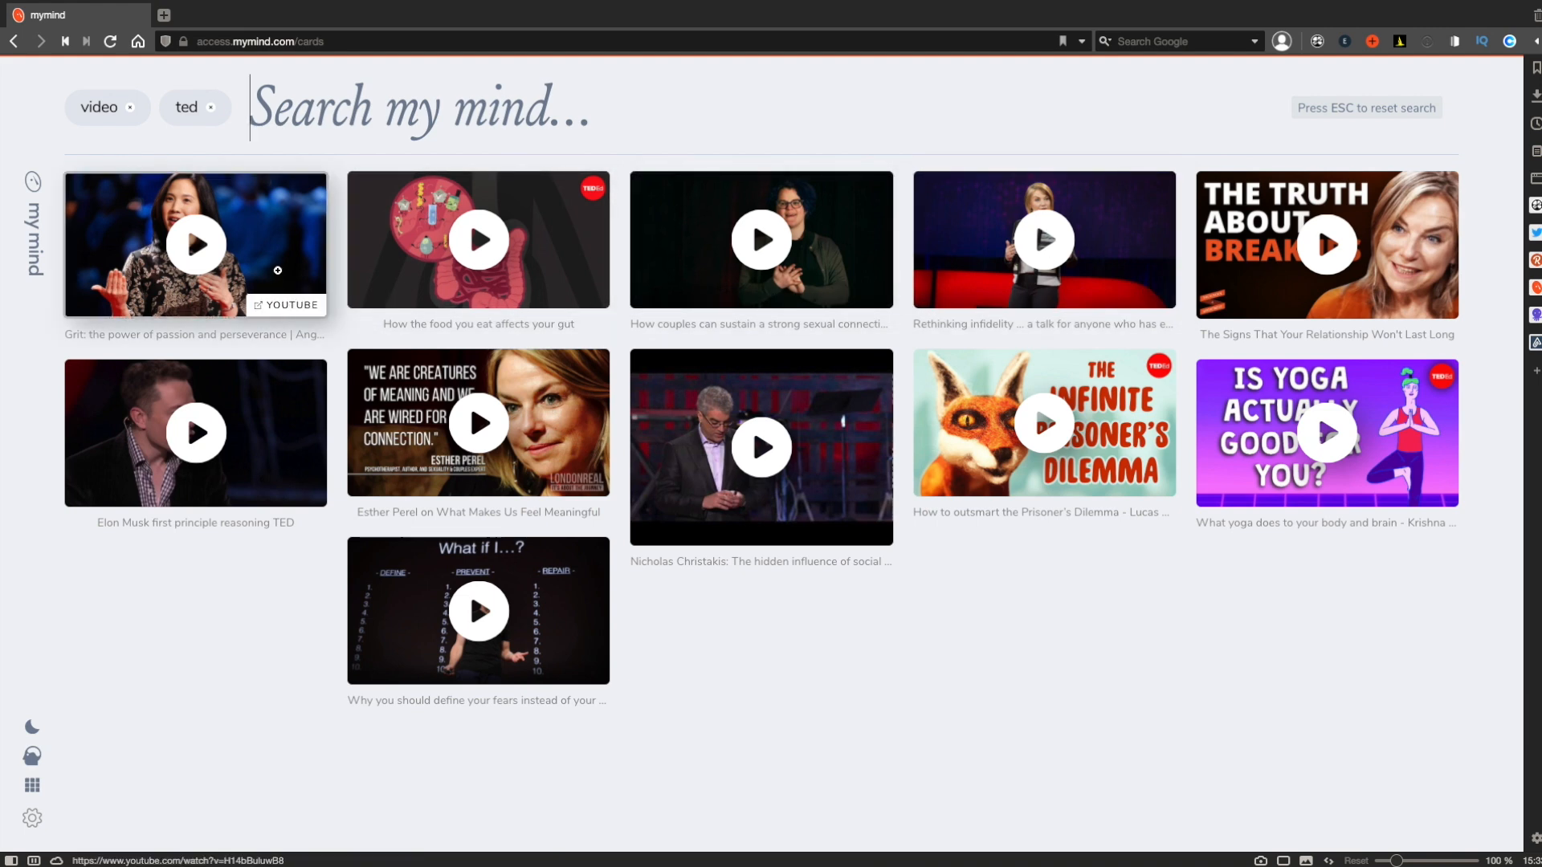
Save the Pinterest keyboard photo to mymind and confirm it as the newest card in the grid.
click(194, 244)
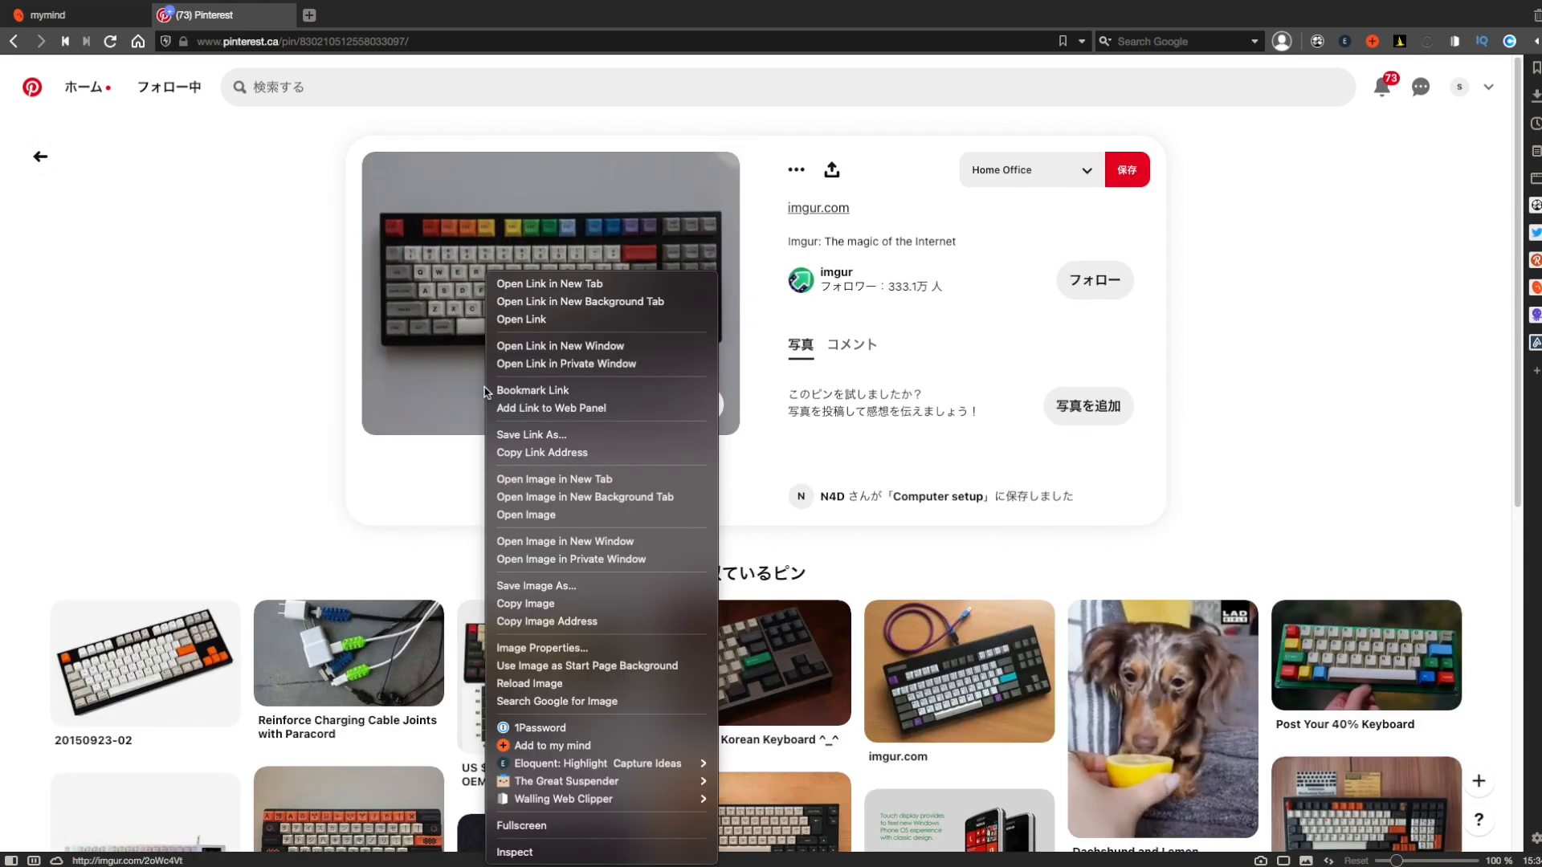
click(554, 745)
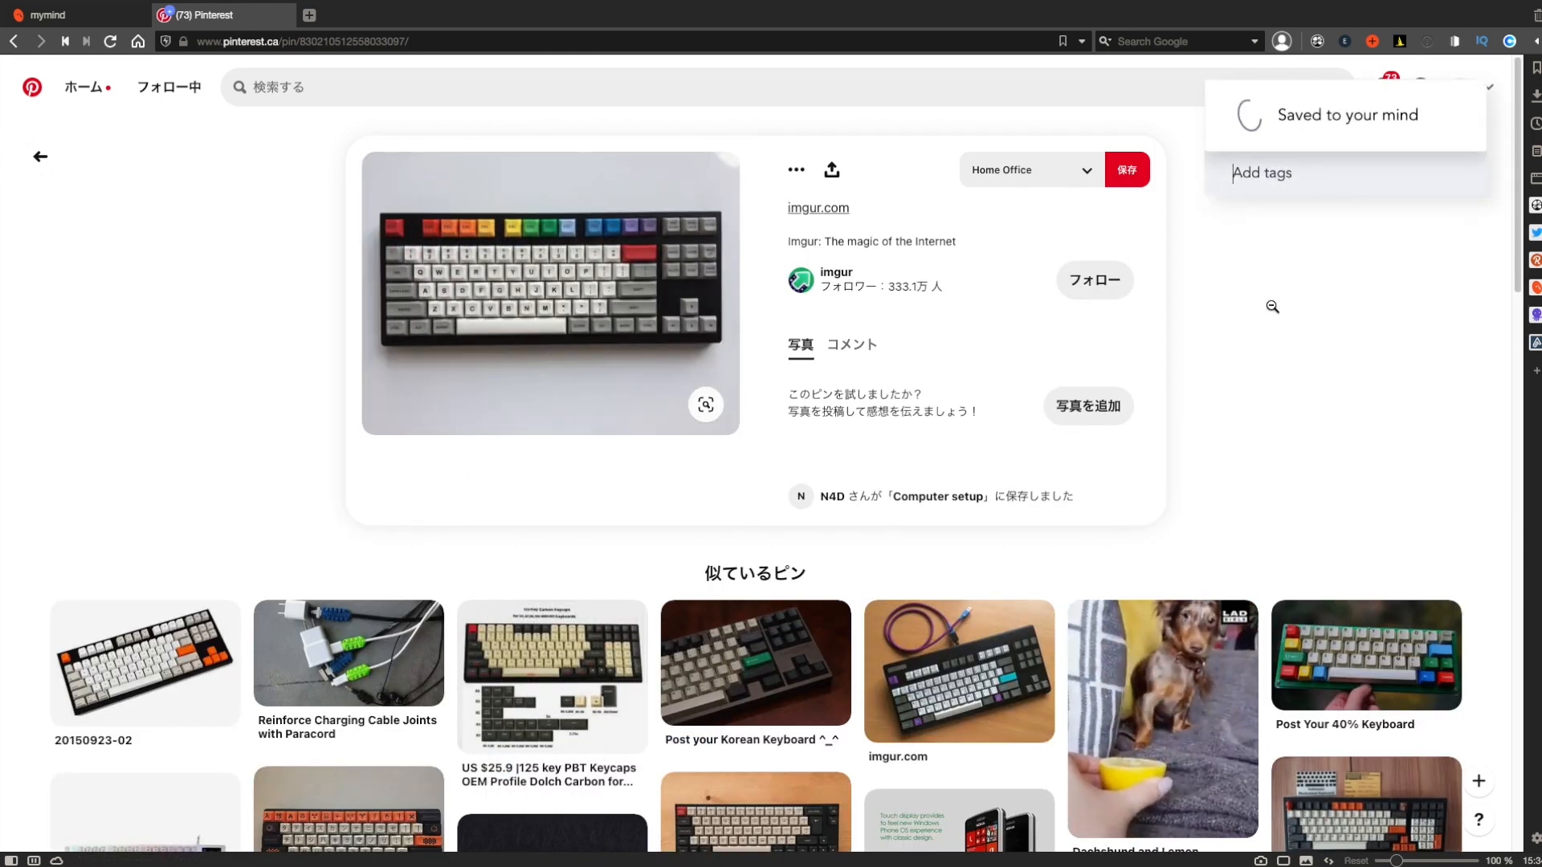
click(74, 15)
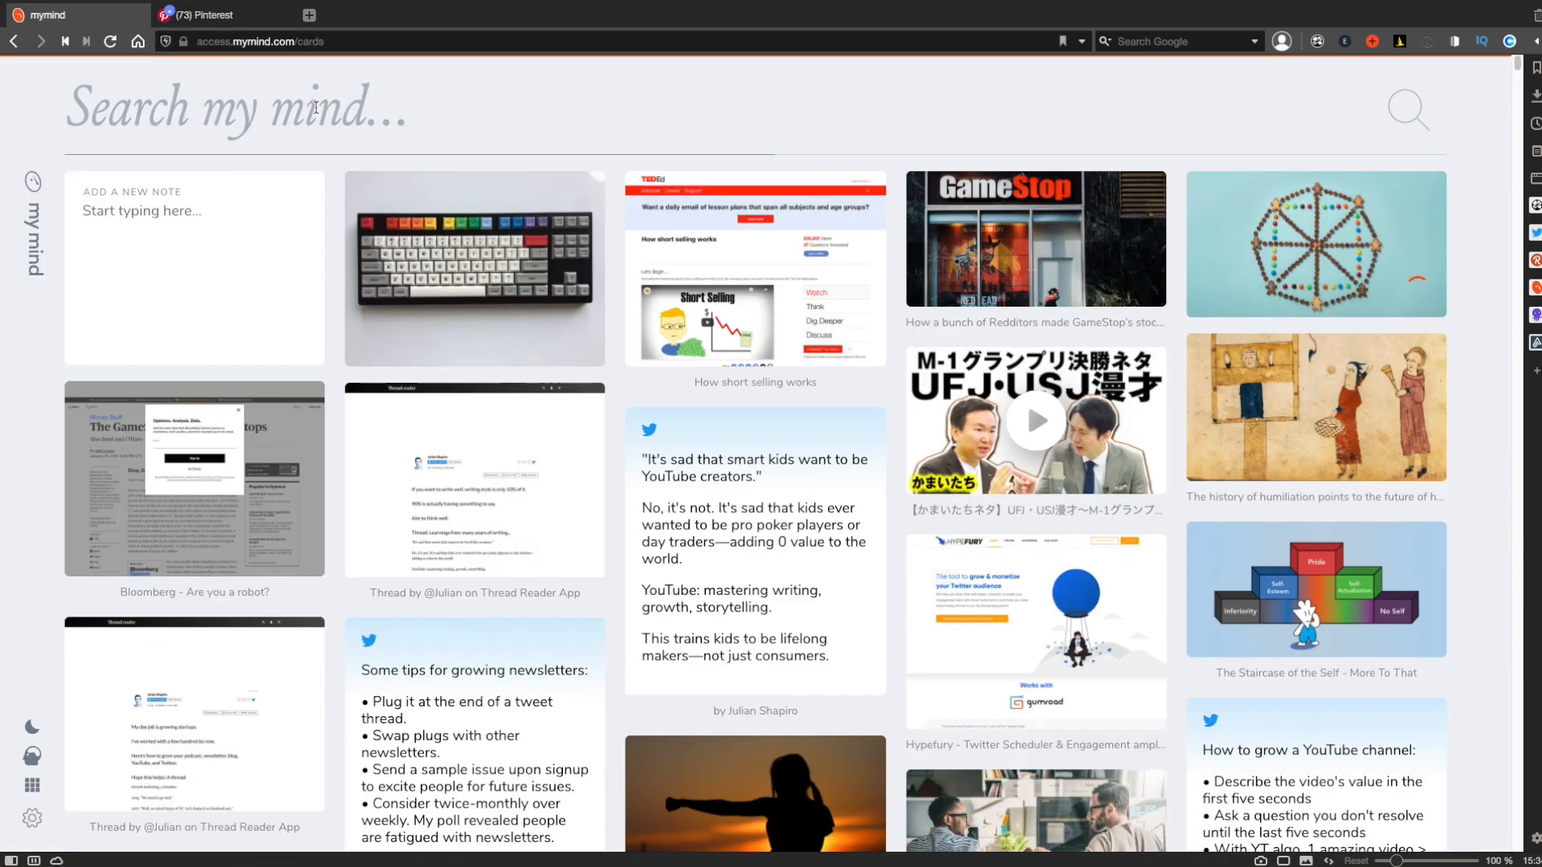
click(472, 268)
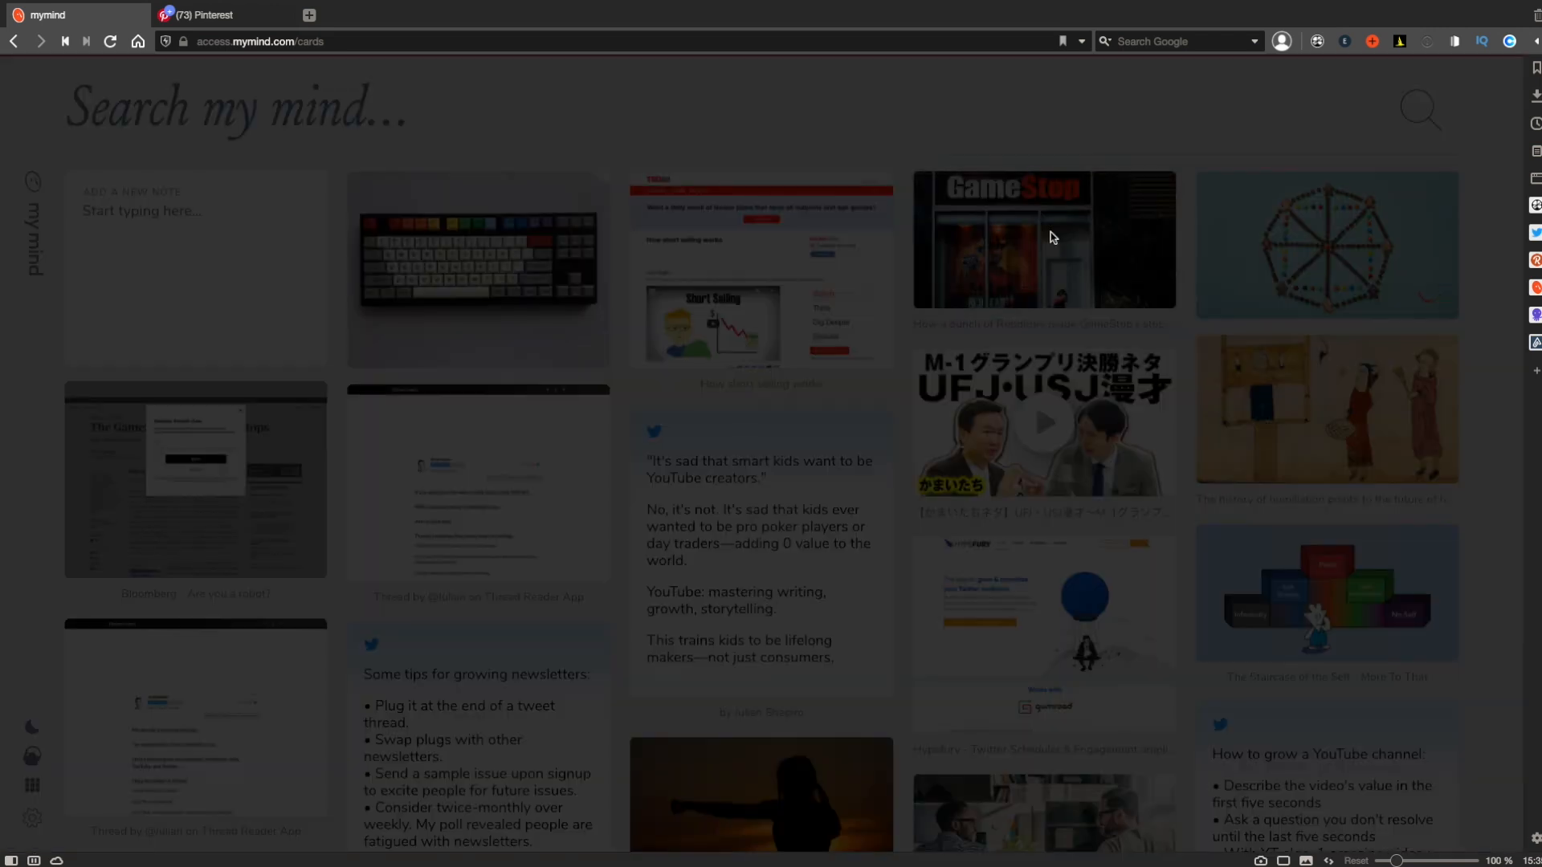
click(1045, 239)
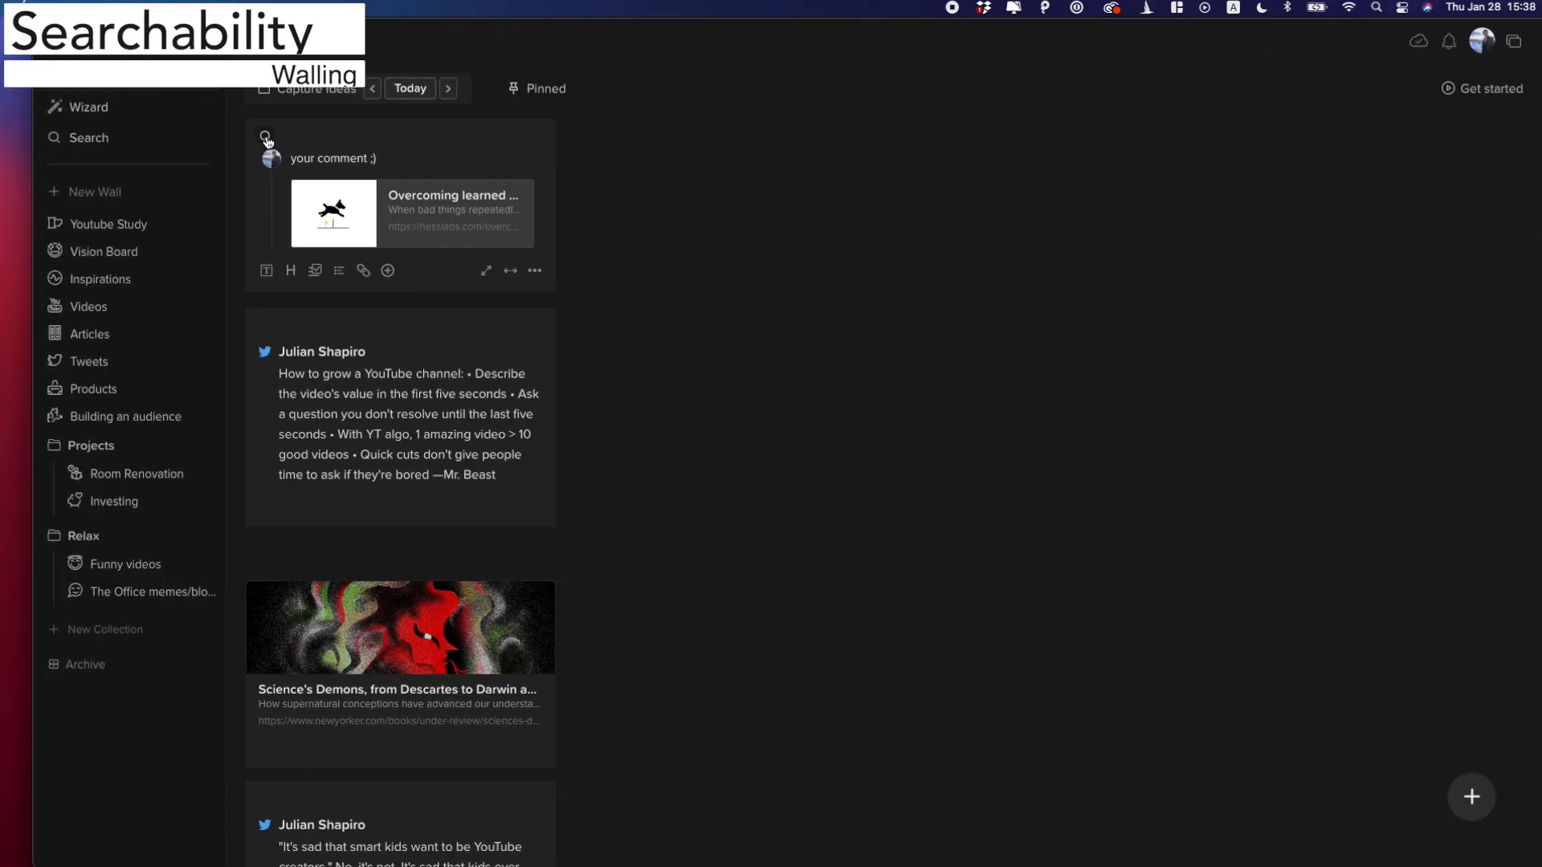
Search Walling for 'article' then 'tweet' and review the matching bricks.
click(88, 138)
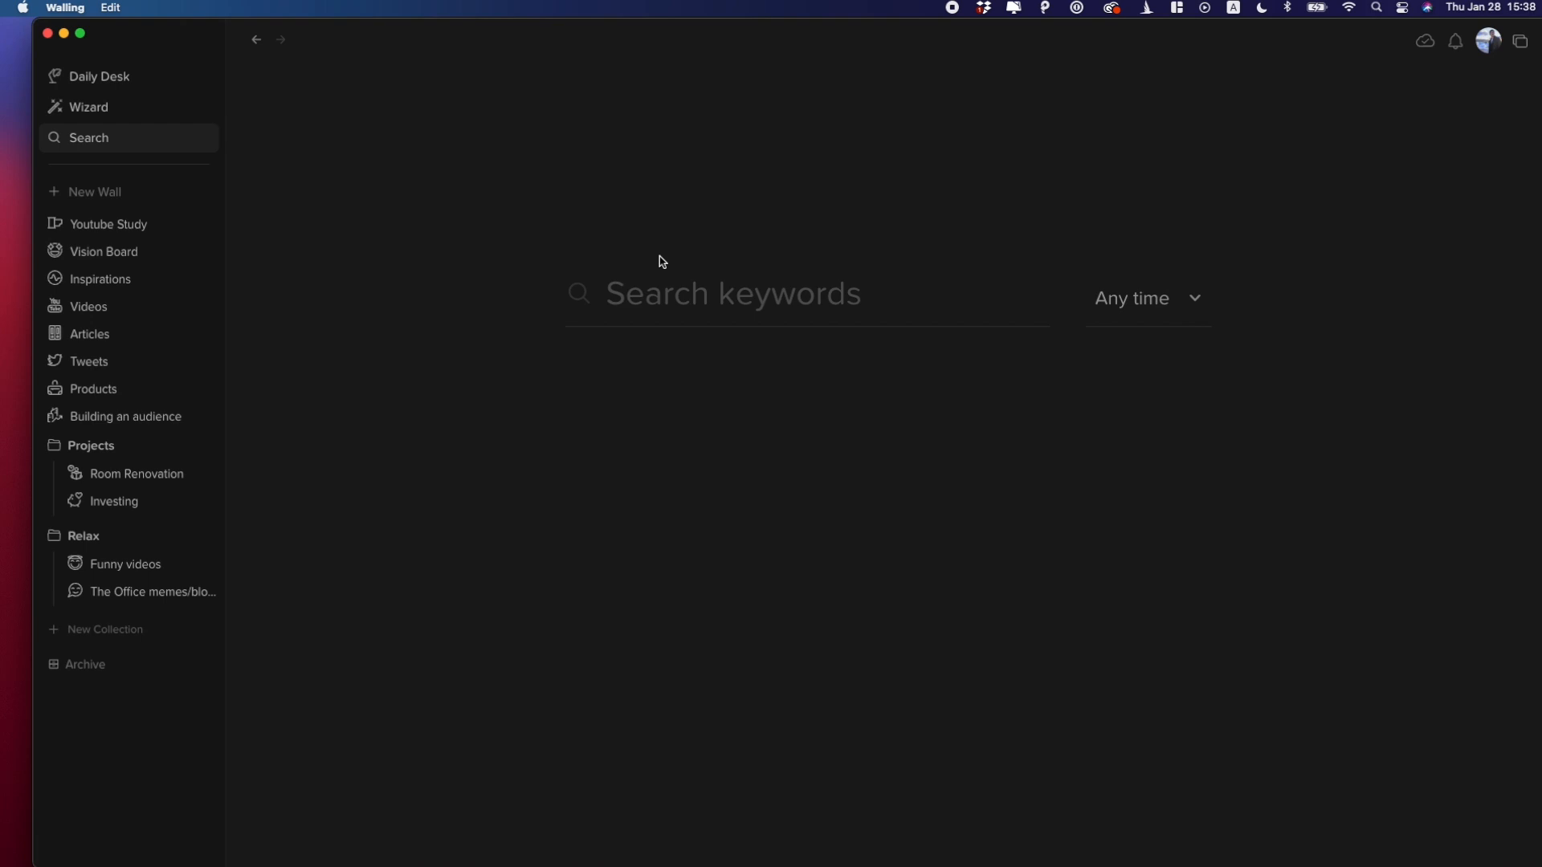
text(article)
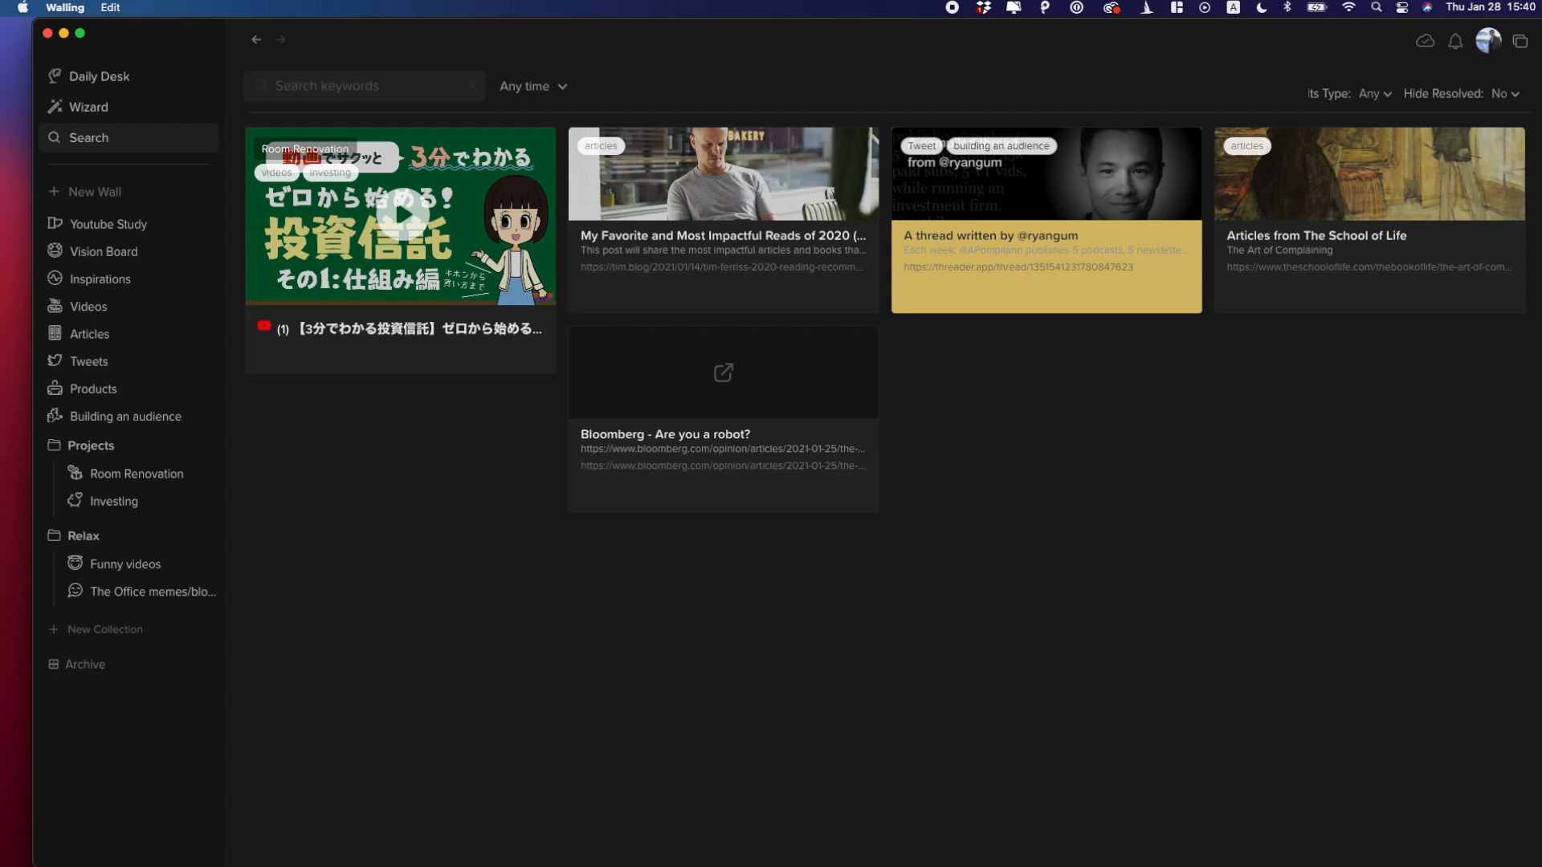
text(tweet)
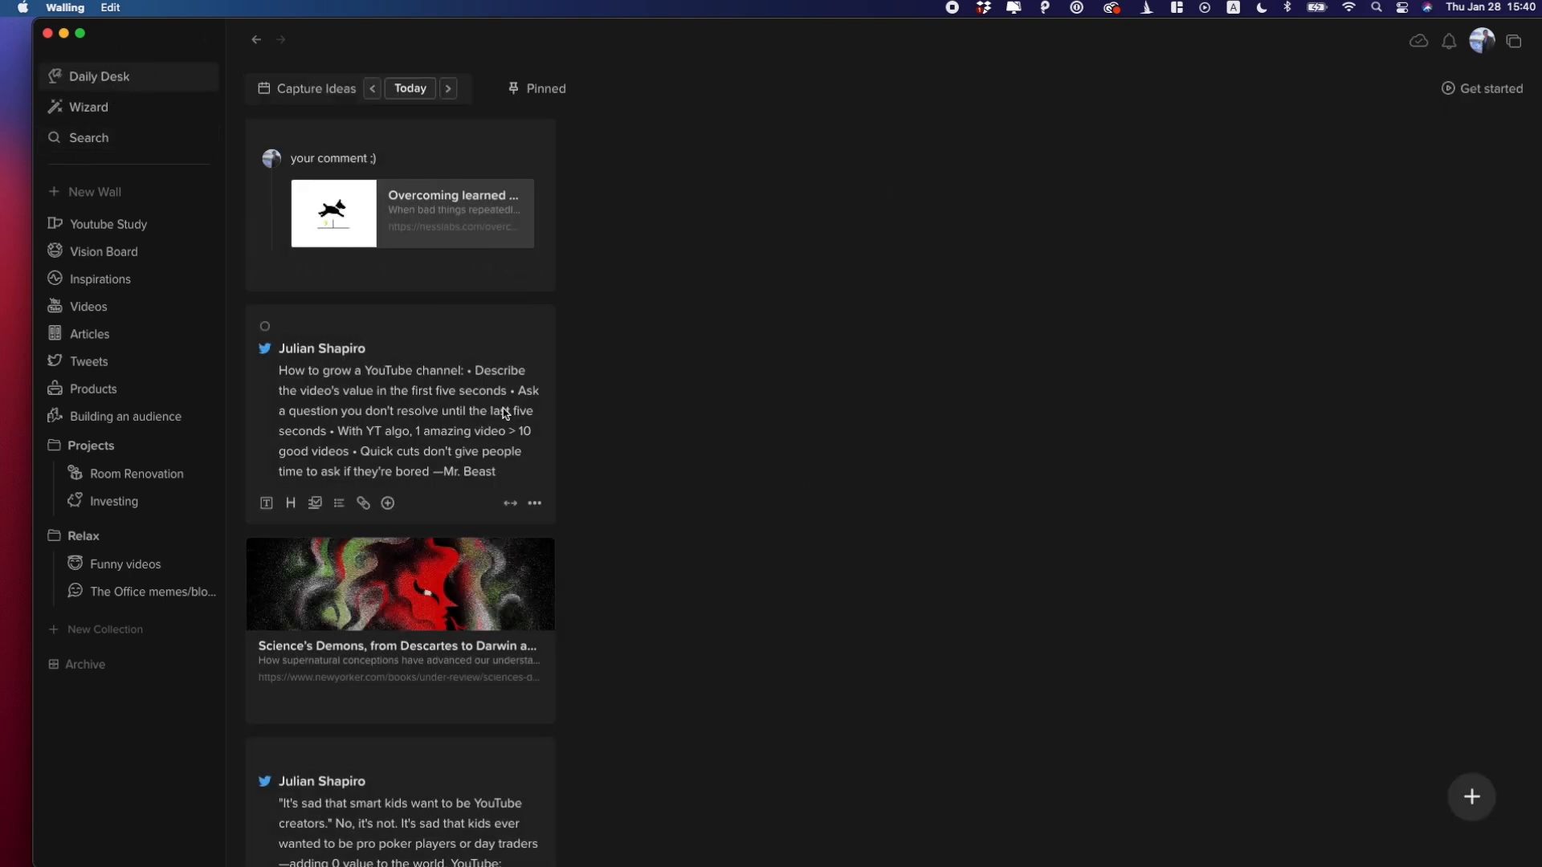
scroll(down, 3)
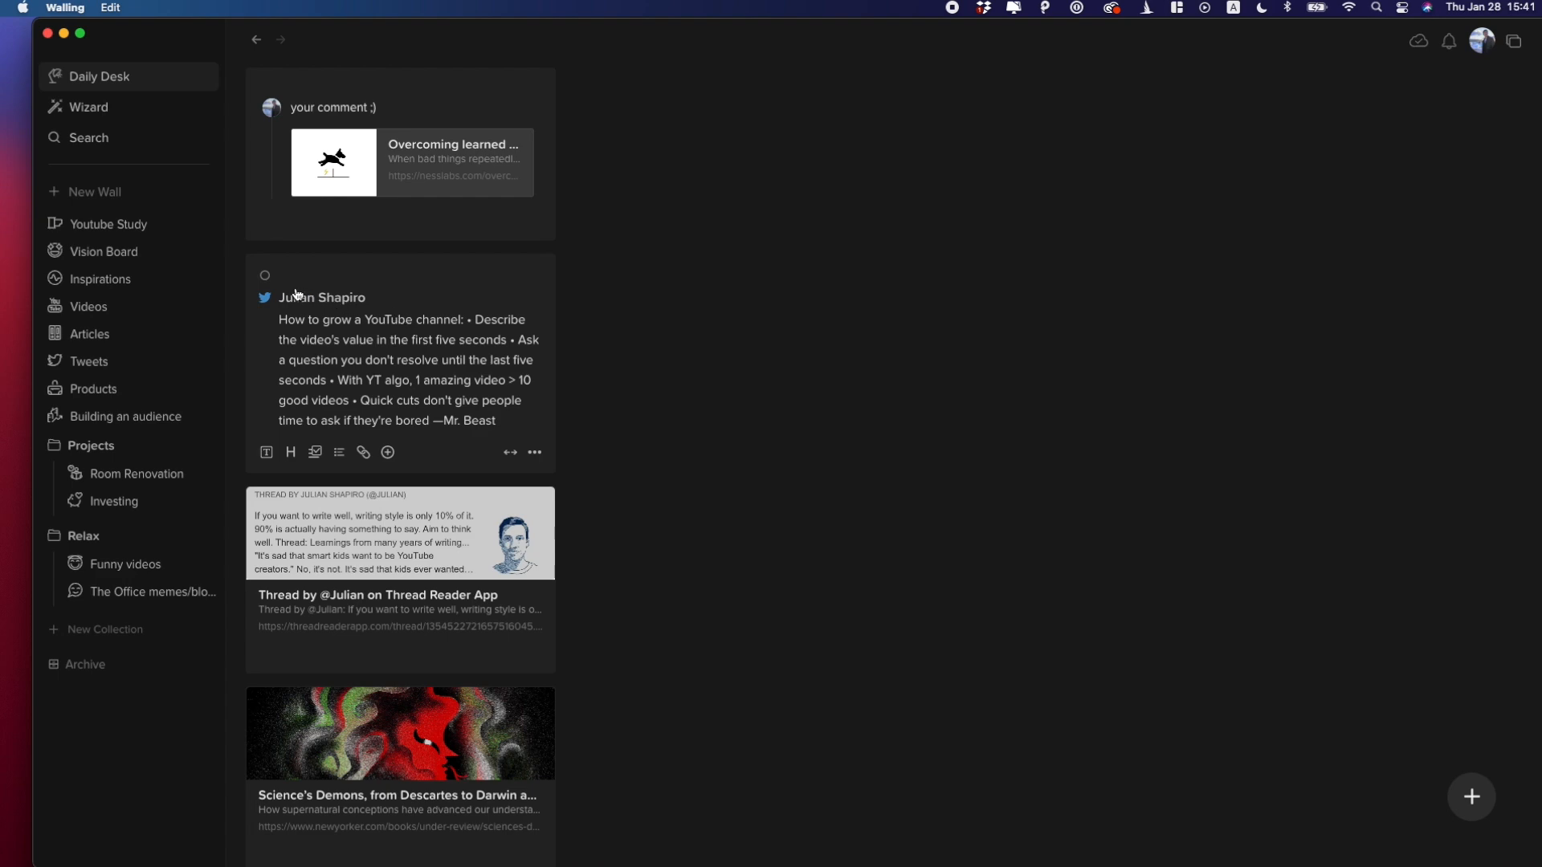
mouse_move(467, 306)
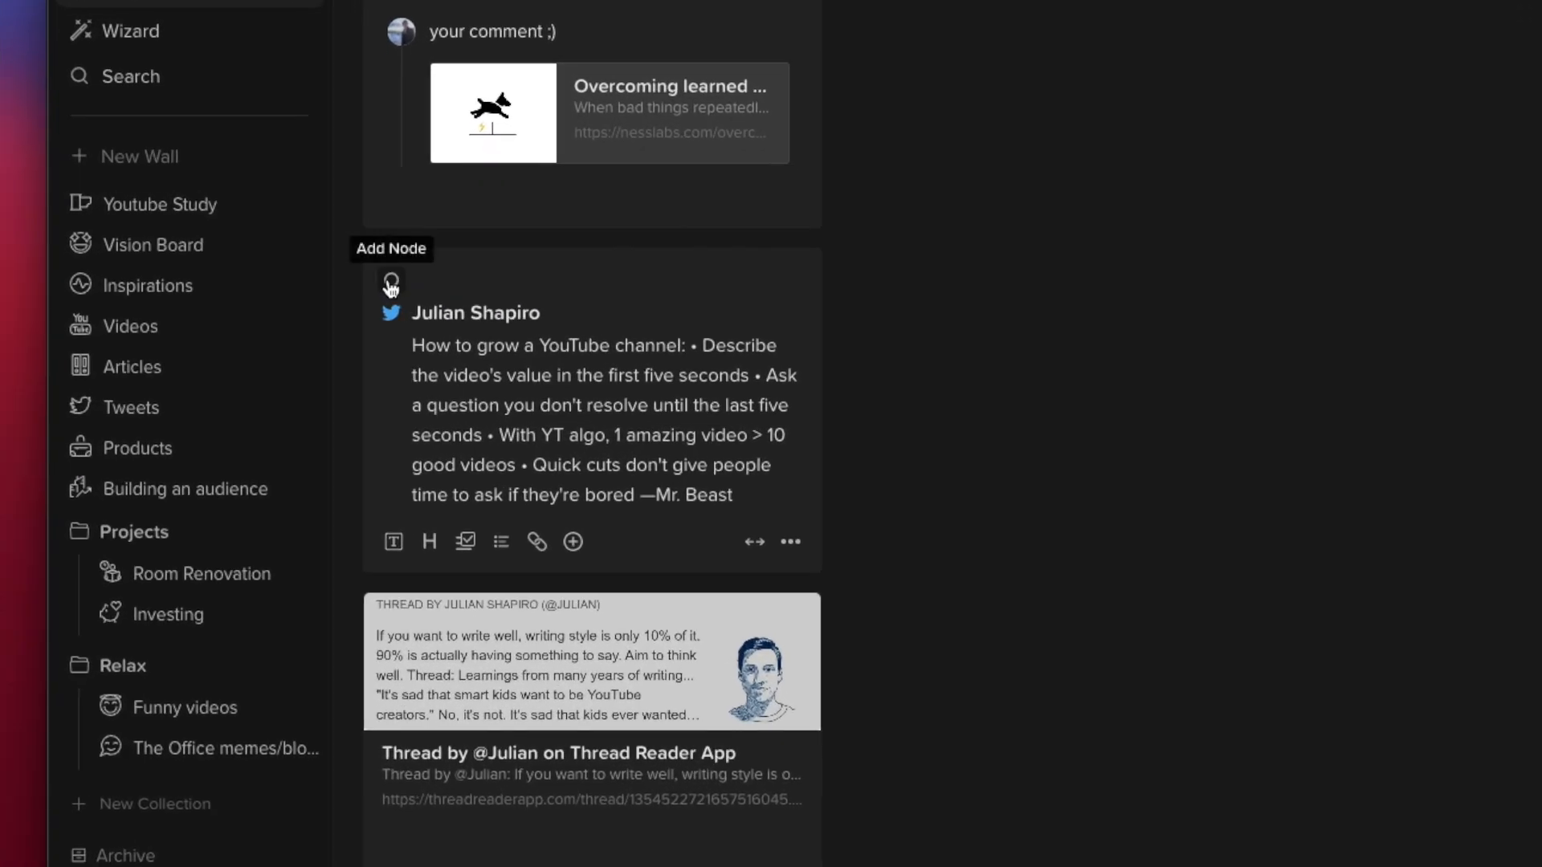
Attach the Tweet node and a 'growth marketing' node to the YouTube-channel tweet brick.
click(389, 283)
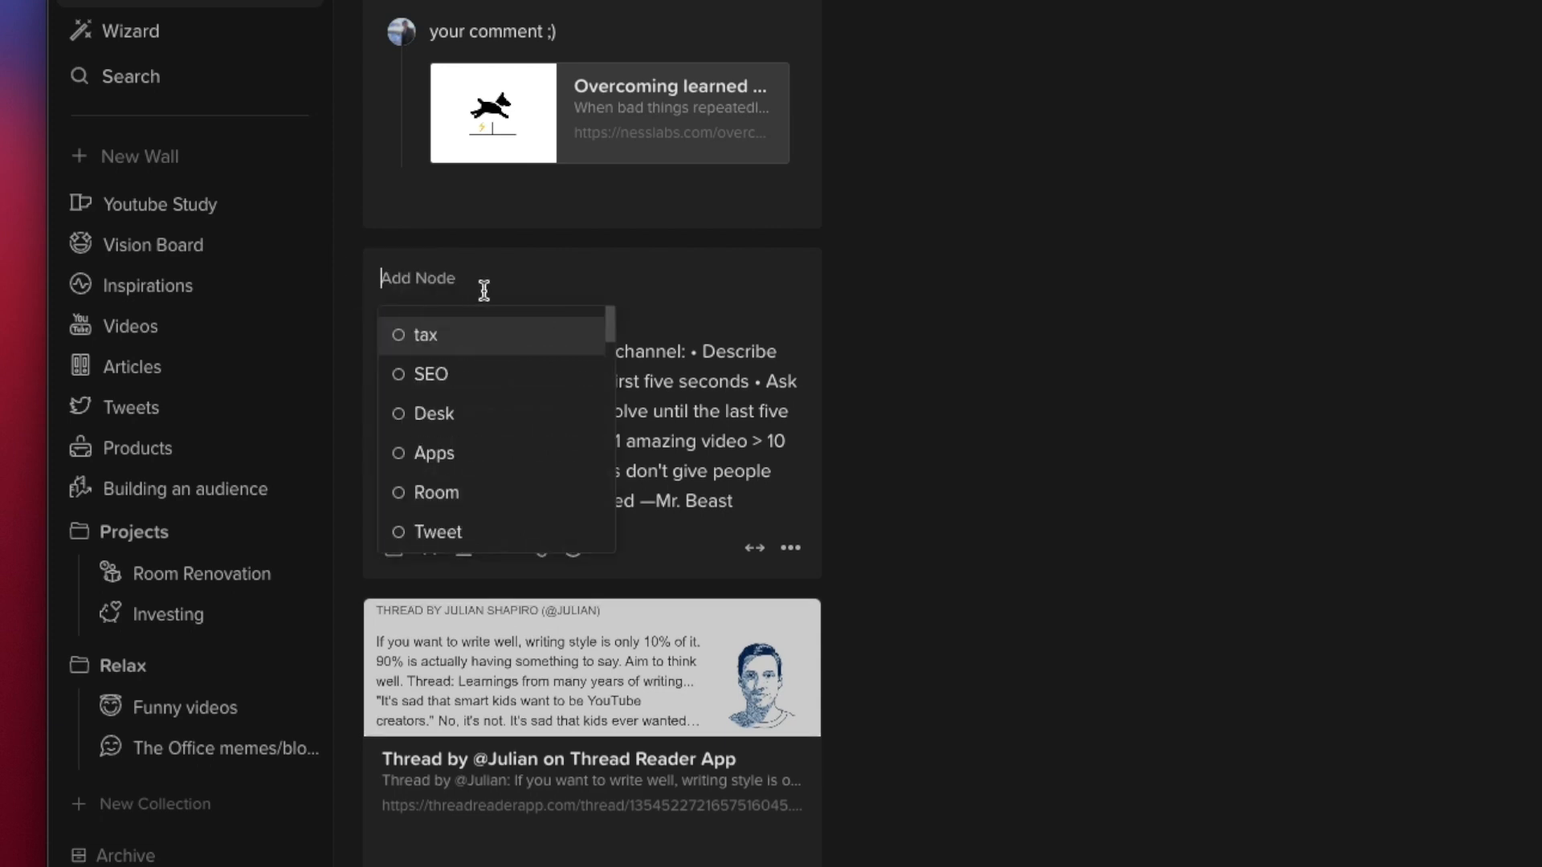
text(twee)
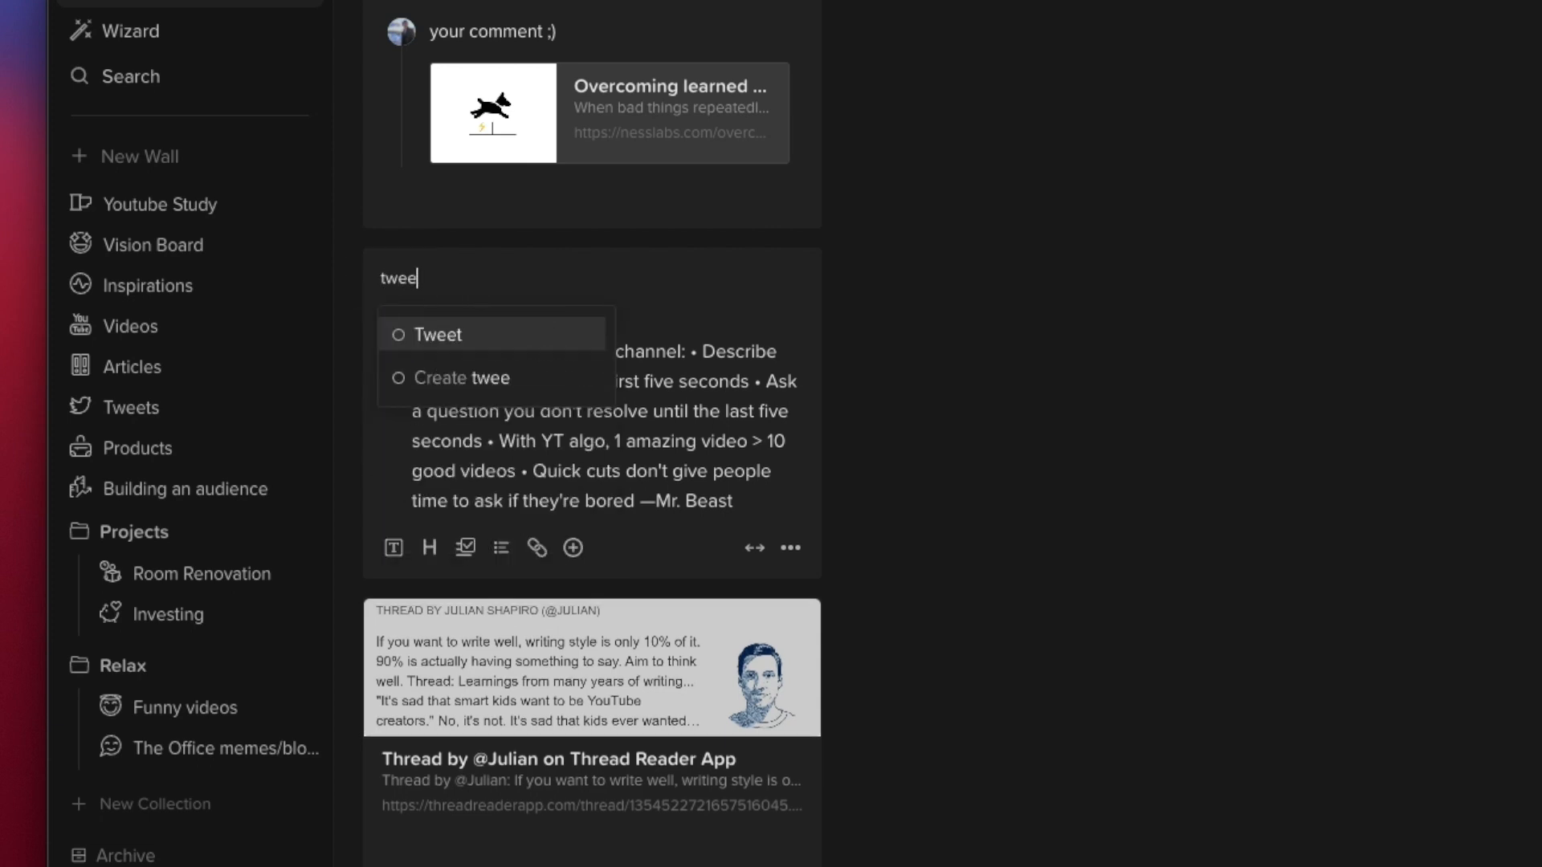
click(437, 334)
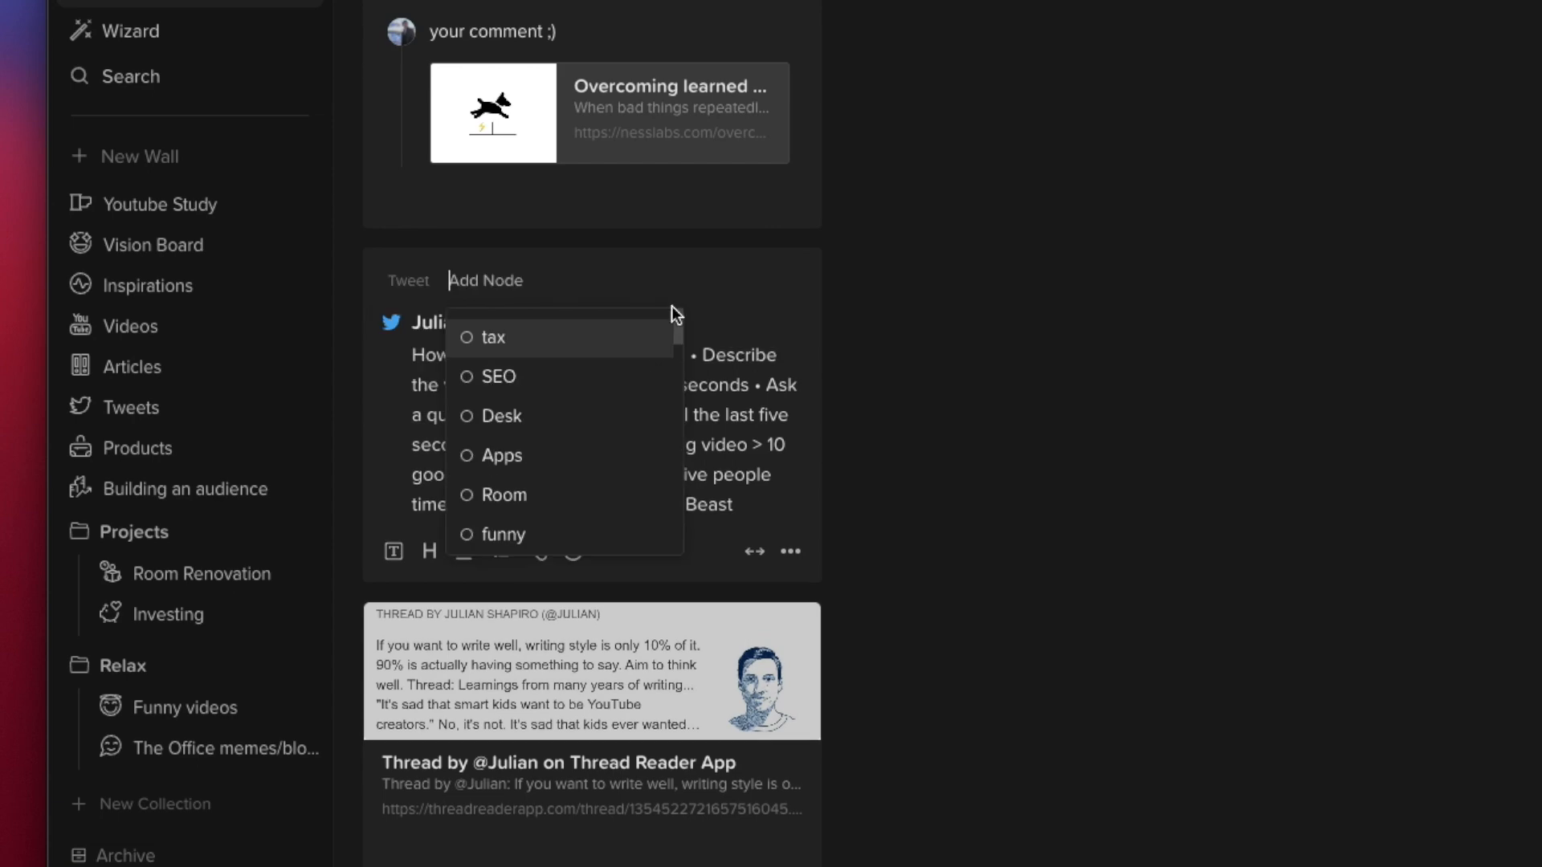
text(growth marketing)
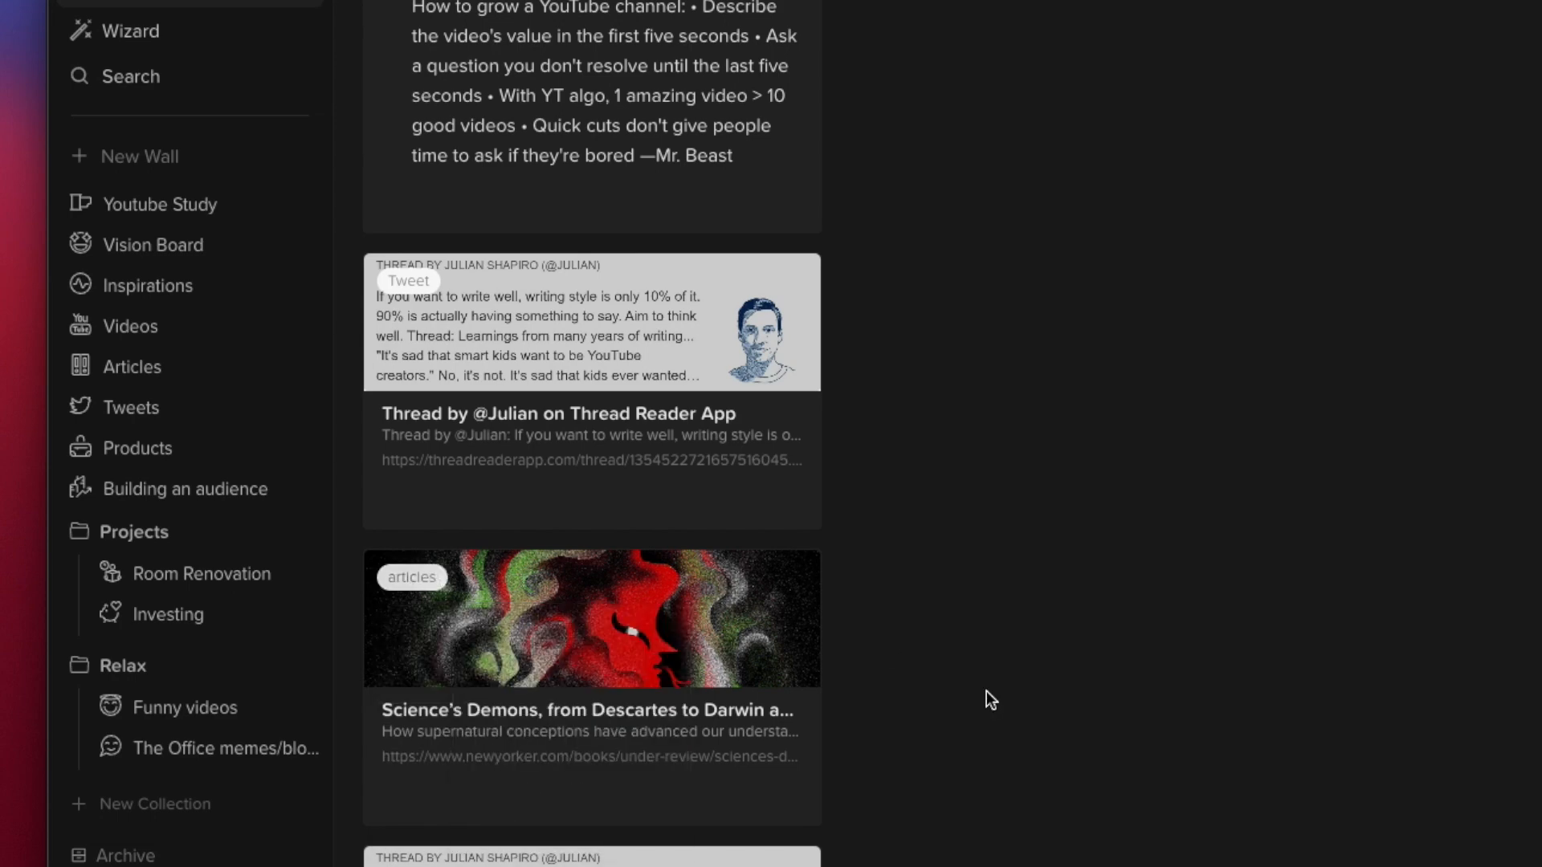
scroll(down, 3)
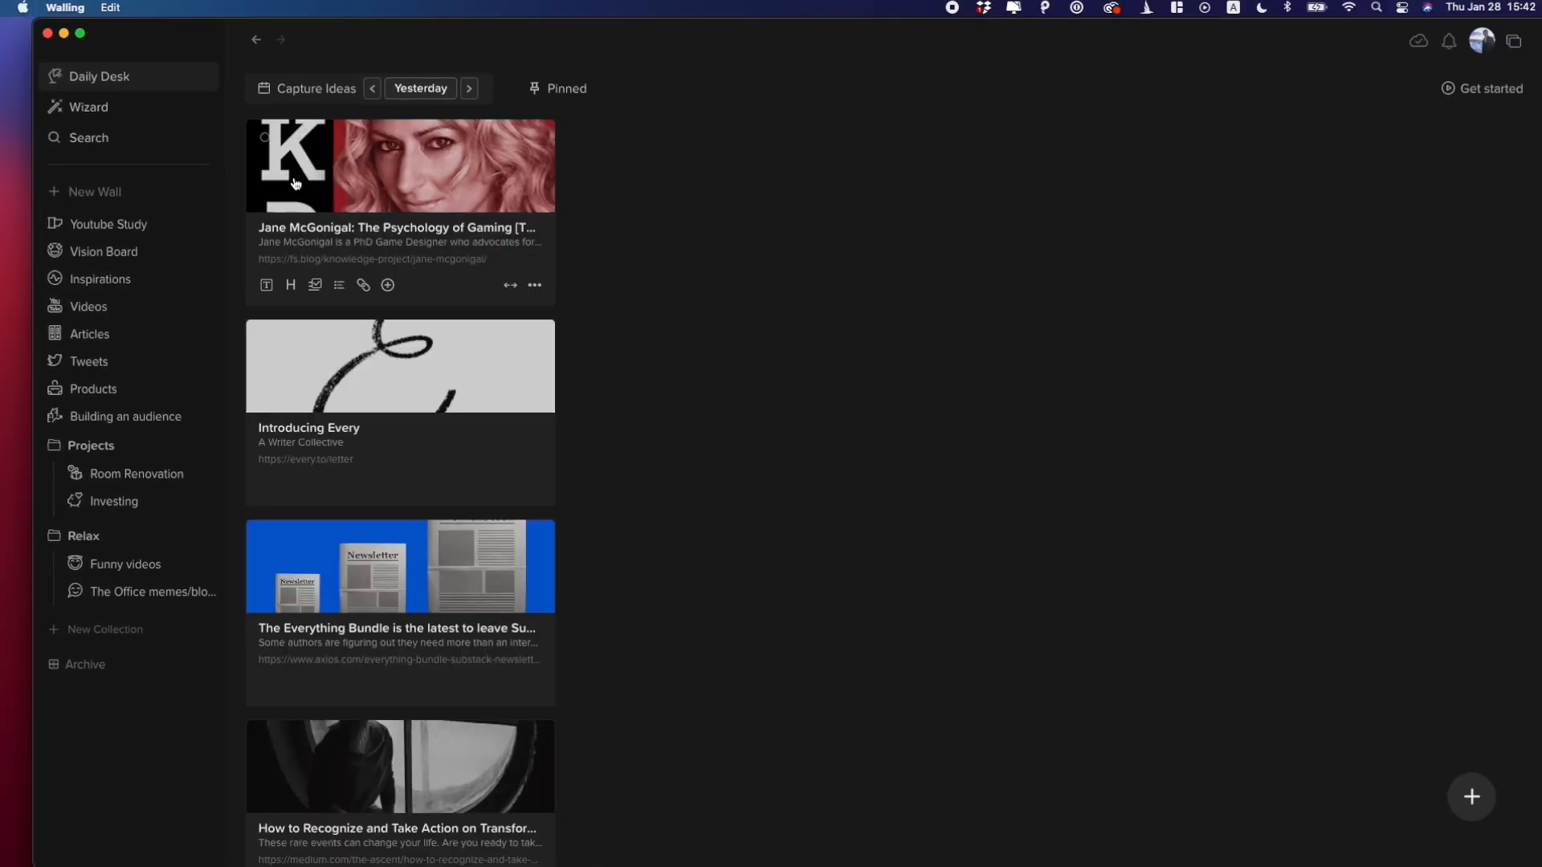
Bring up Walling's node-based search Wizard, then return to mymind in the browser.
click(88, 107)
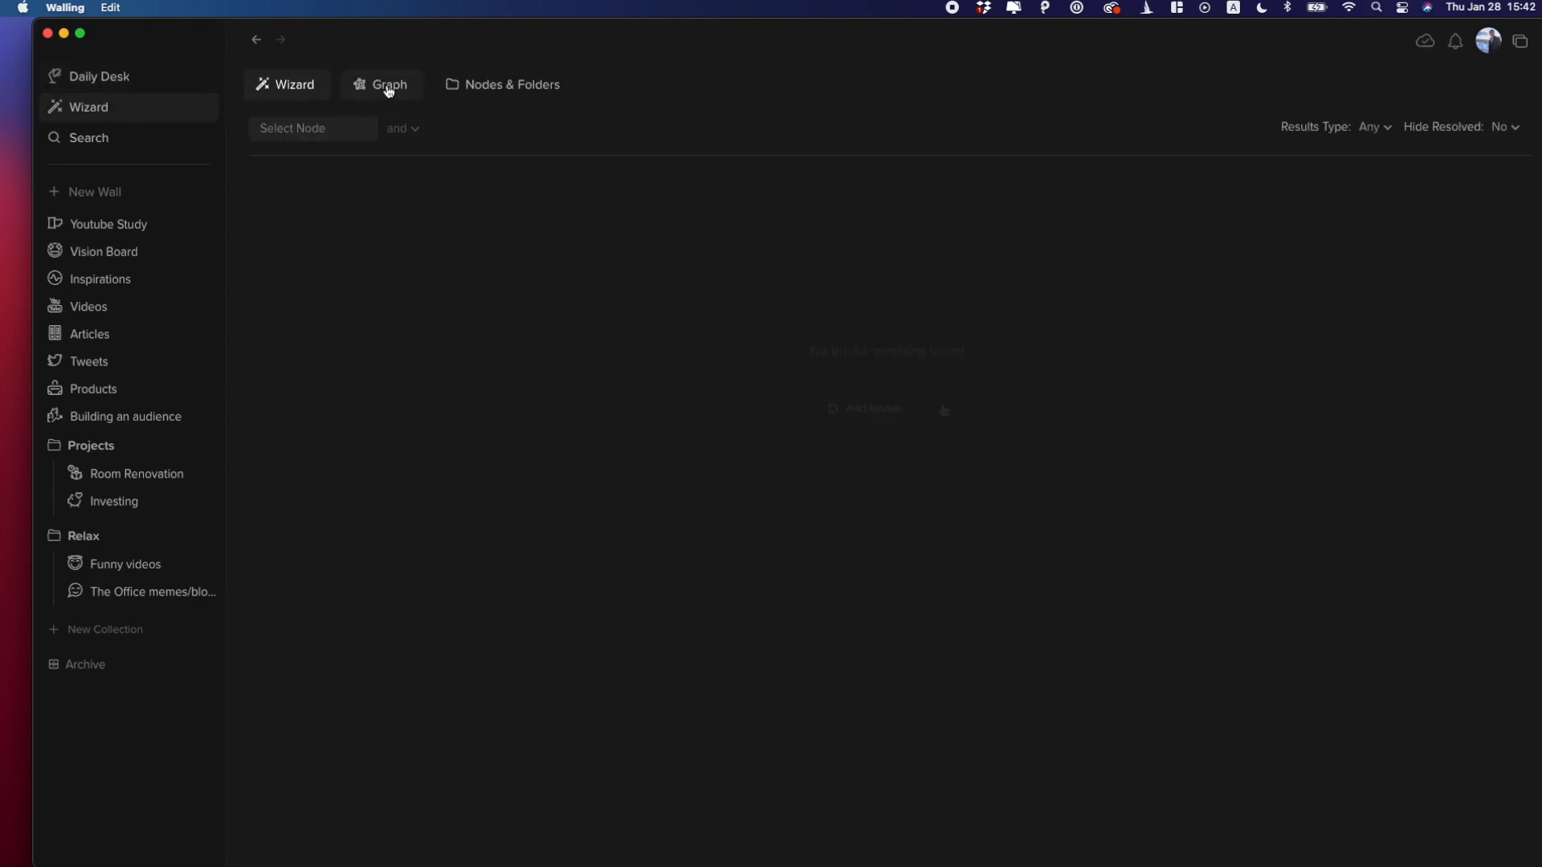
click(313, 129)
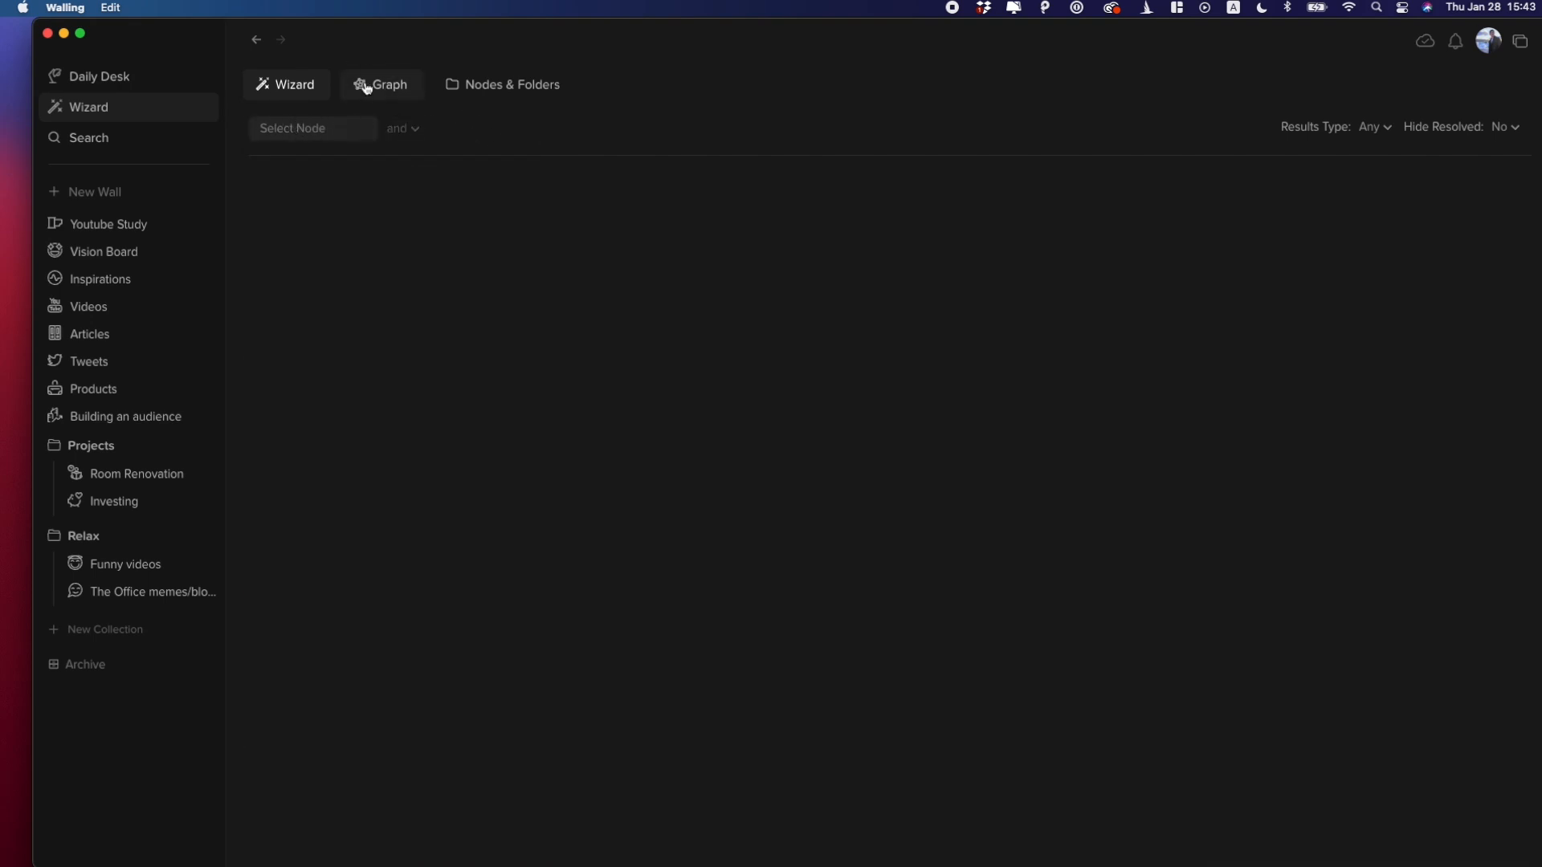
click(387, 85)
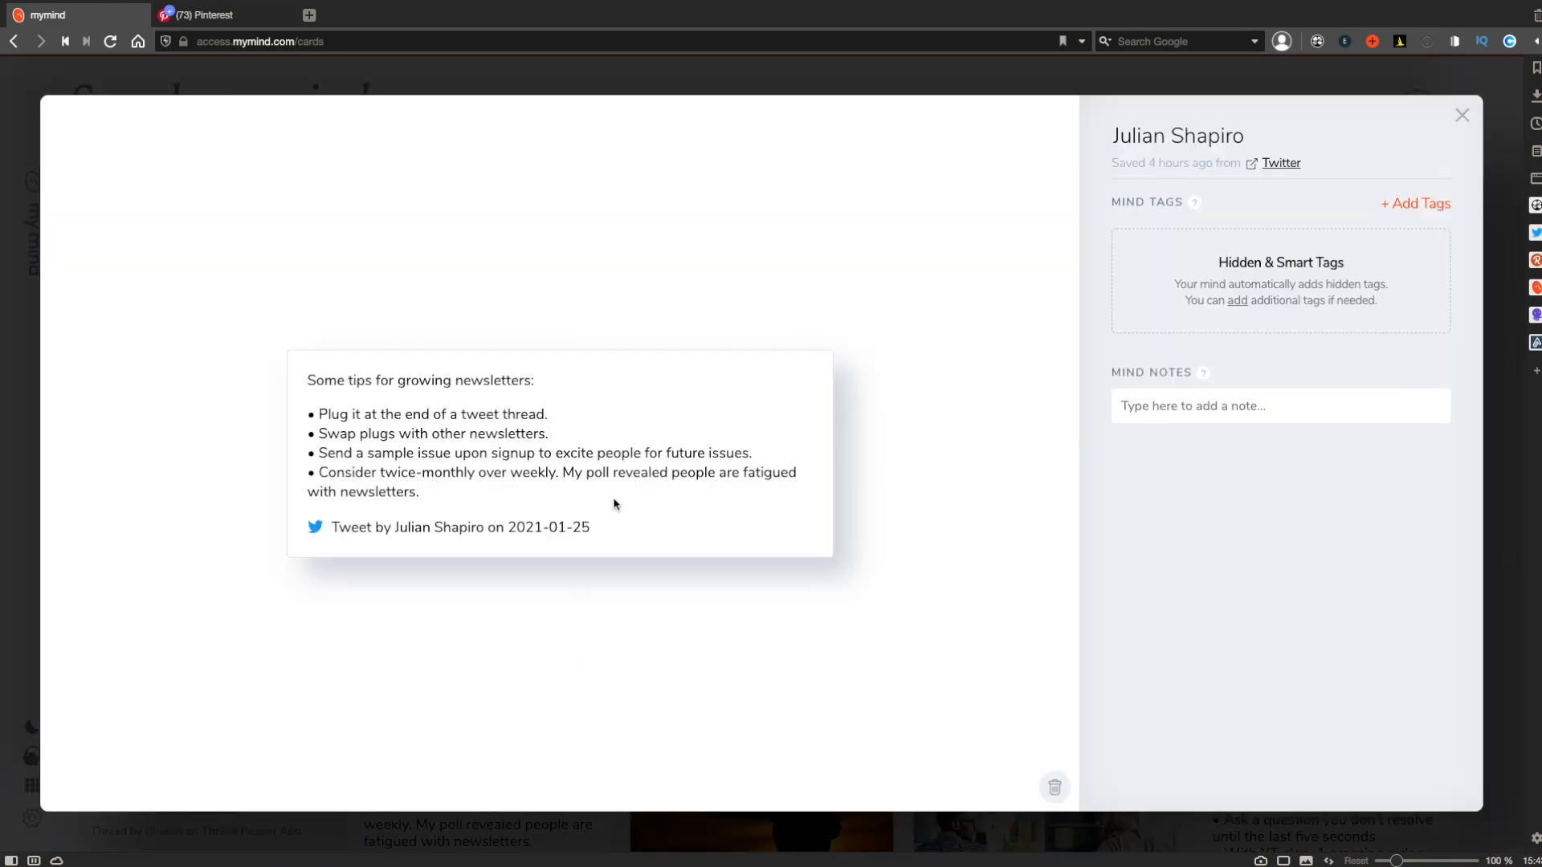
mouse_move(948, 81)
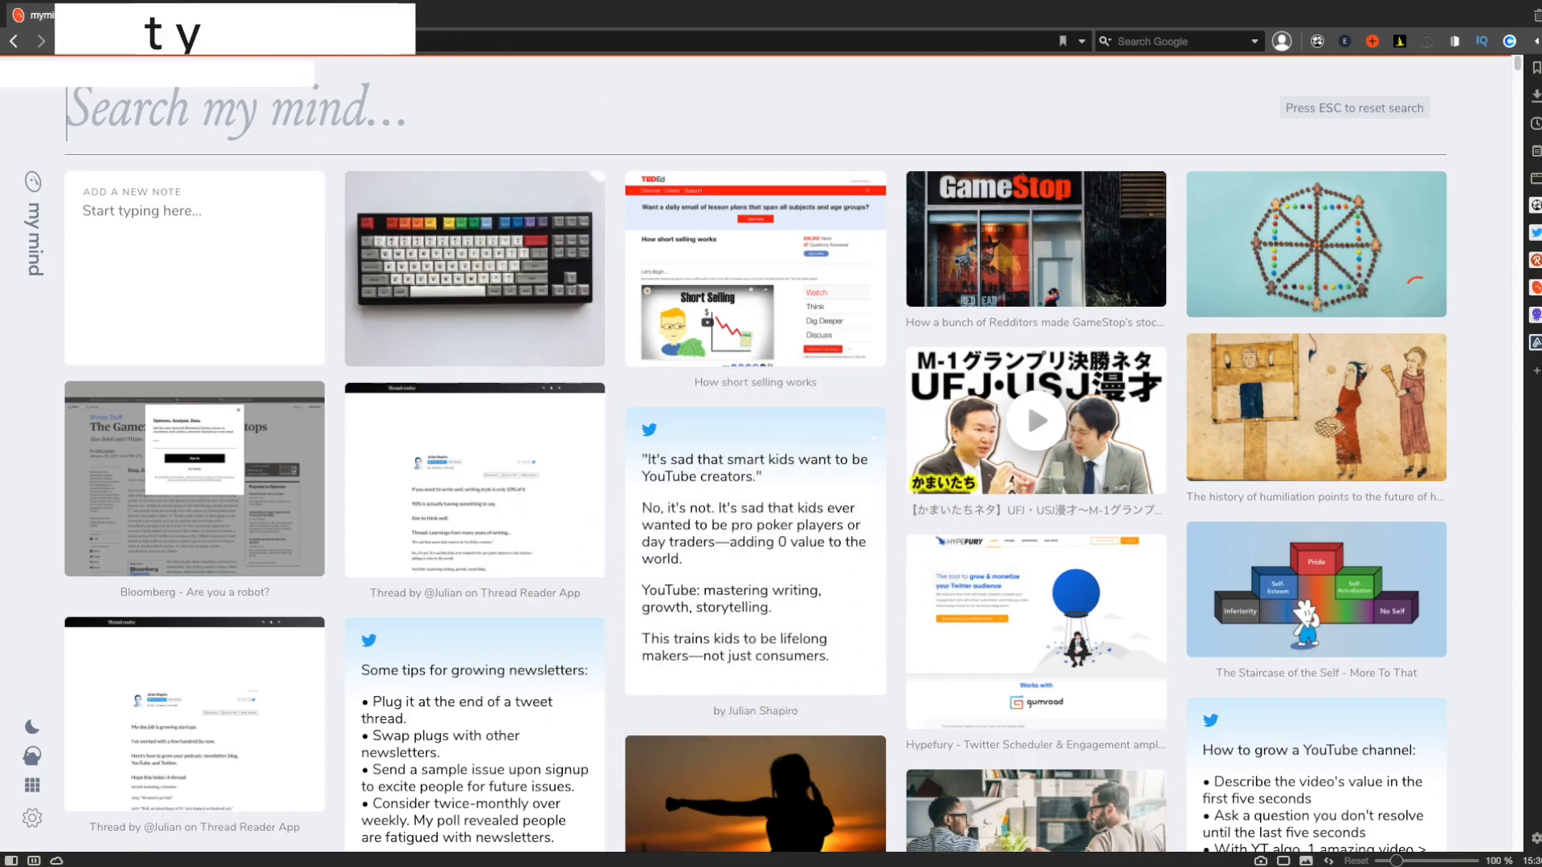
Search mymind for 'short seller' to surface the GameStop article and short-selling explainer.
text(short seller)
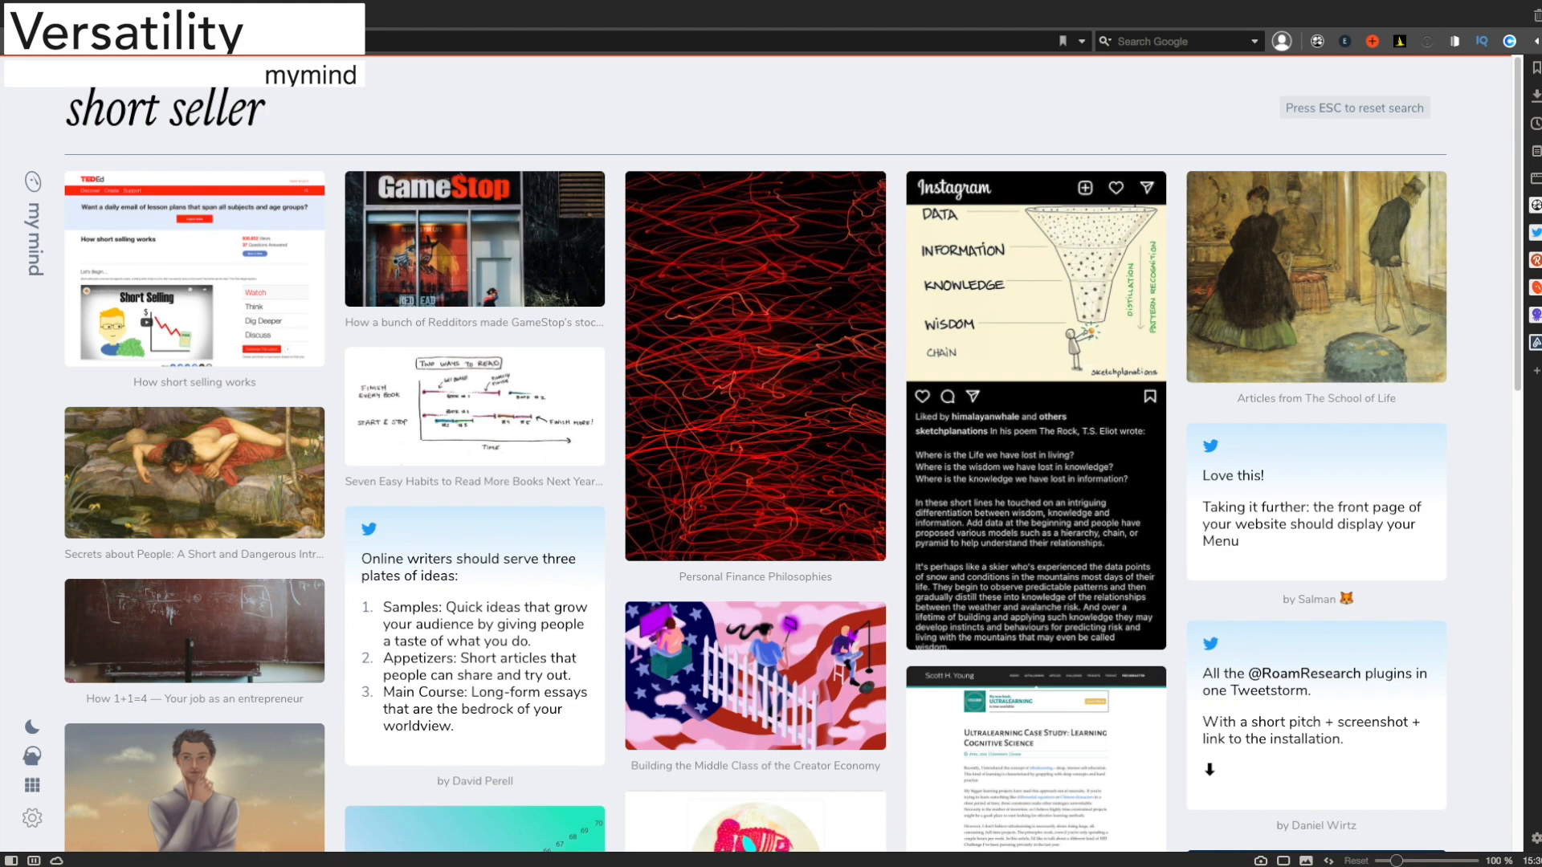